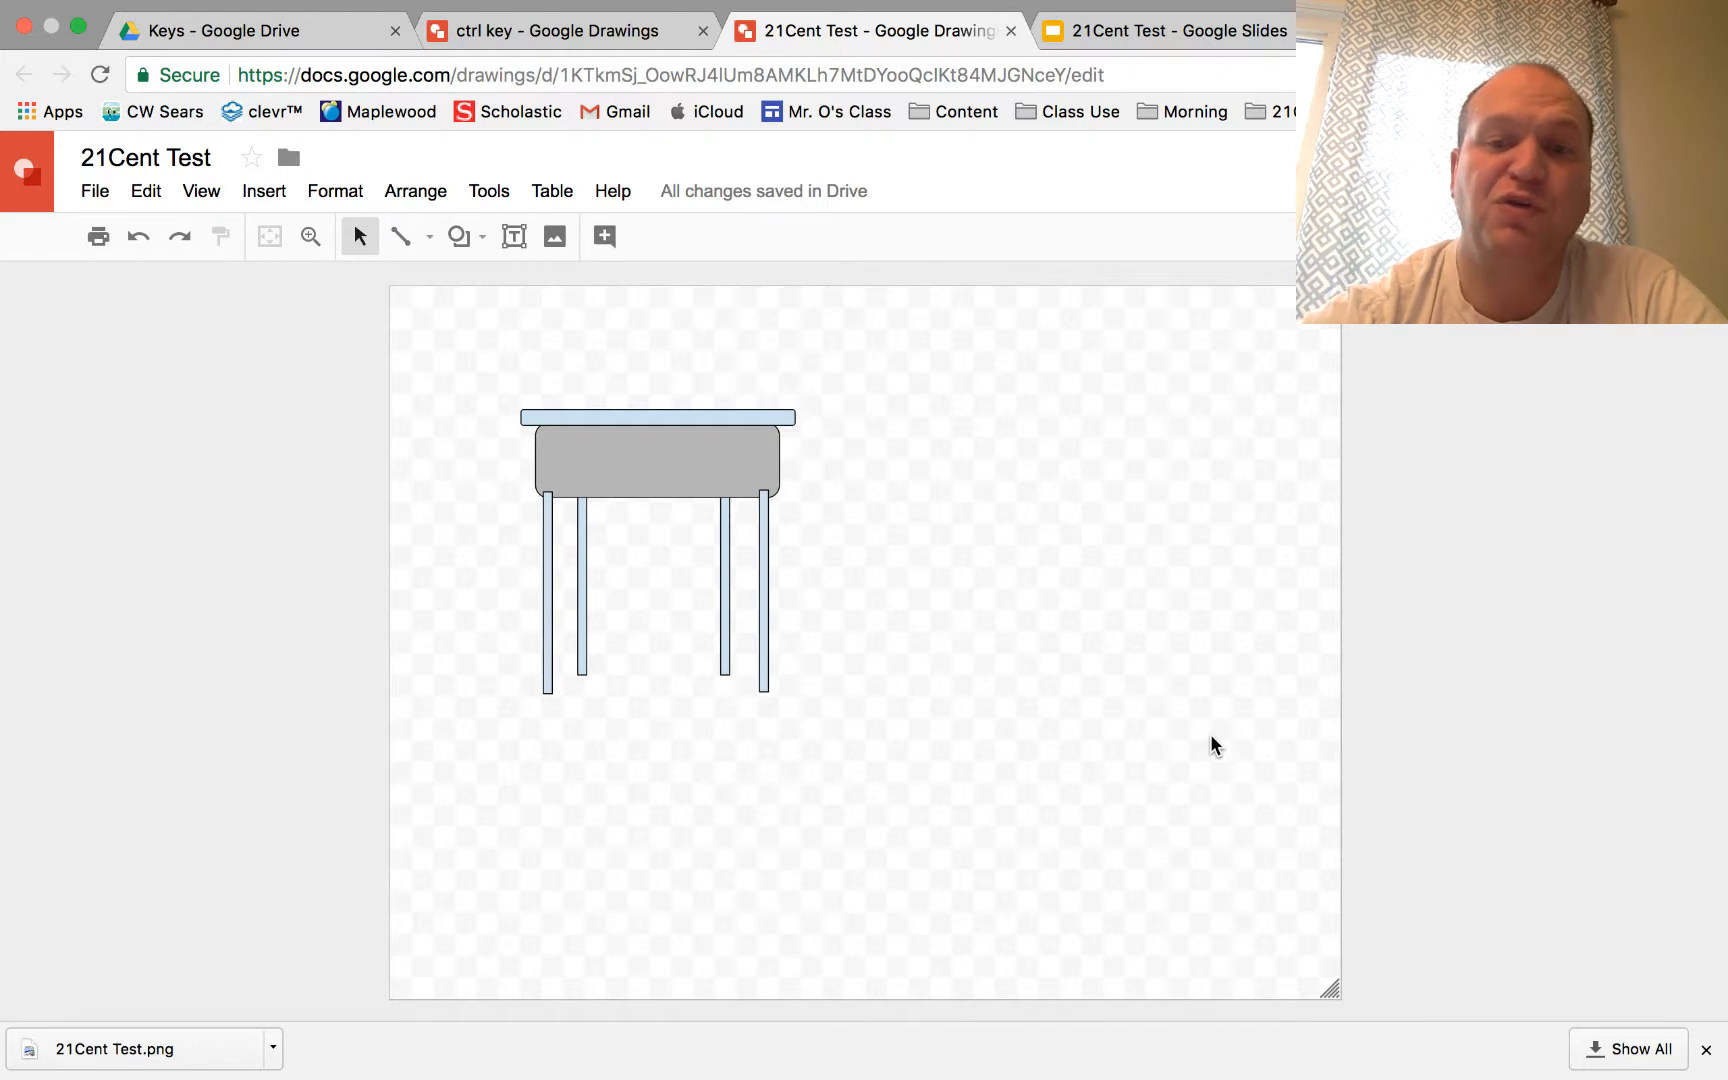
mouse_move(1192, 777)
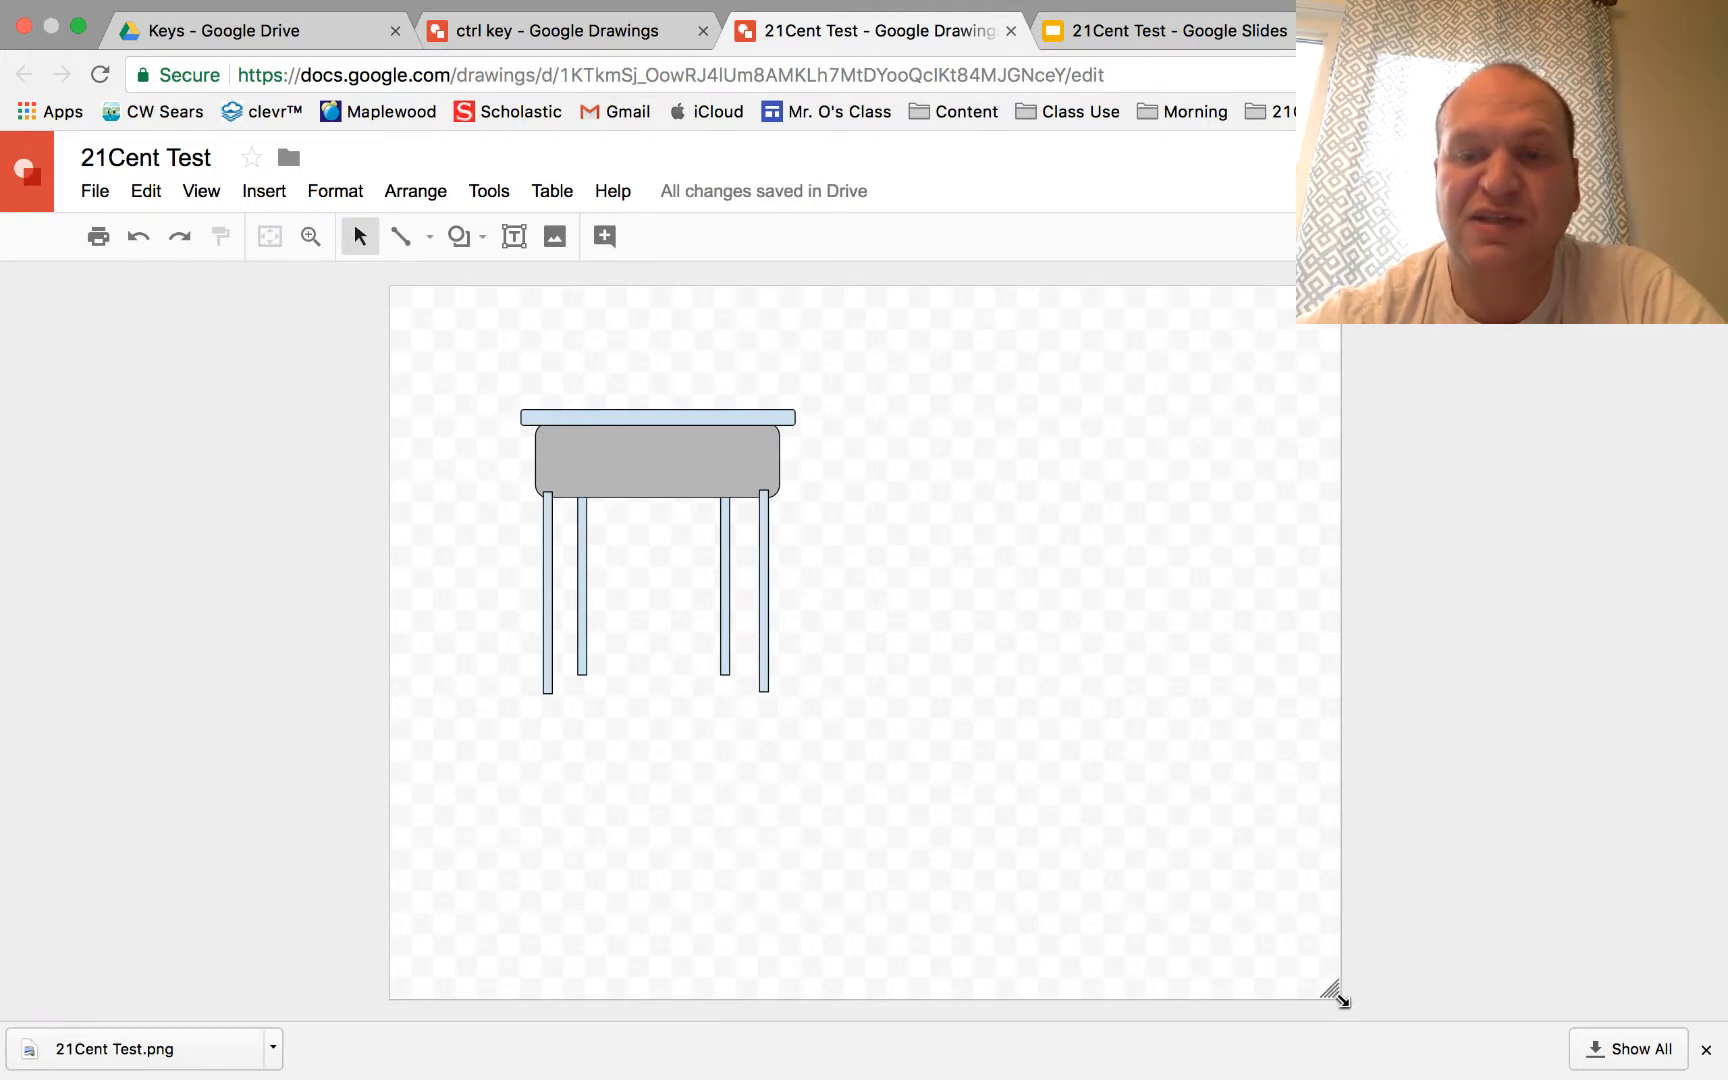
mouse_move(1306, 959)
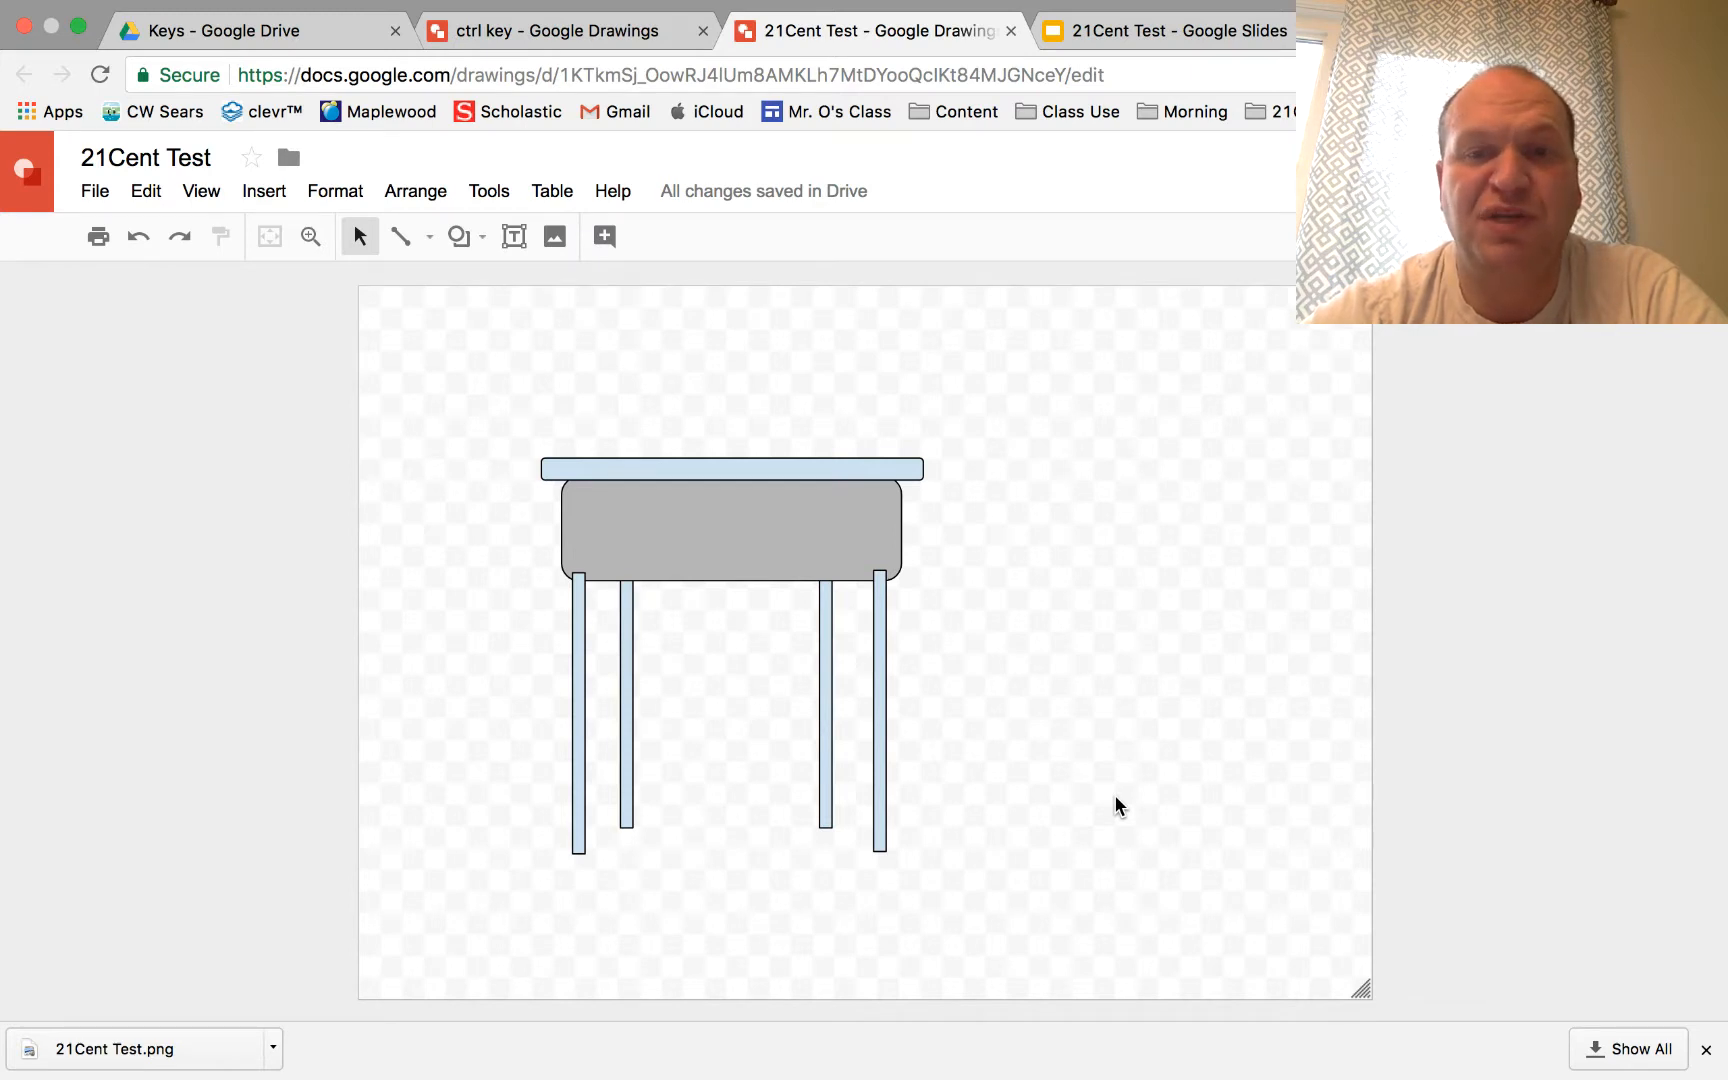
mouse_move(1036, 439)
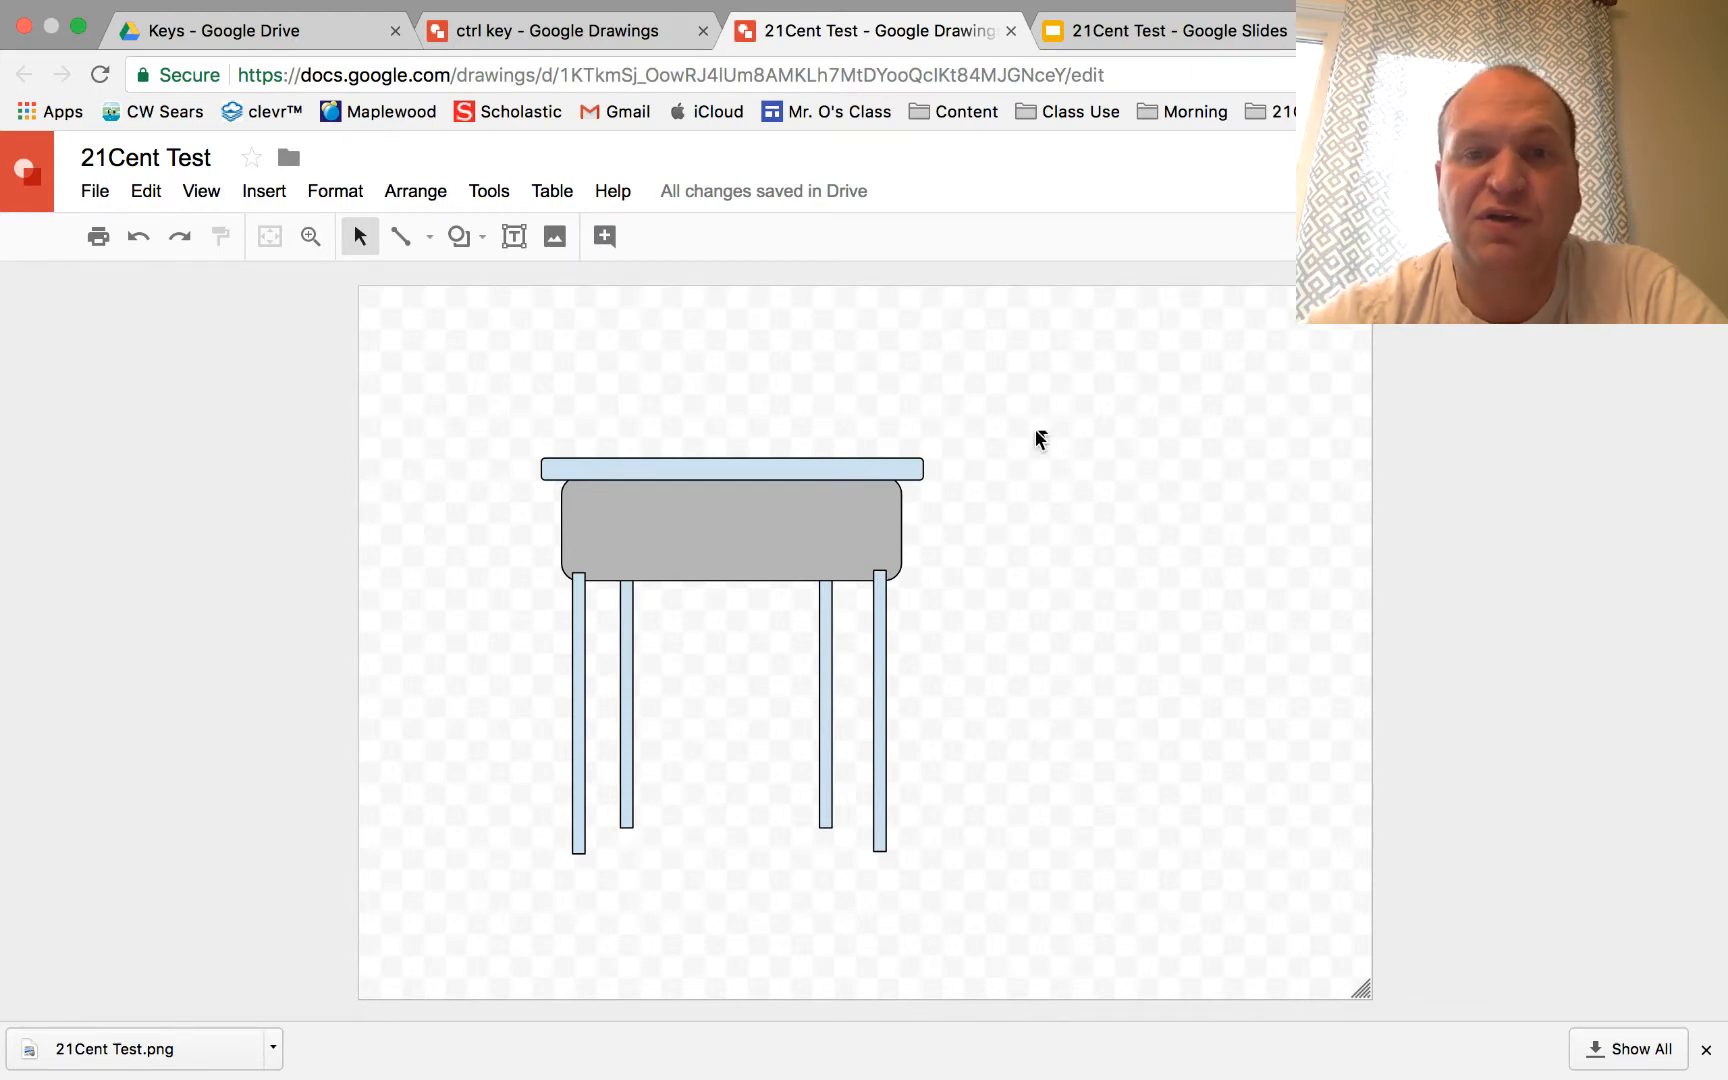
mouse_move(1014, 501)
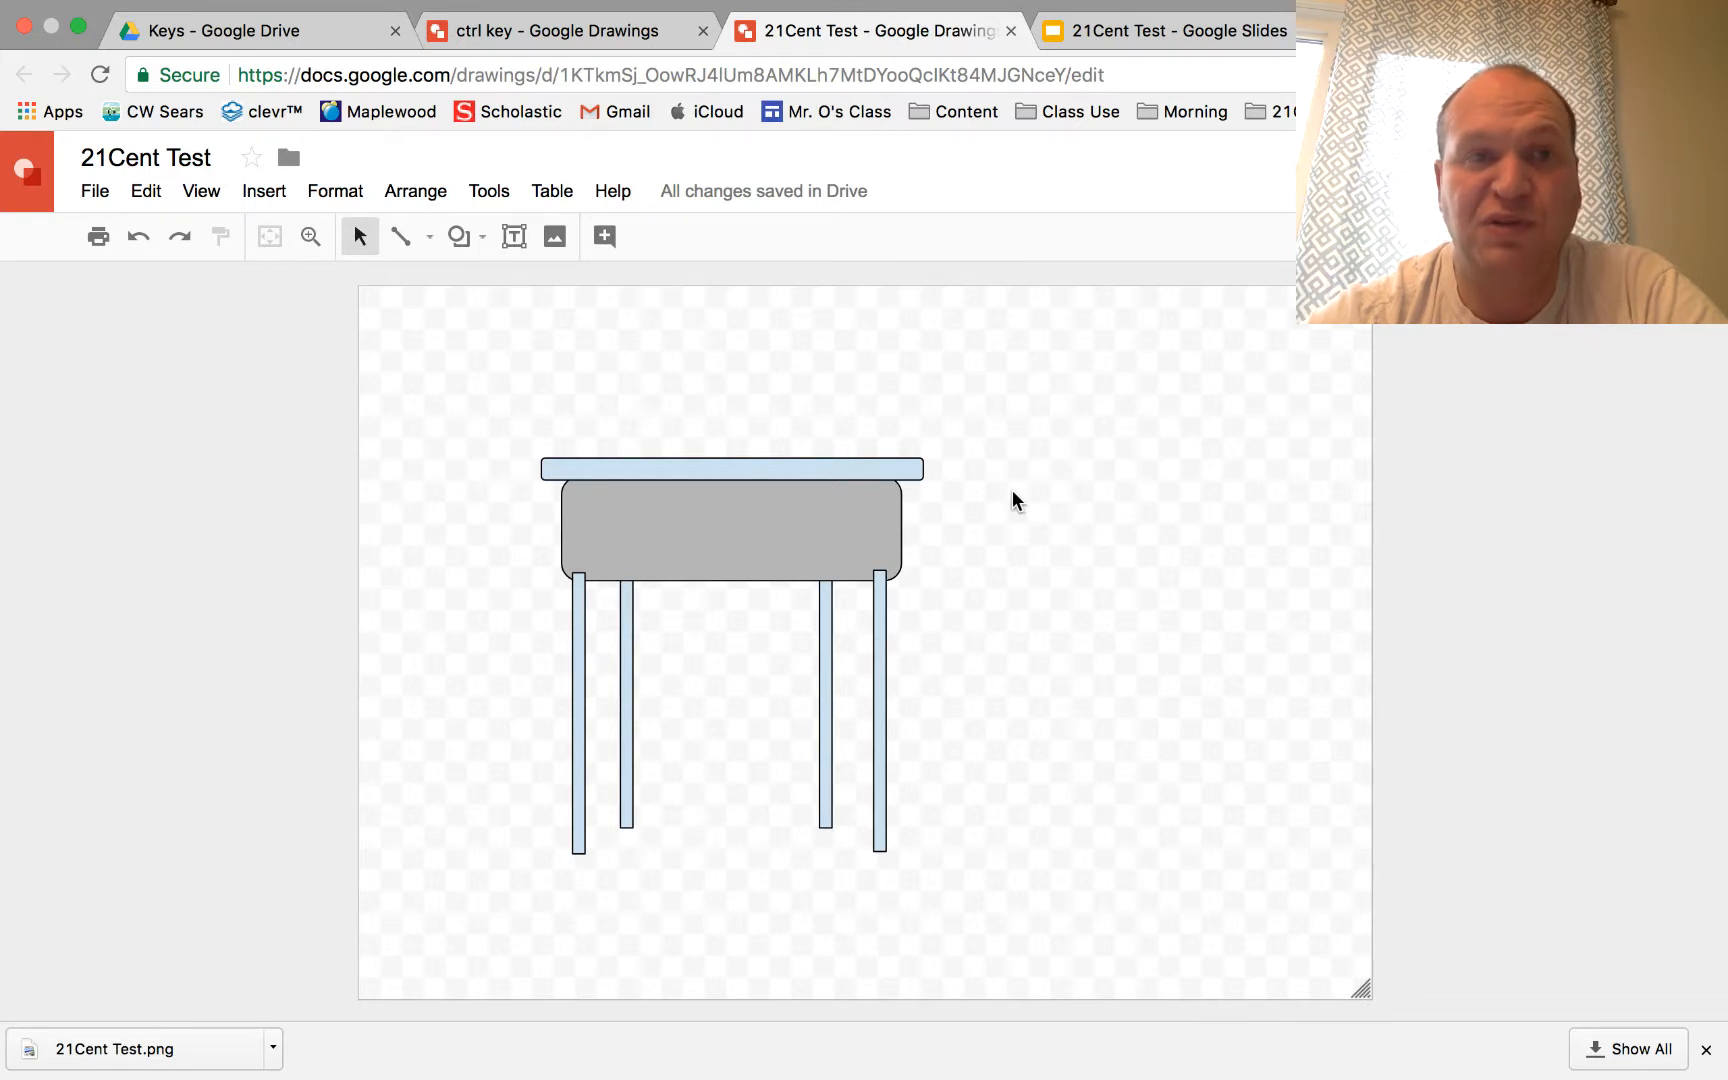
Step: Download the 21Cent Test desk drawing as a PNG image from File > Download as
click(95, 191)
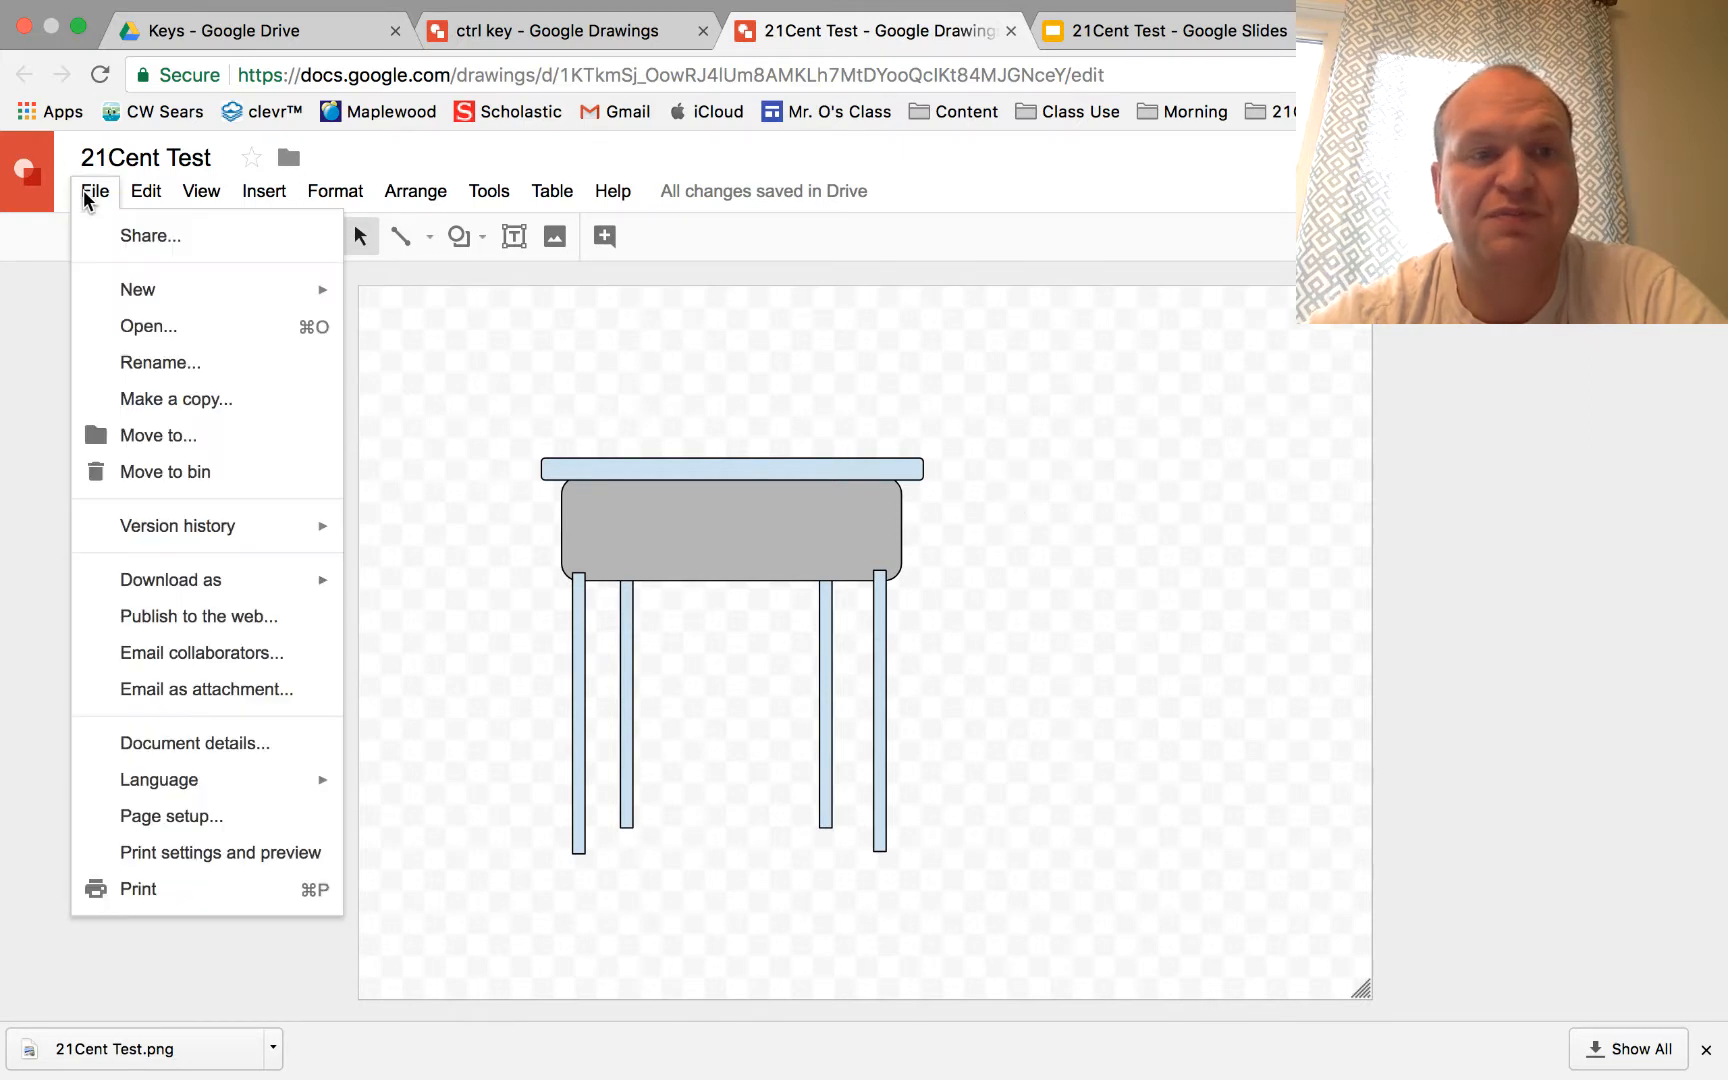
click(171, 580)
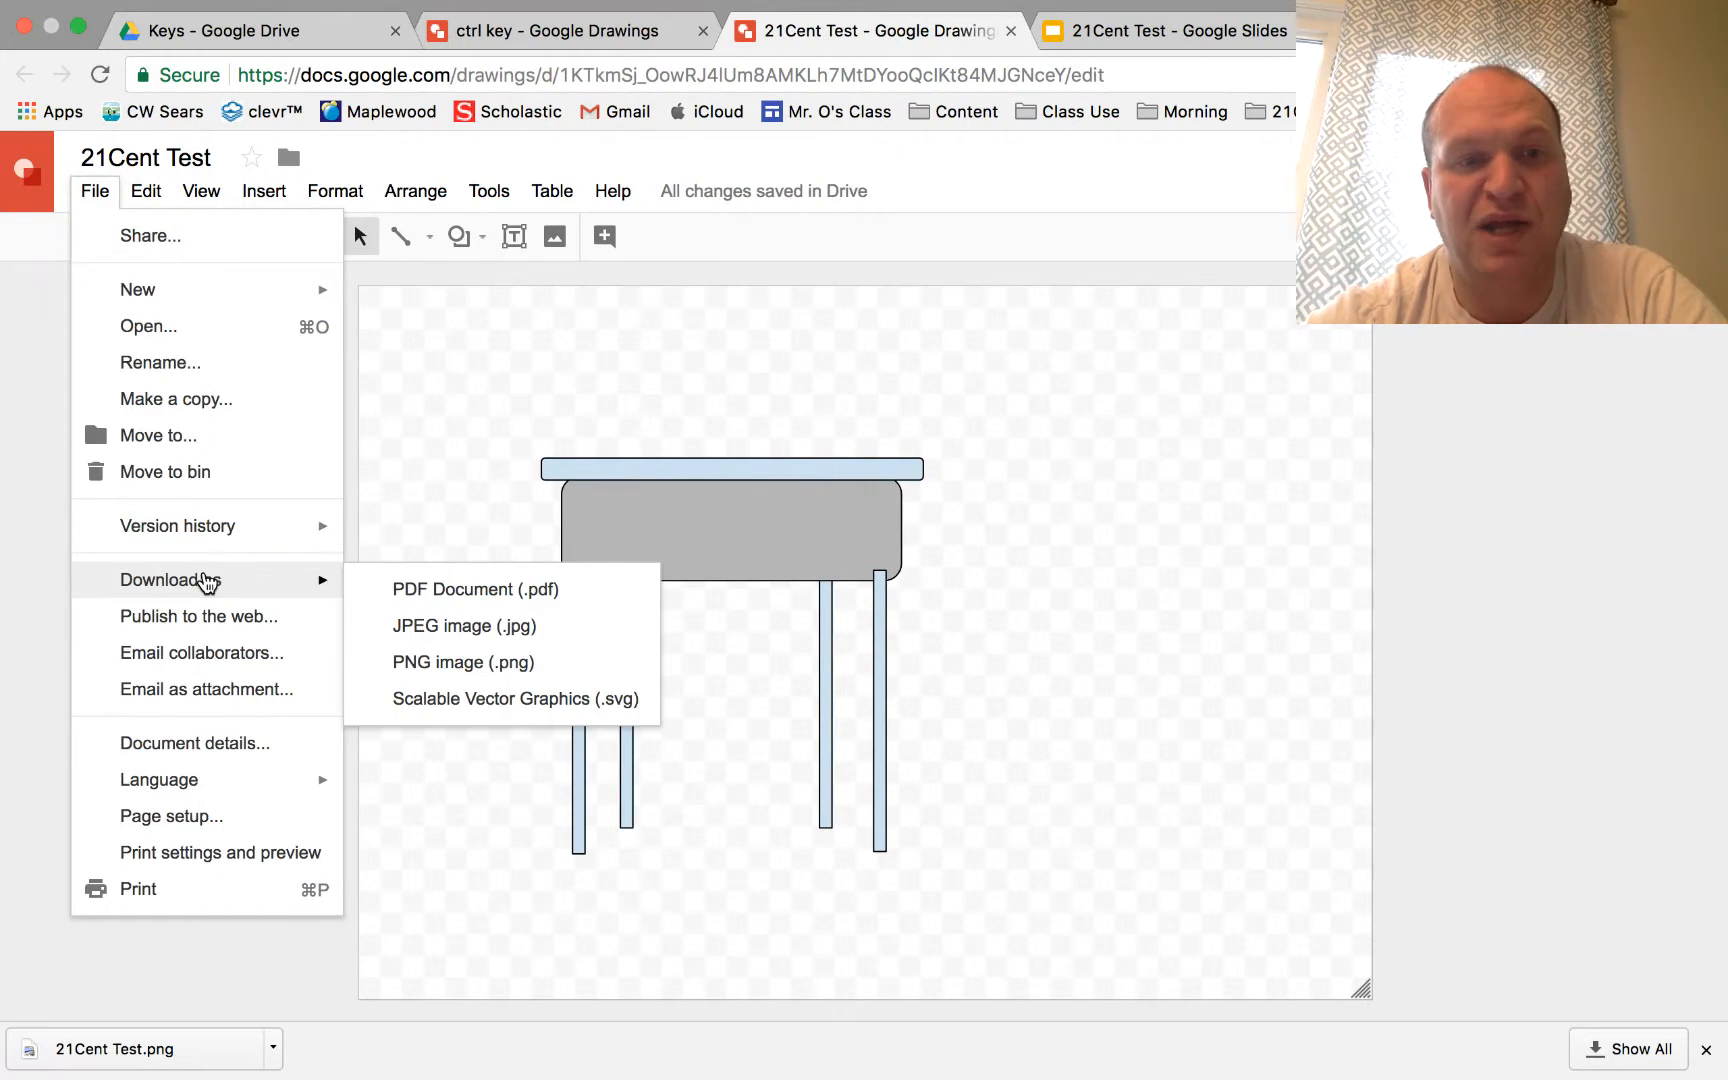
mouse_move(464, 626)
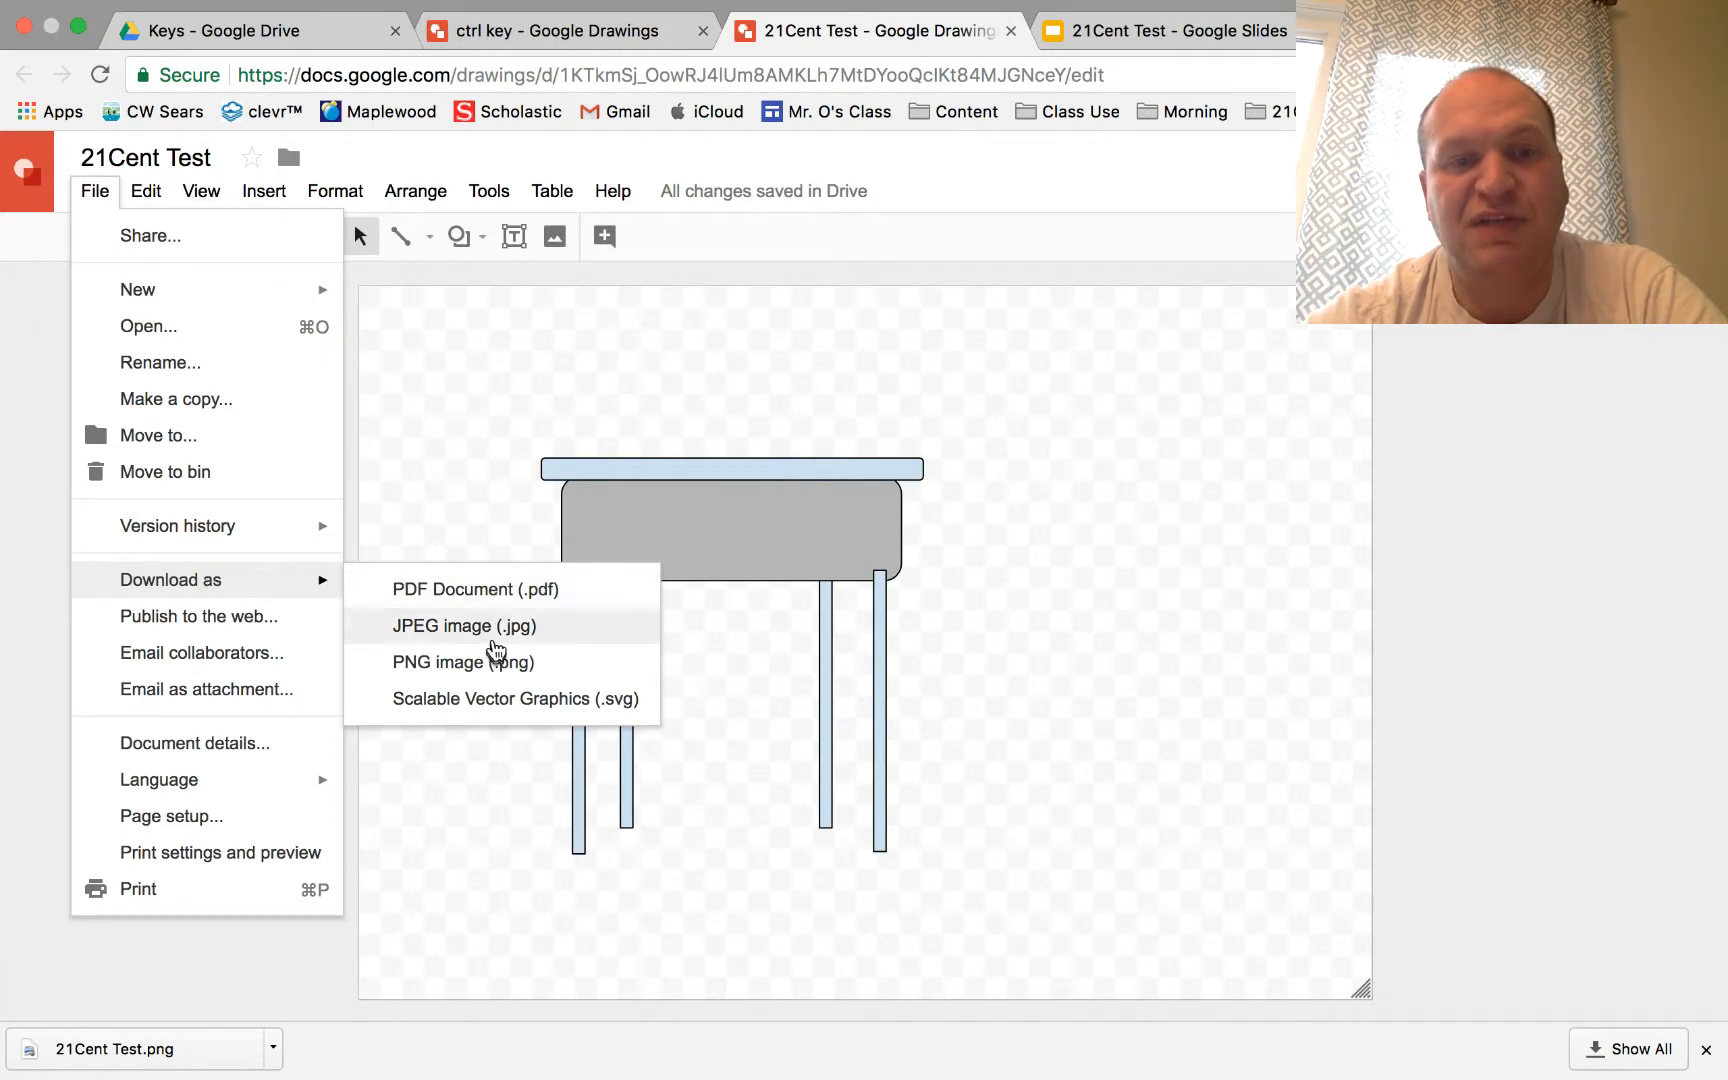
mouse_move(490, 598)
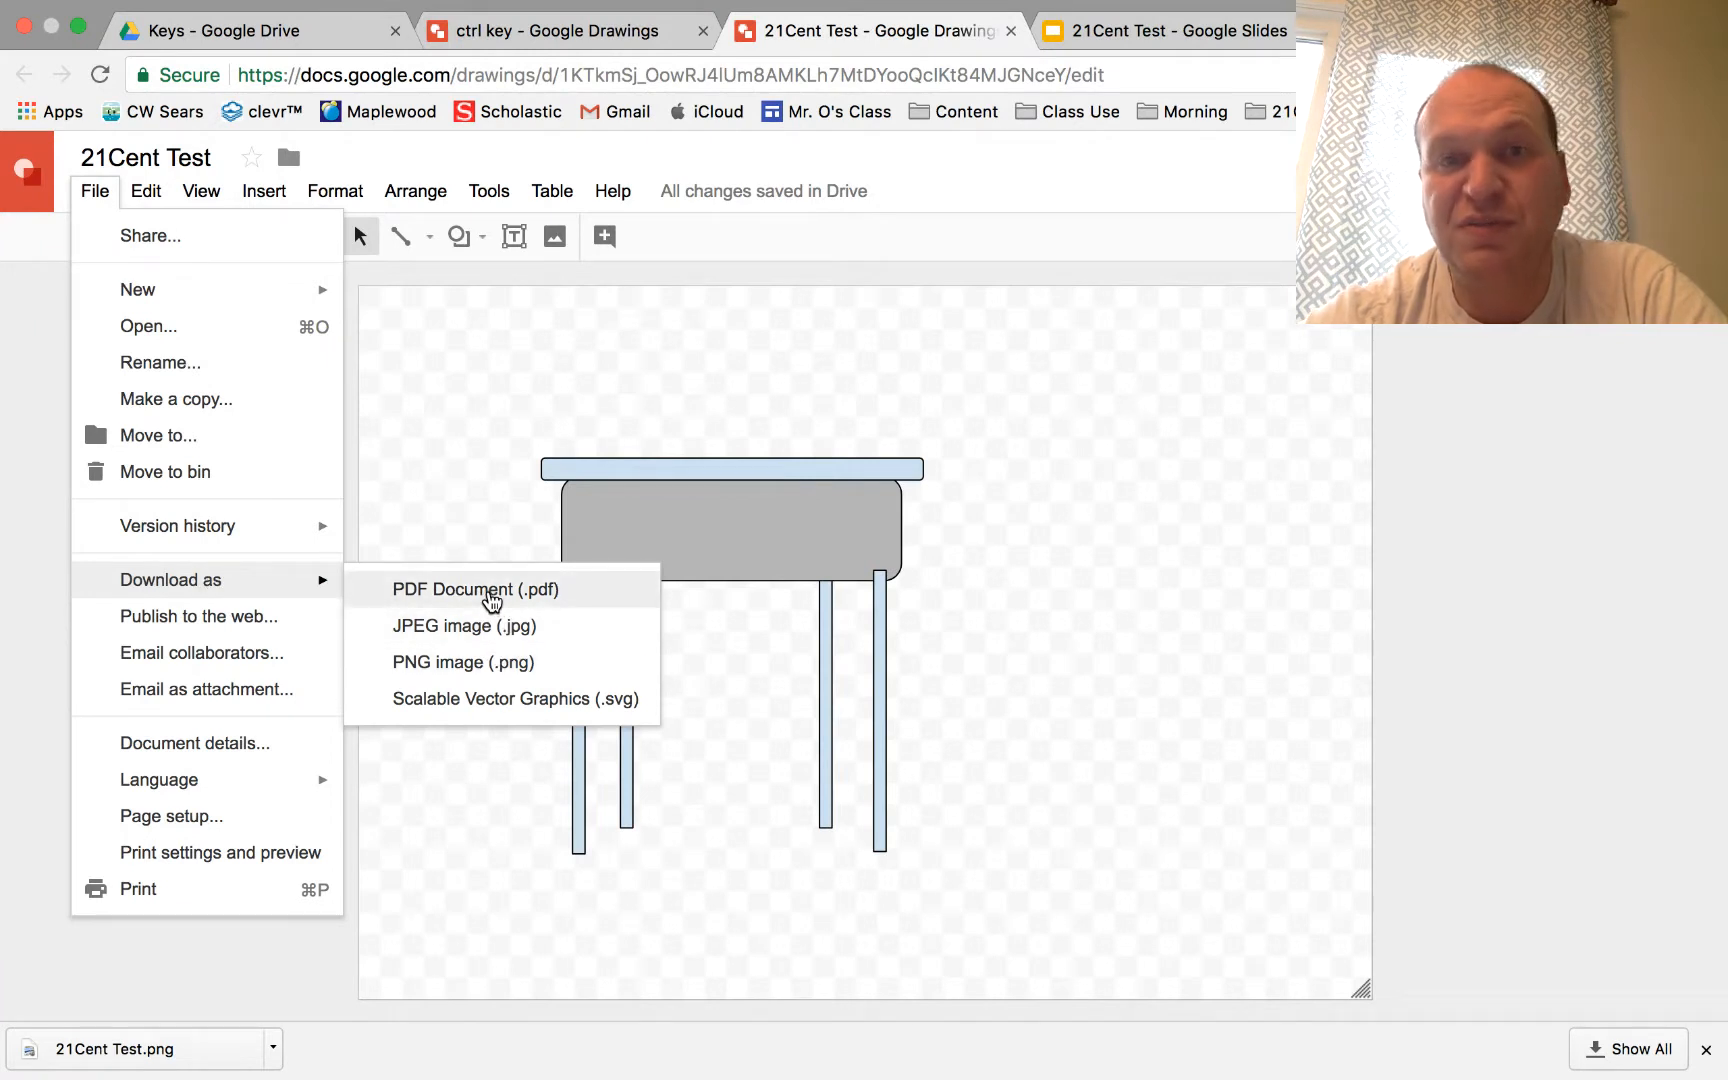
mouse_move(464, 662)
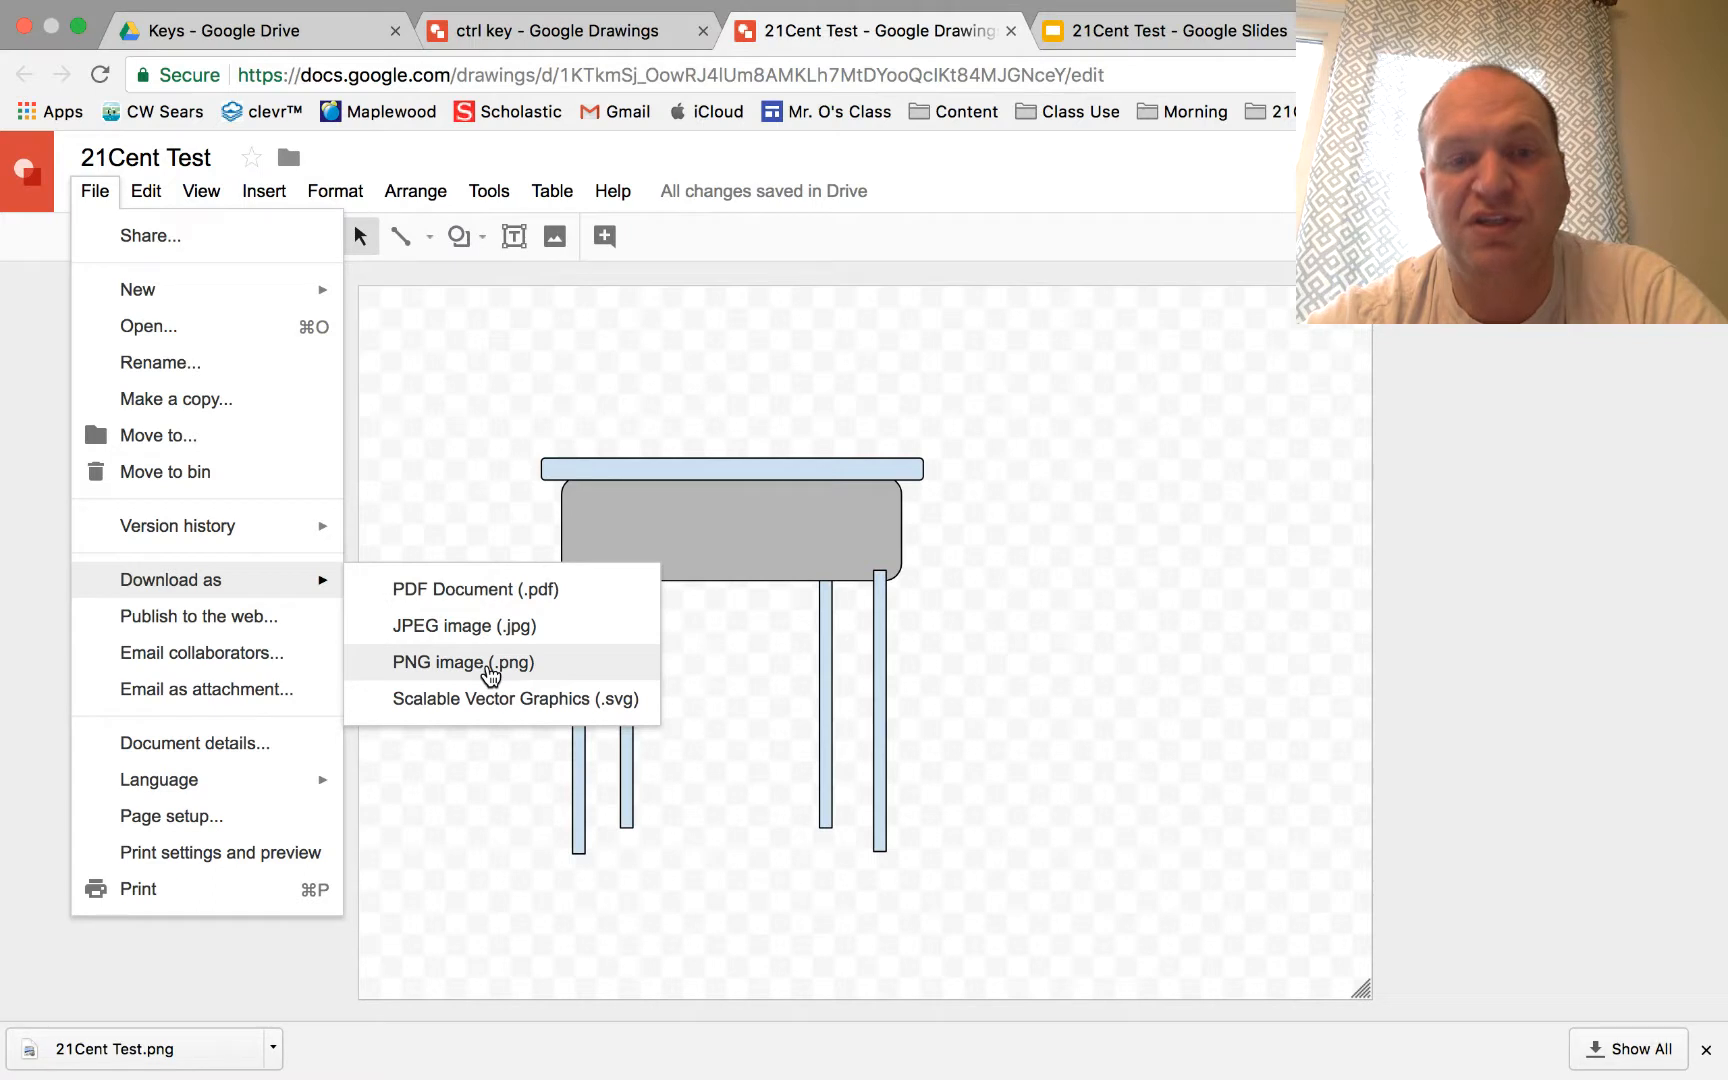
mouse_move(451, 676)
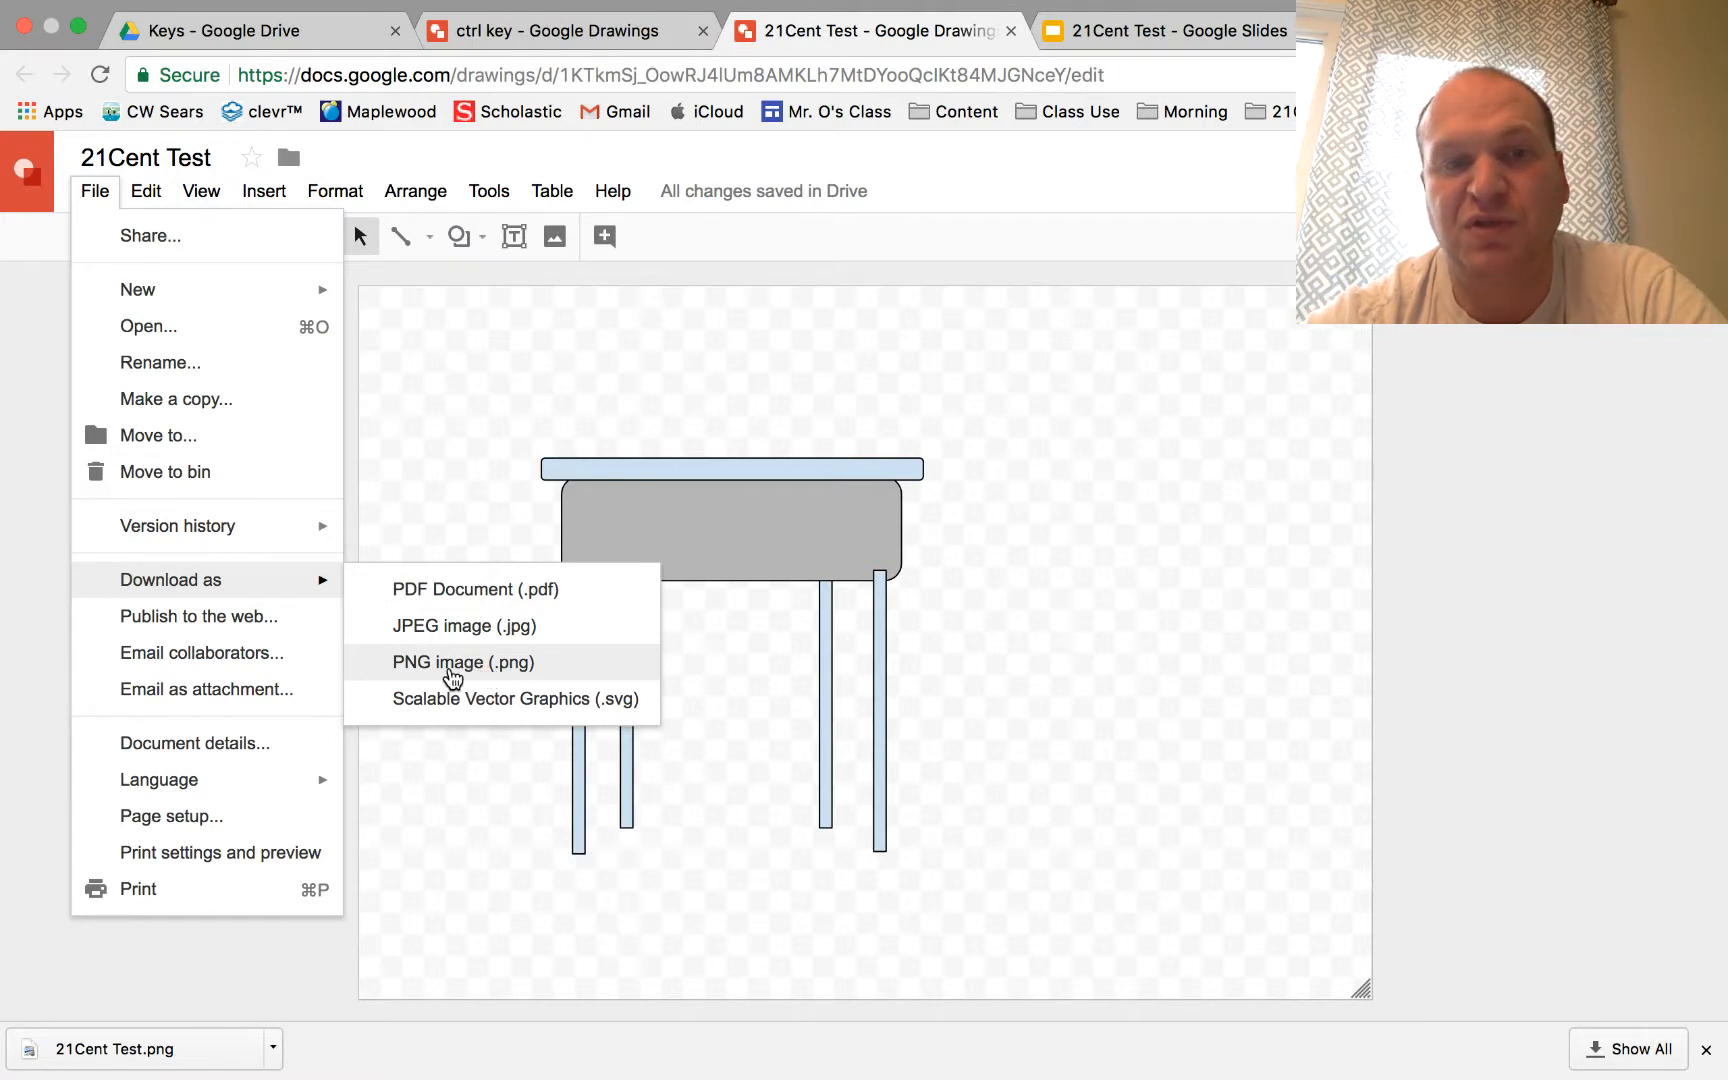
mouse_move(497, 706)
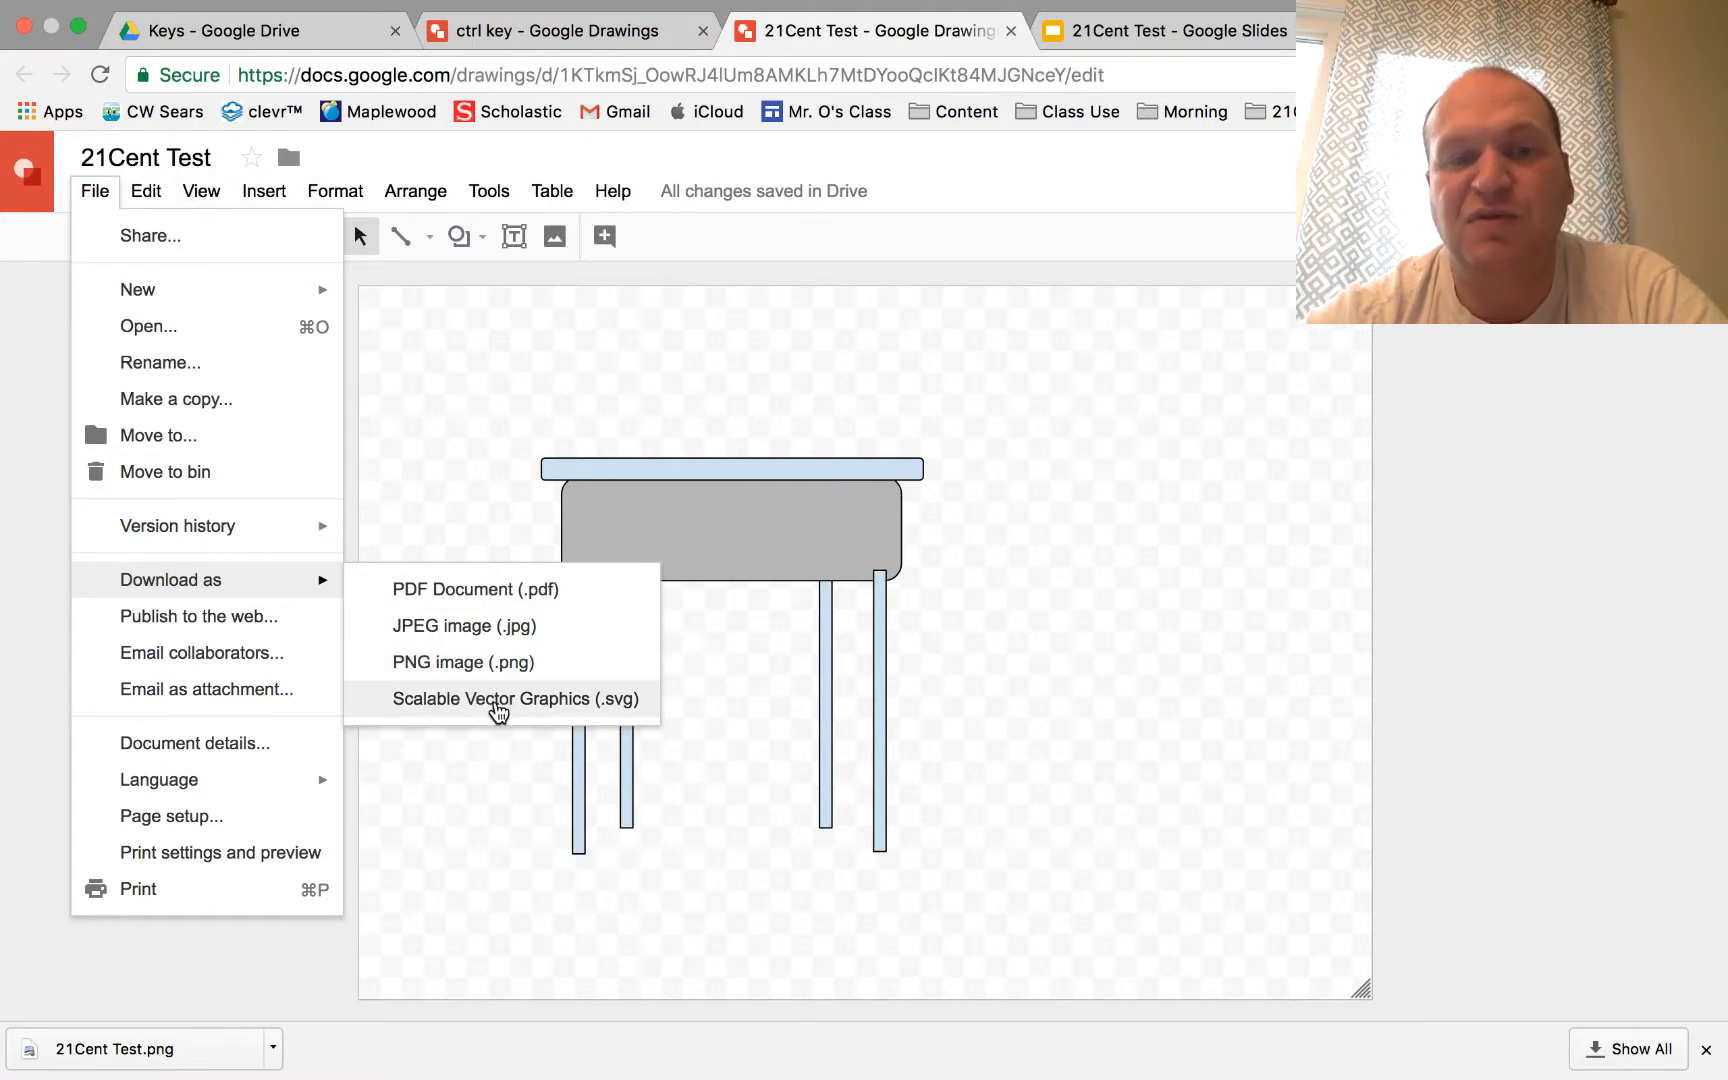
mouse_move(463, 662)
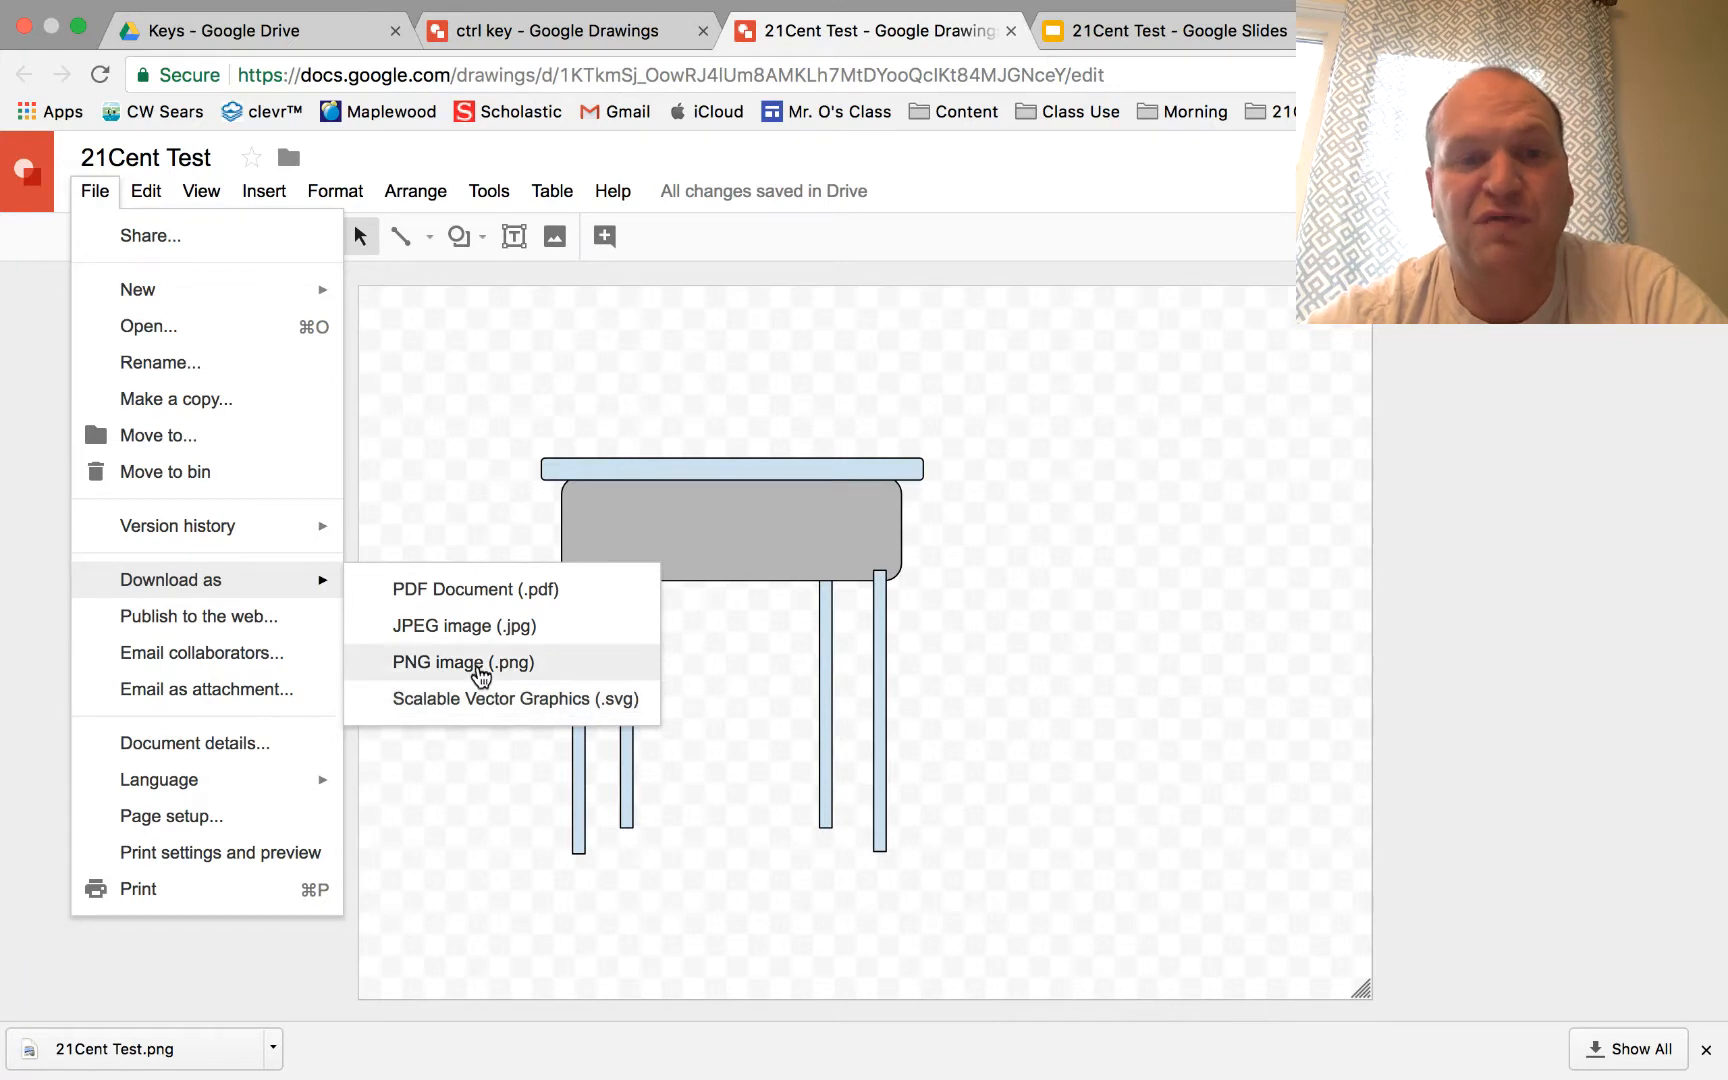
click(464, 662)
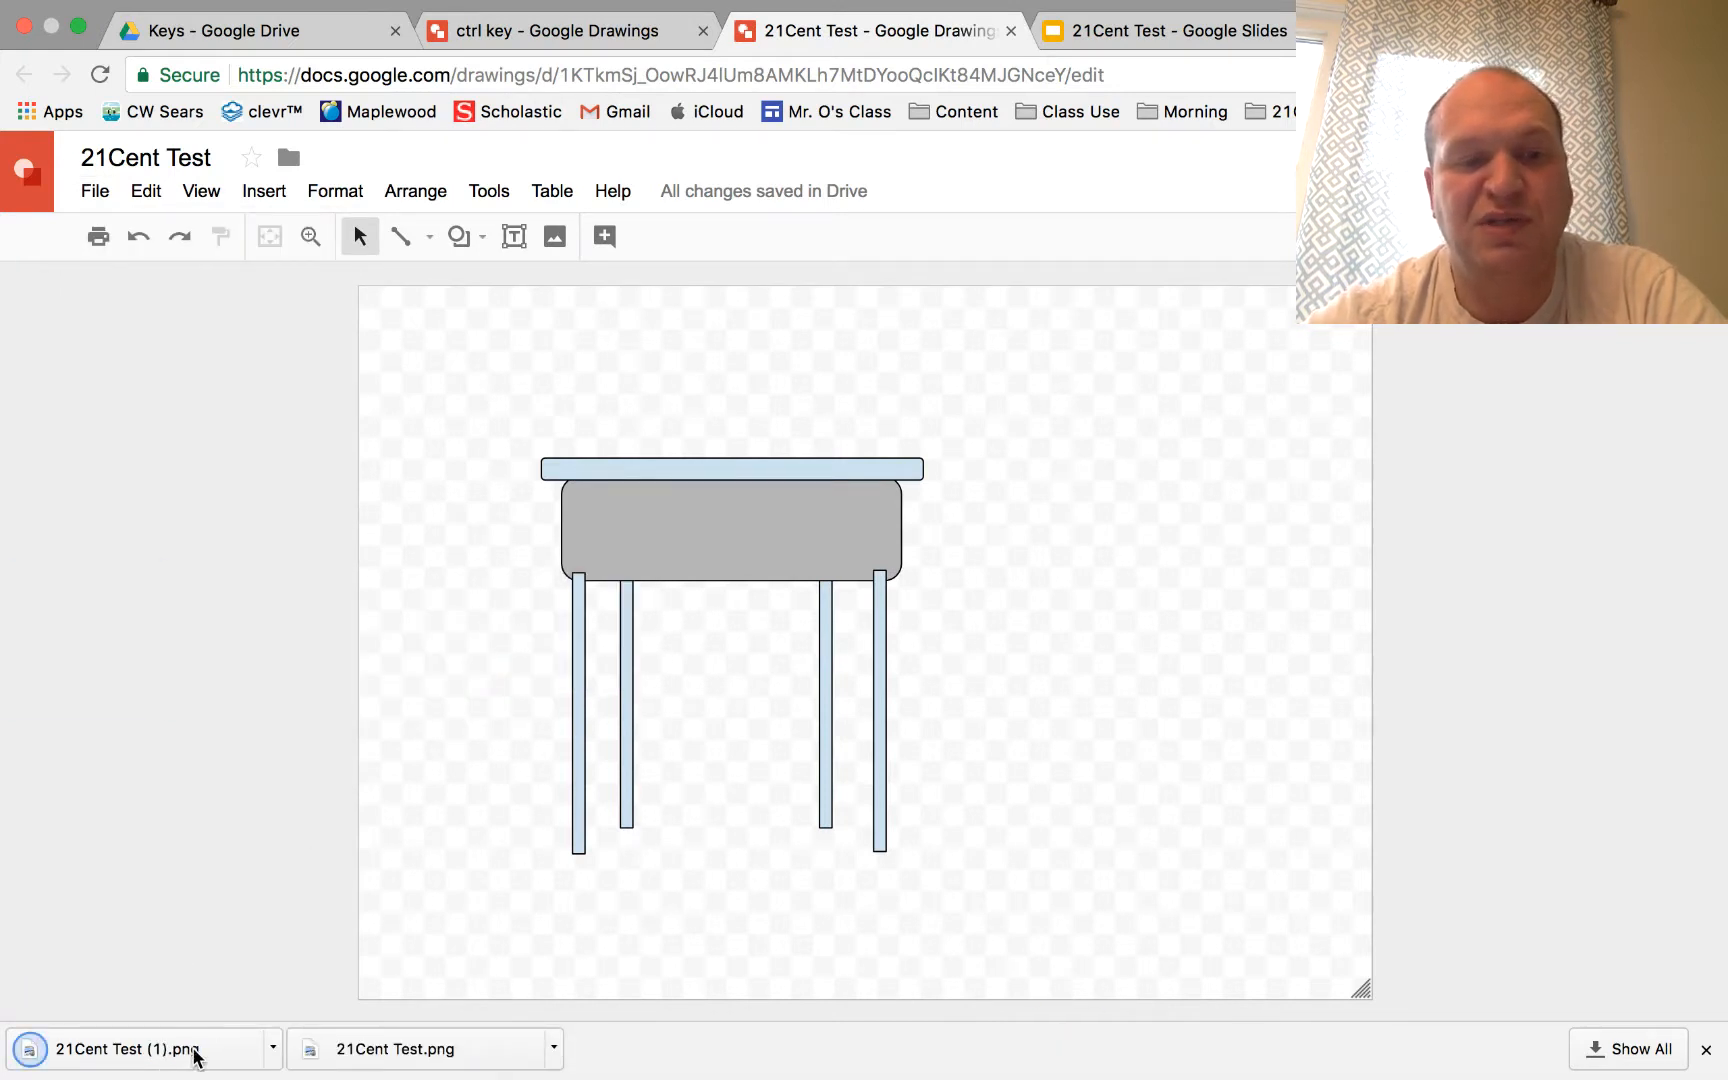
mouse_move(507, 873)
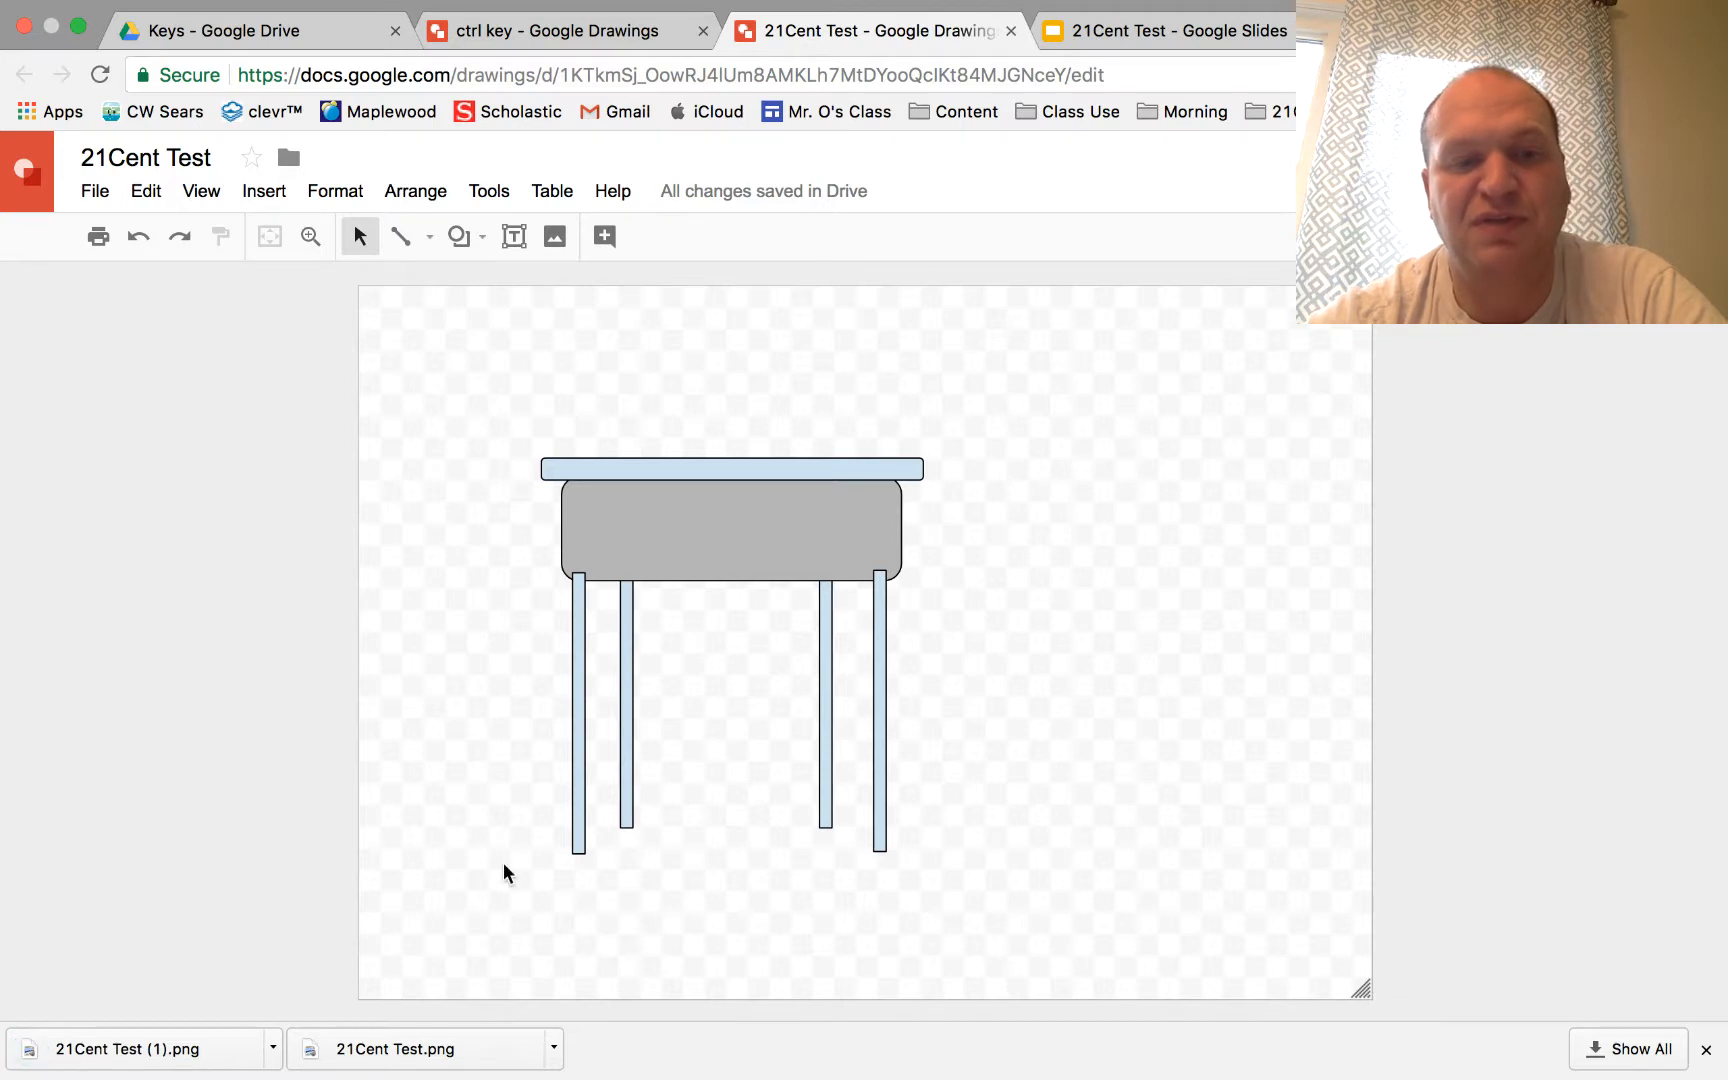
mouse_move(703, 464)
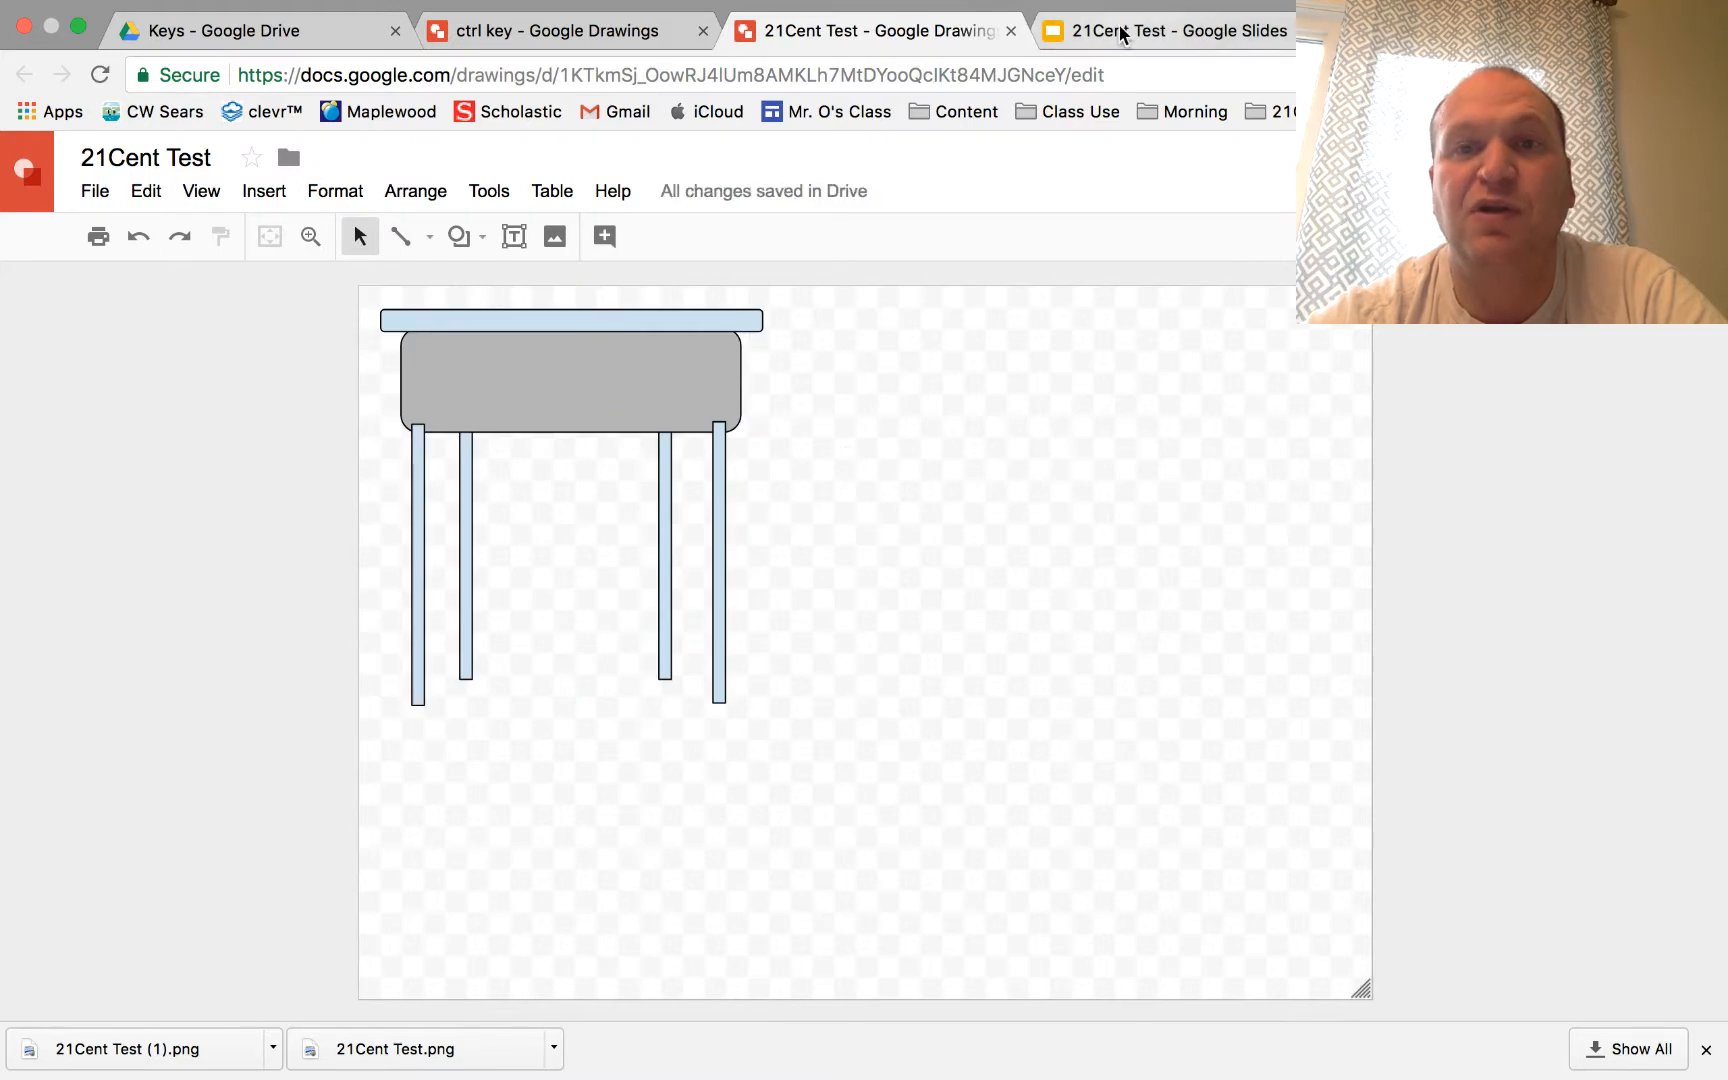
mouse_move(1124, 31)
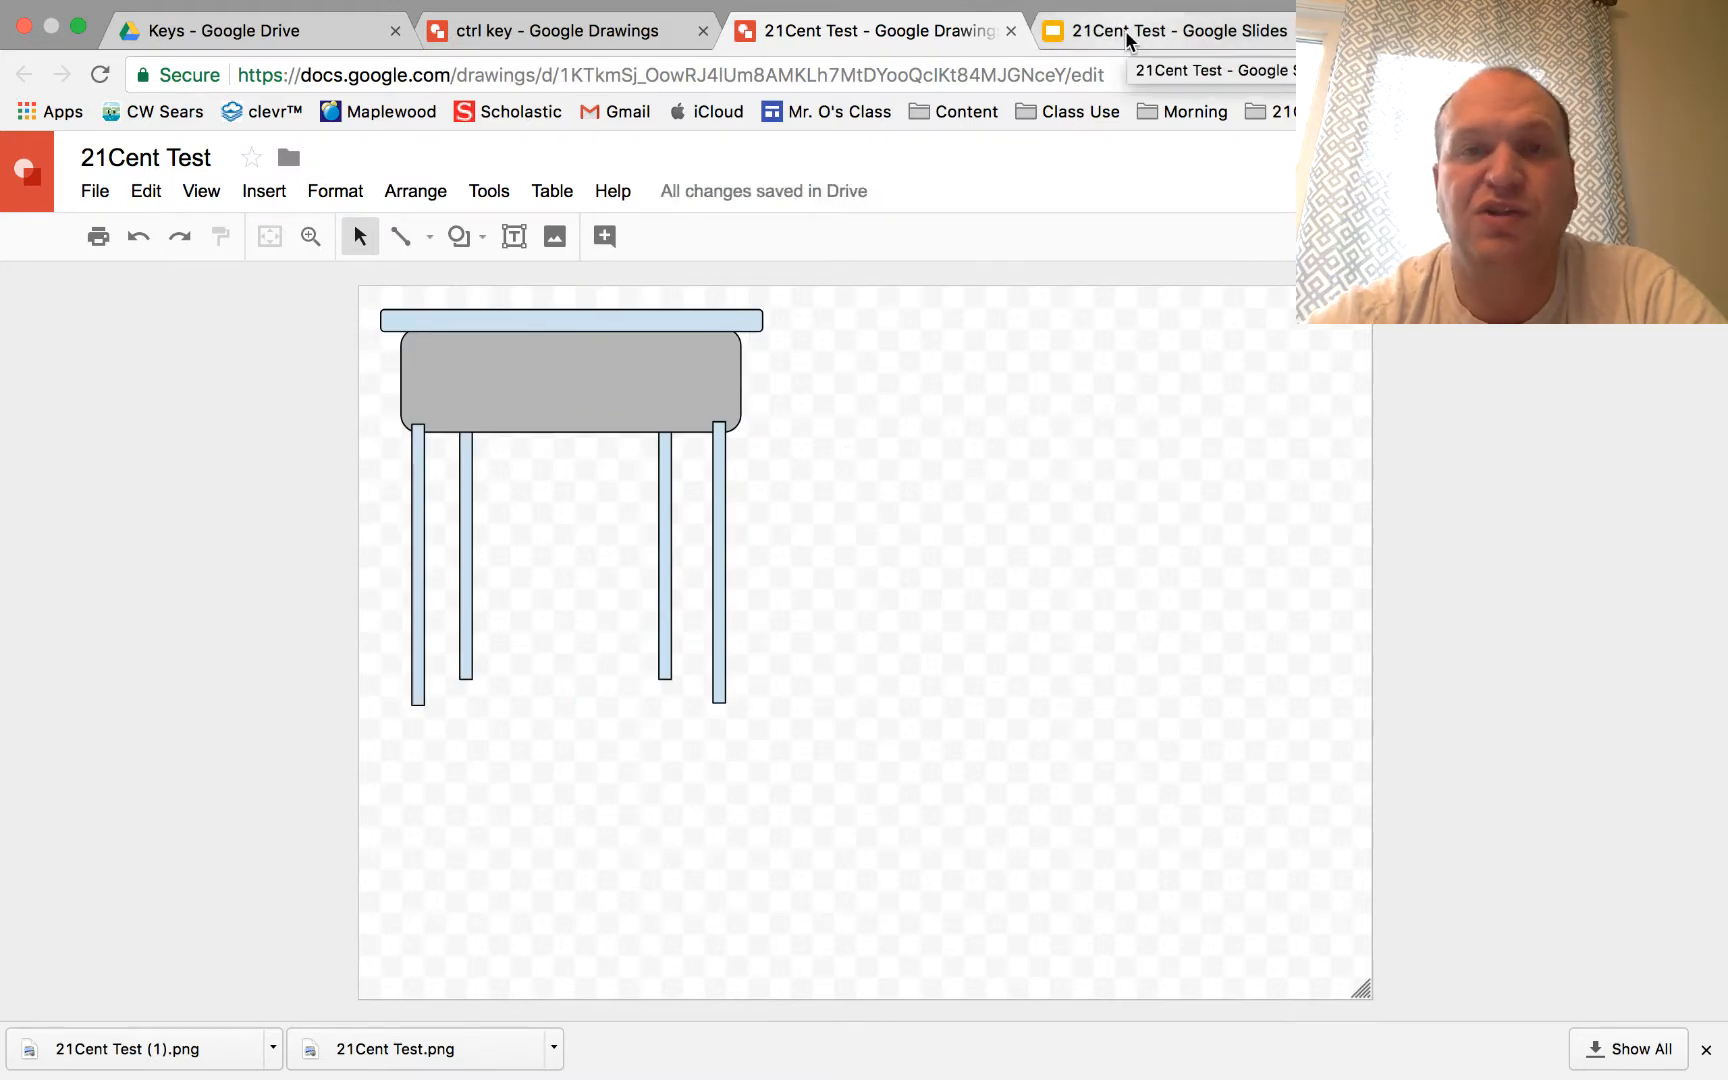
Step: In the 21Cent Test presentation, move the desk image to the top-left and deselect it
click(1164, 31)
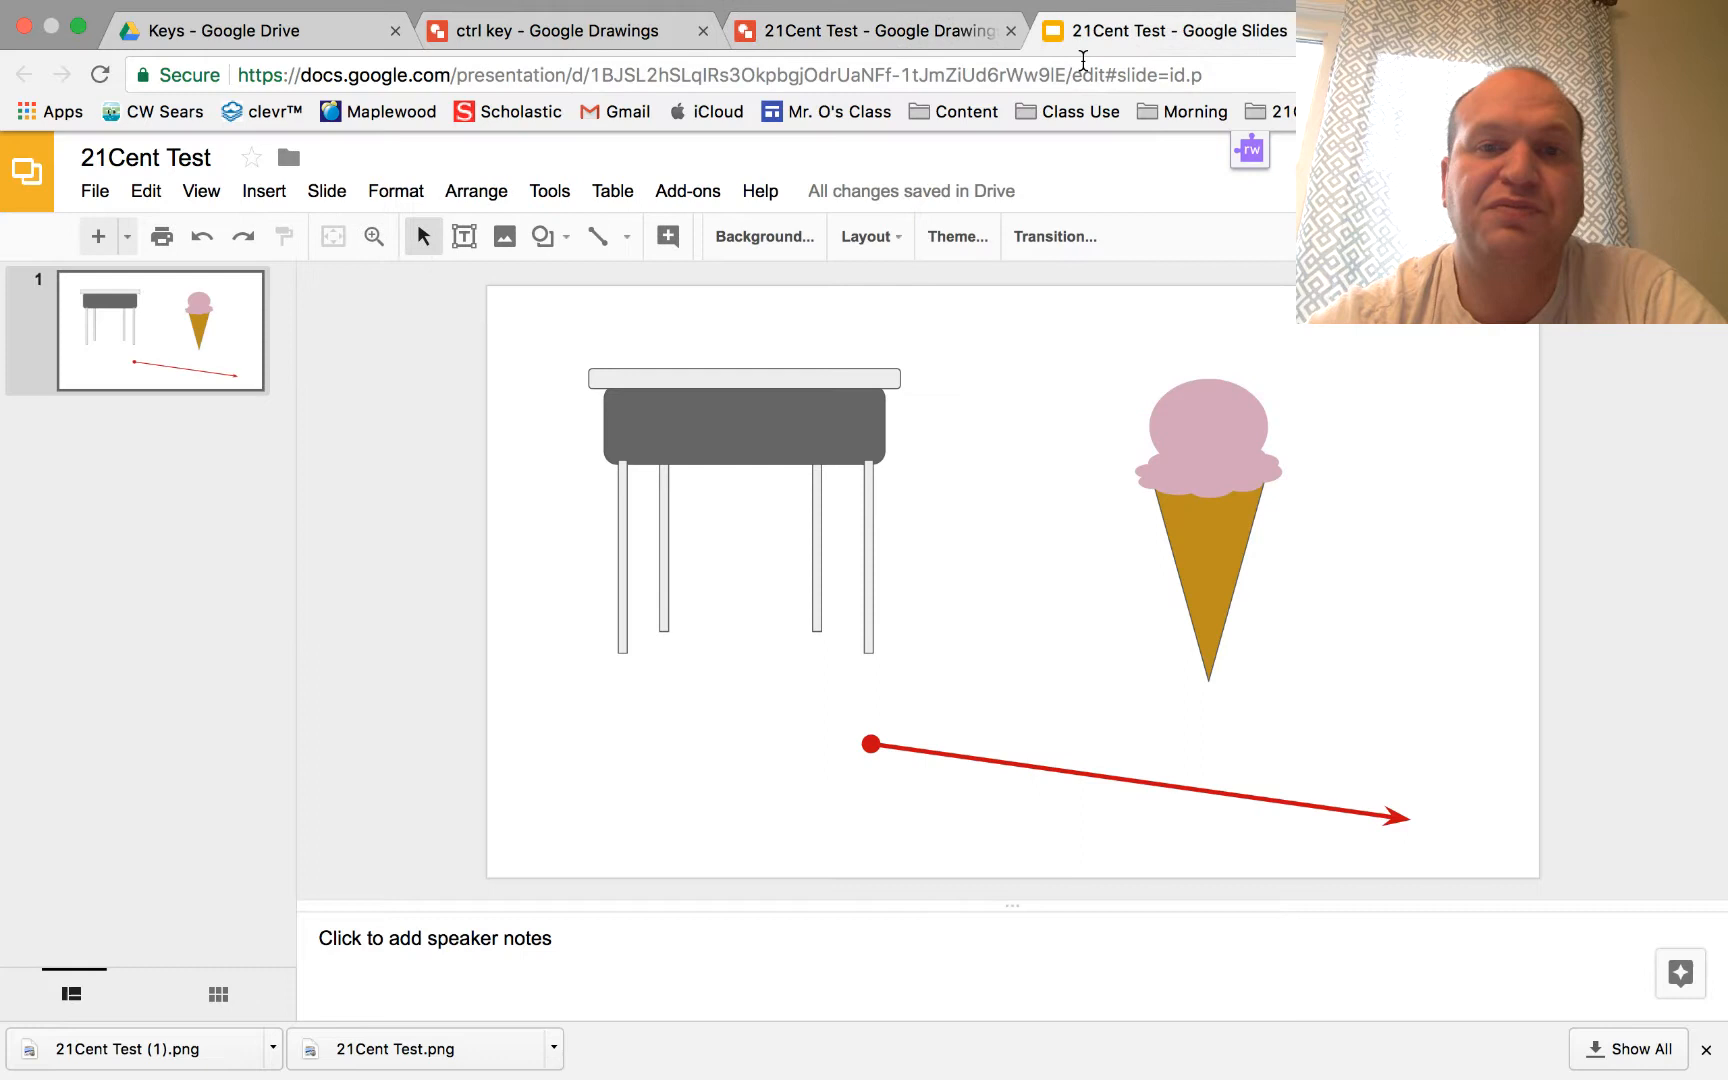
mouse_move(660, 368)
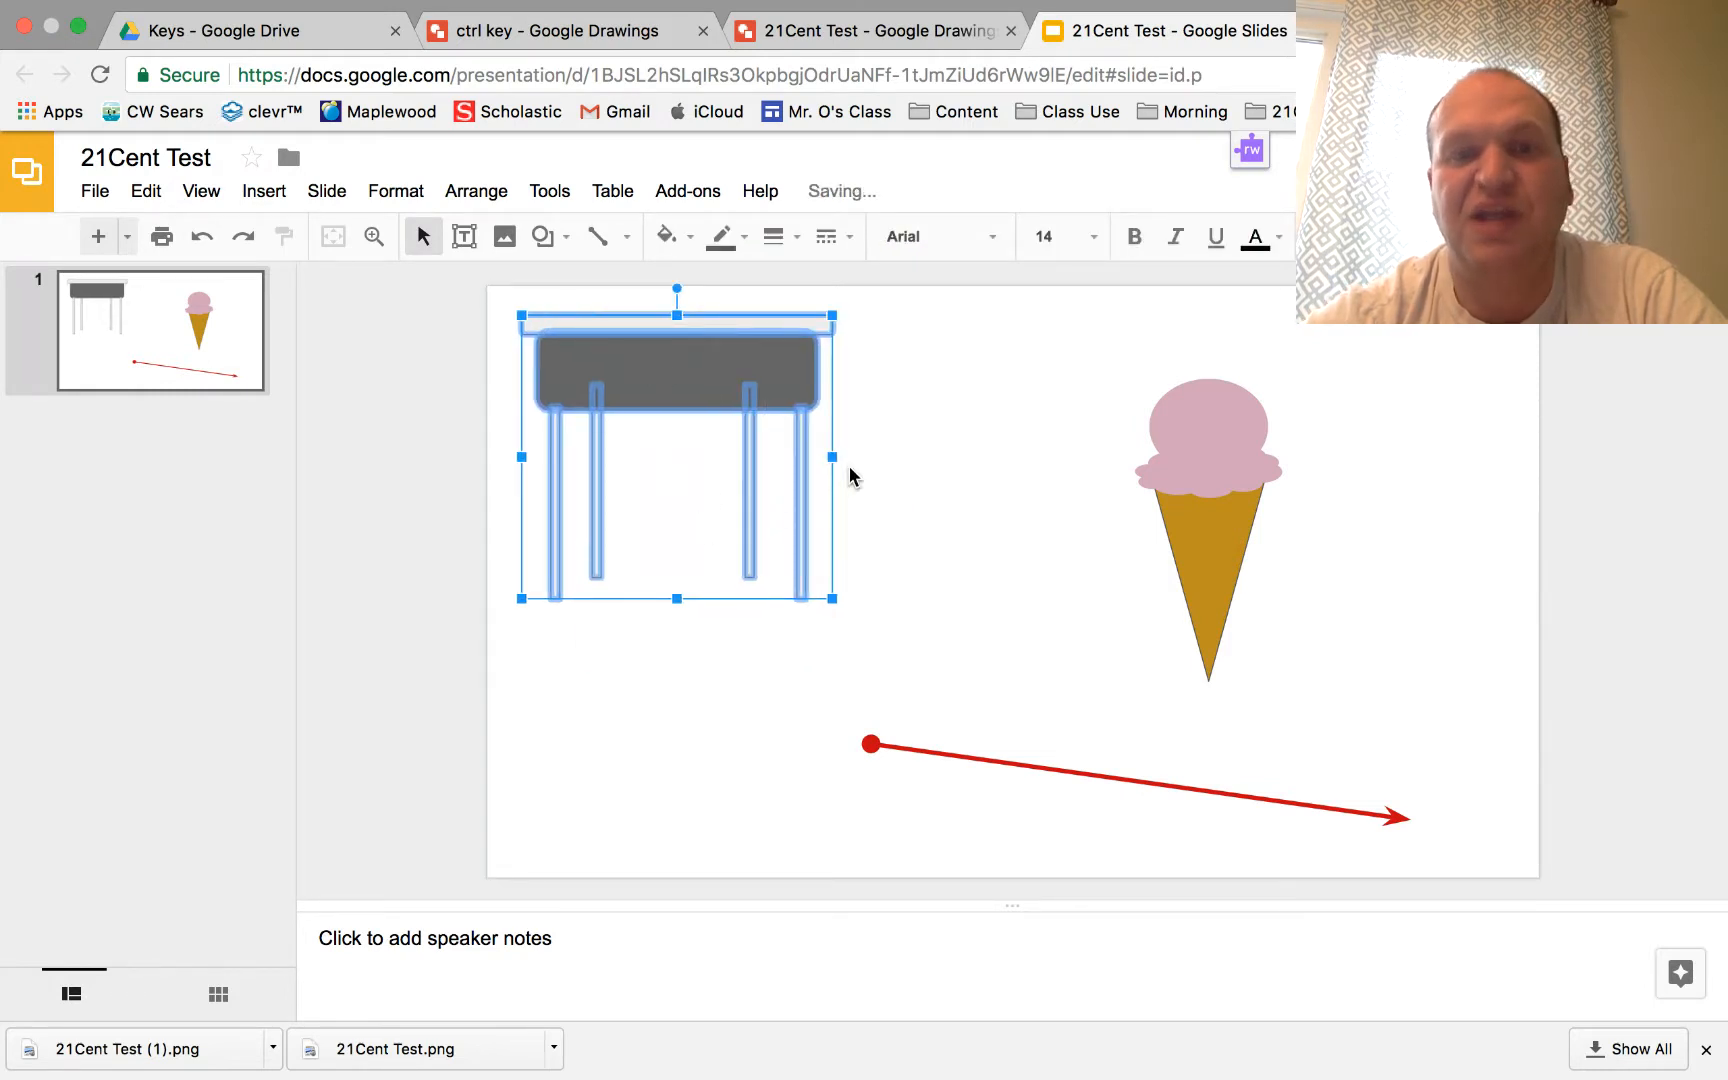
click(861, 367)
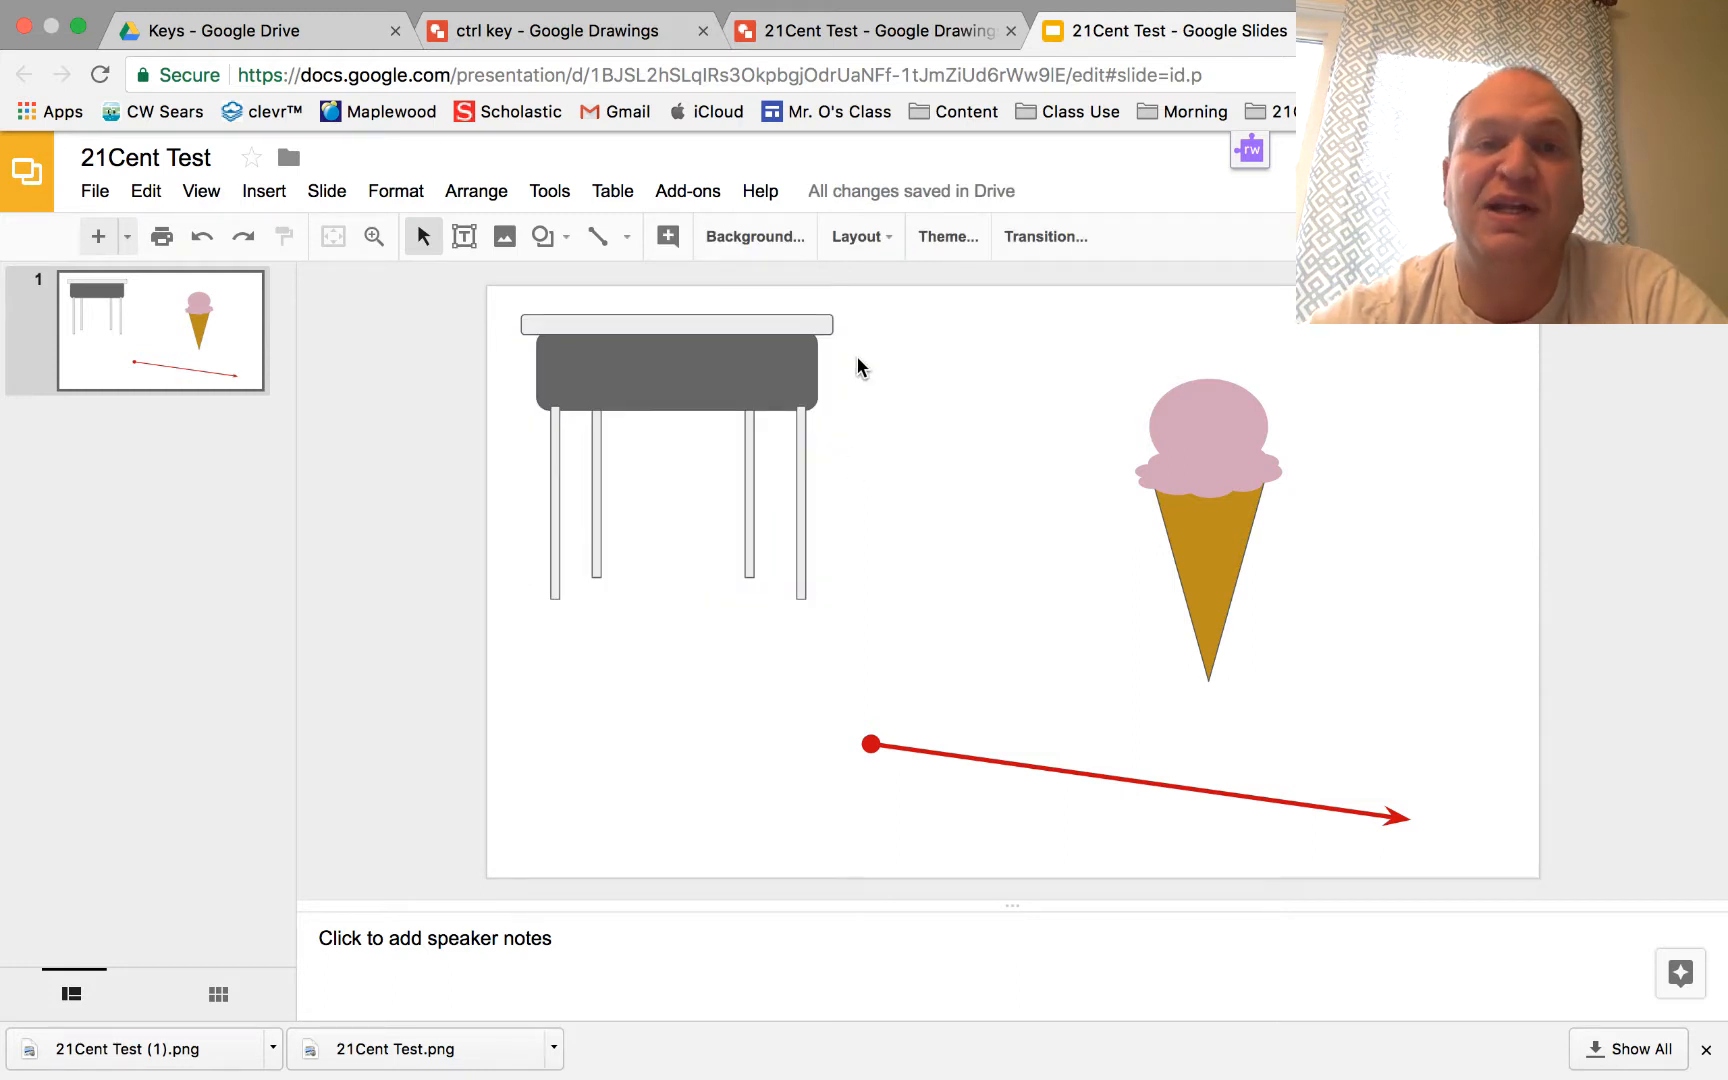
mouse_move(541, 236)
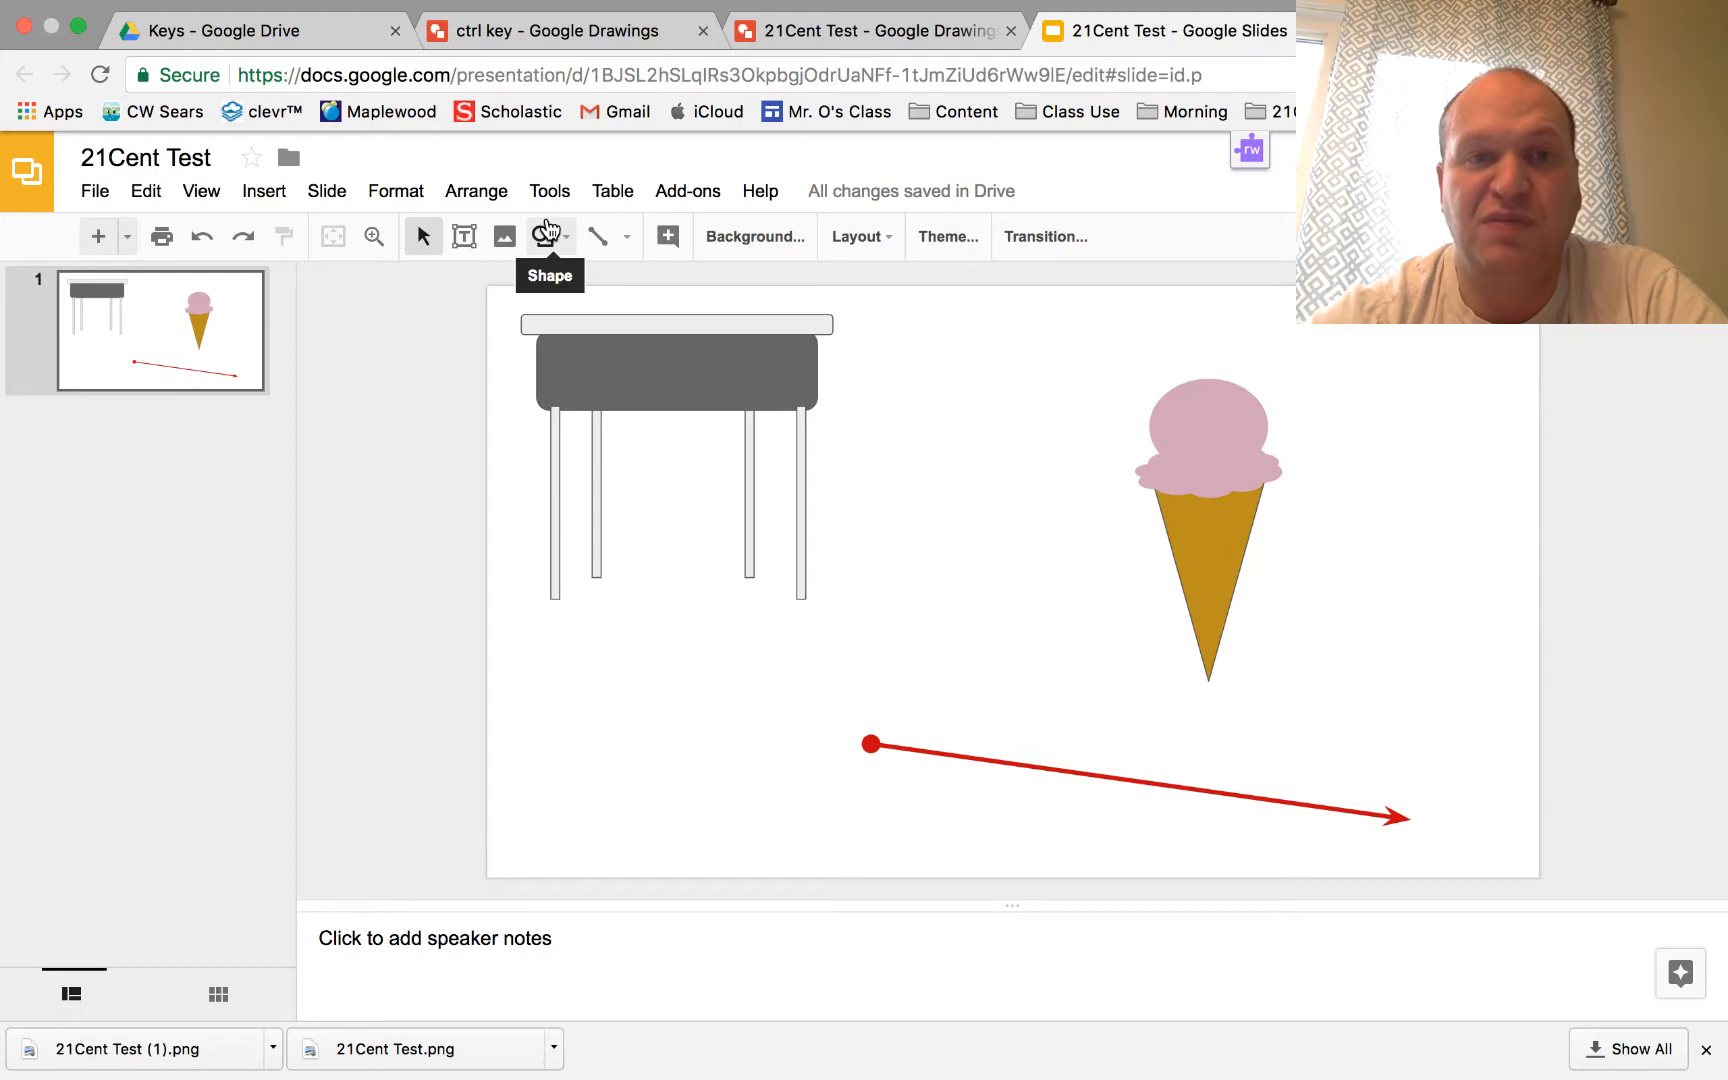
Step: Upload 21Cent Test (1).png from Downloads via Insert > Image > Upload
click(504, 236)
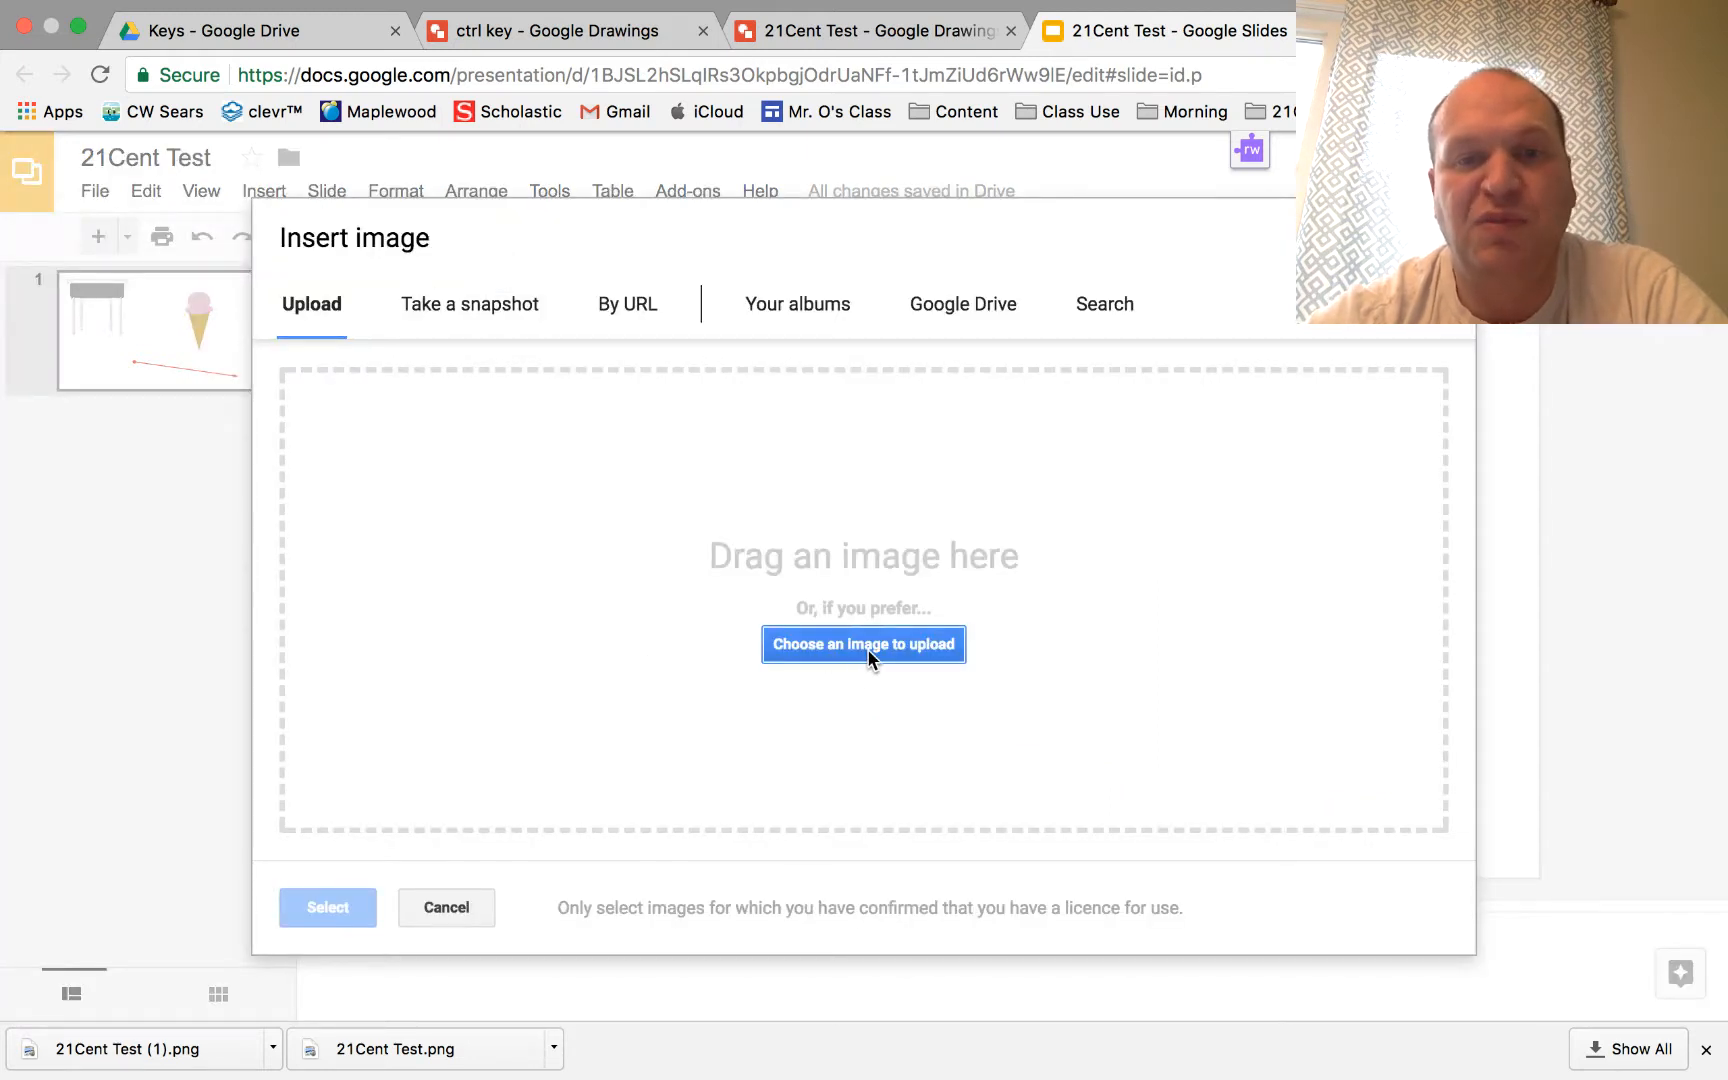
click(863, 645)
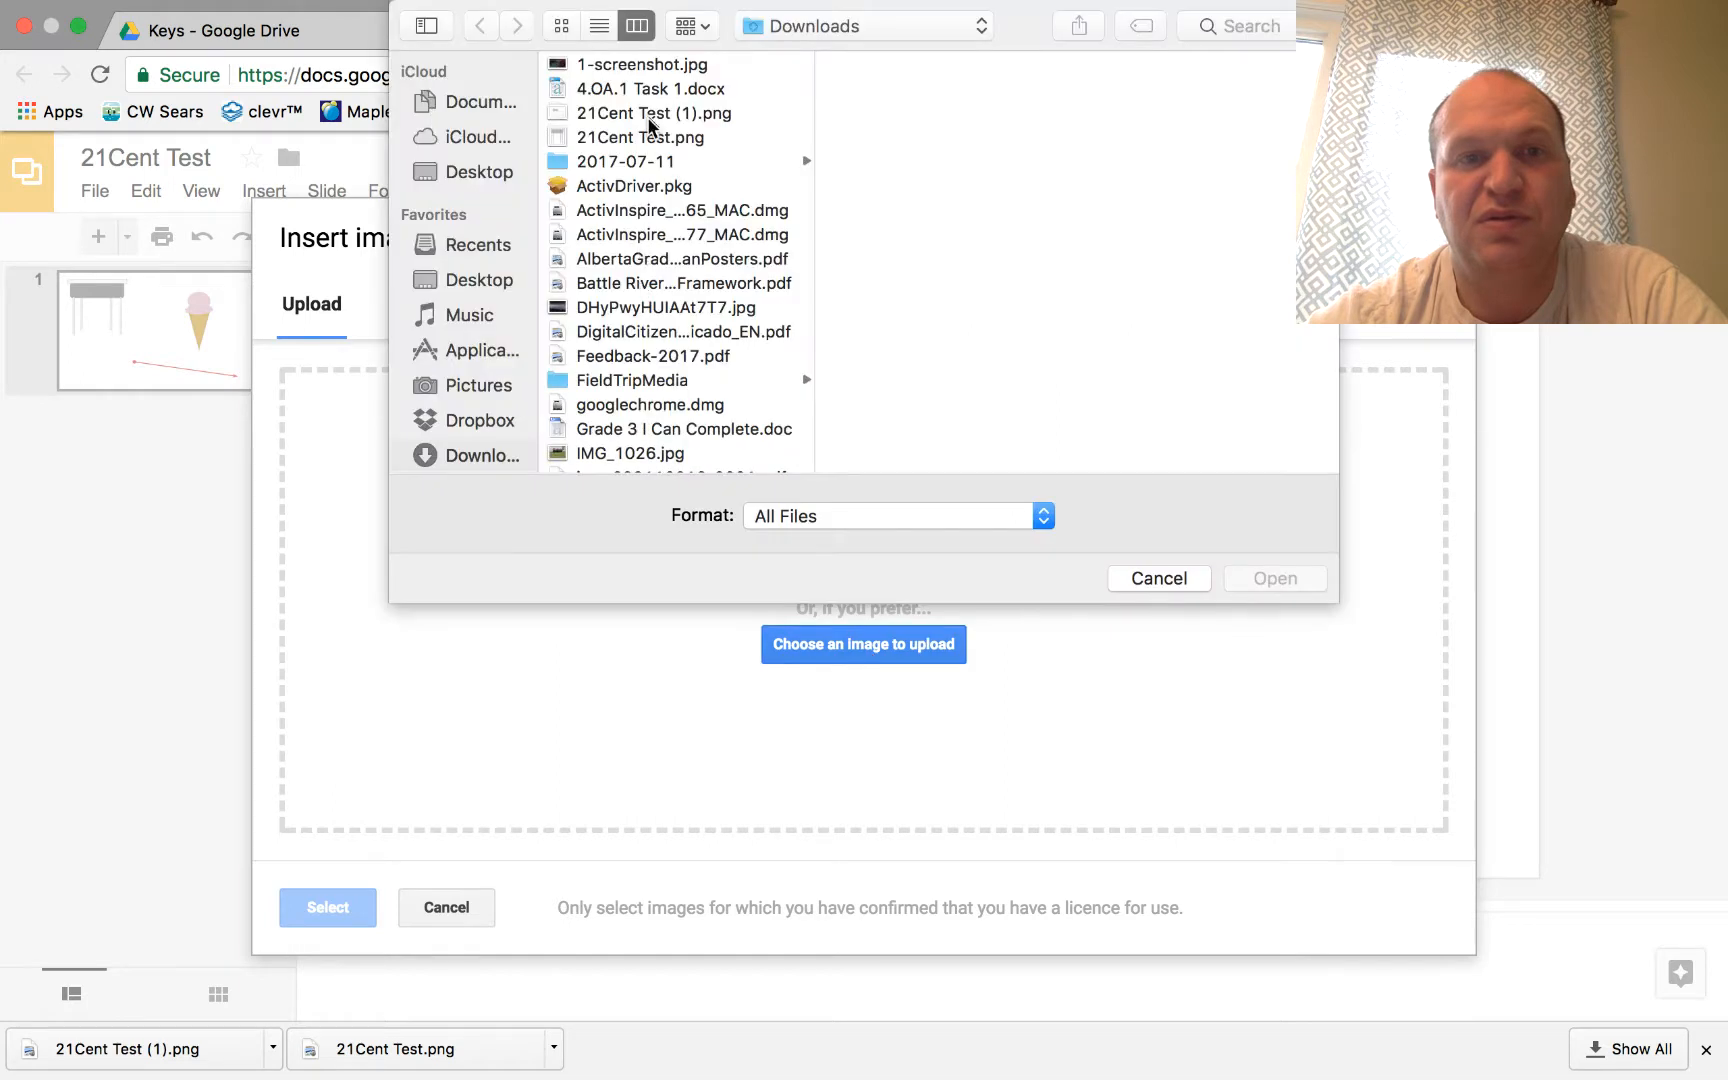
click(652, 112)
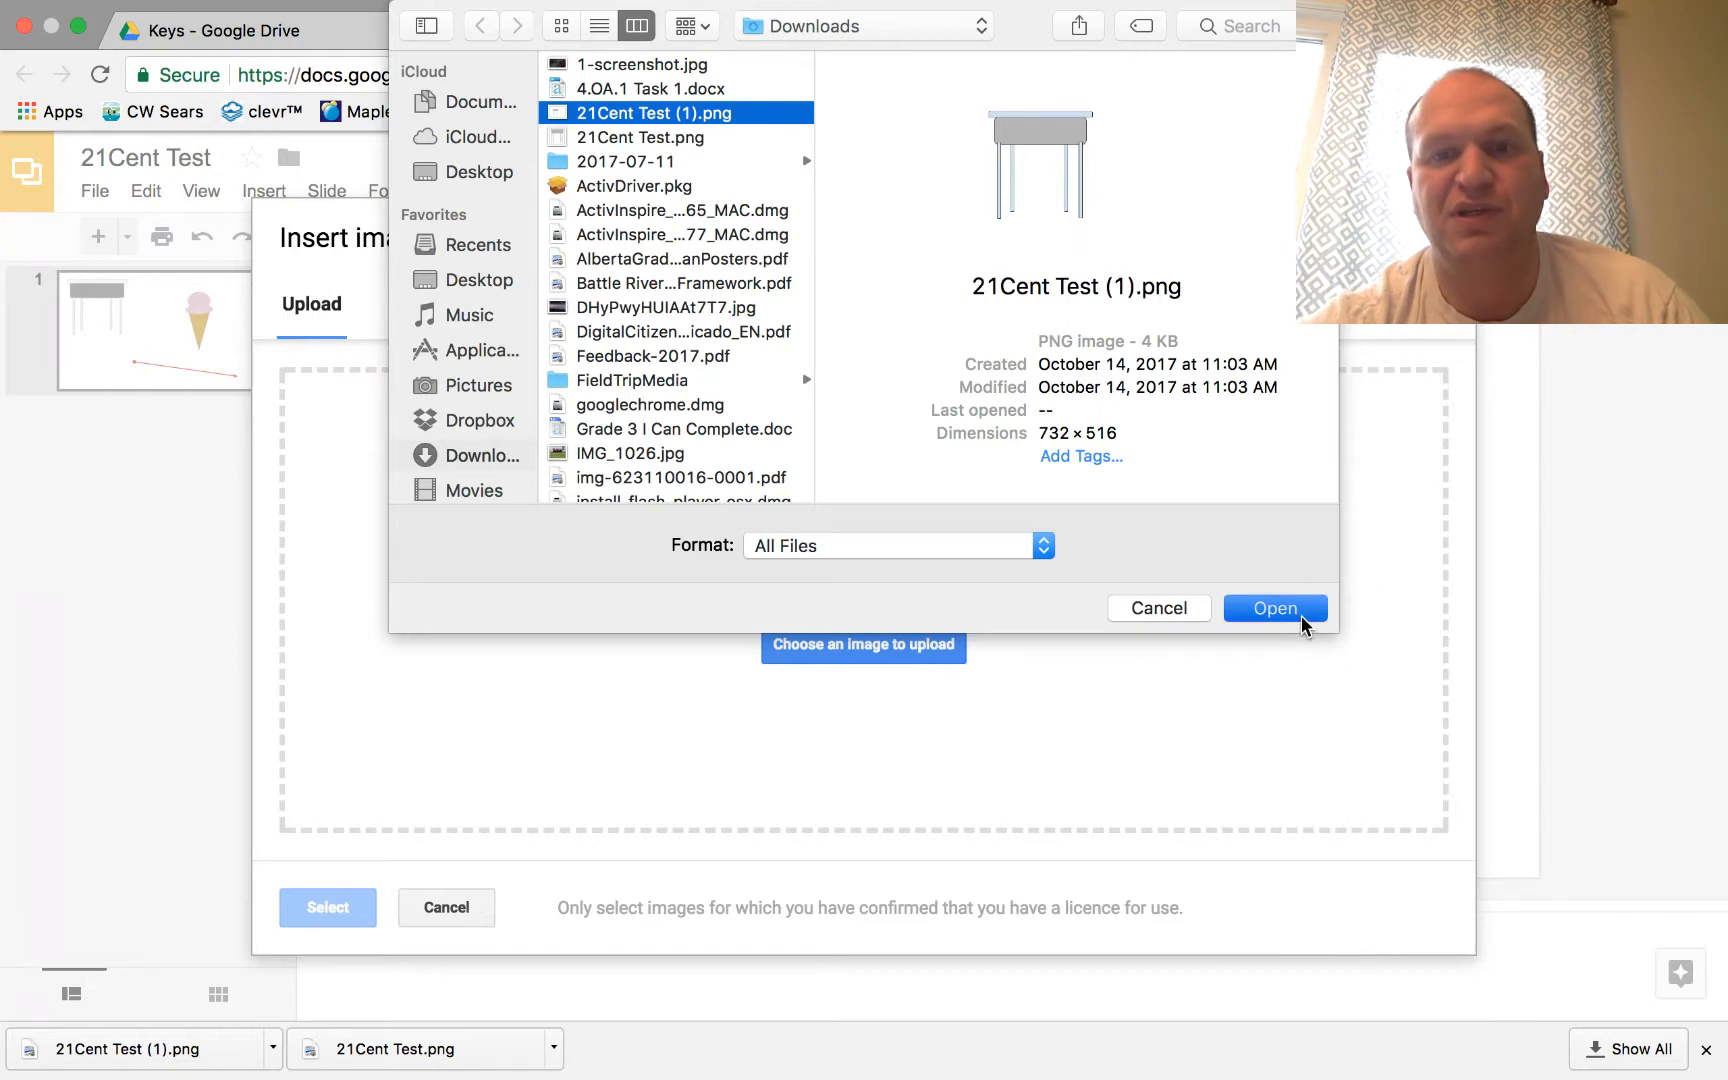
click(1275, 607)
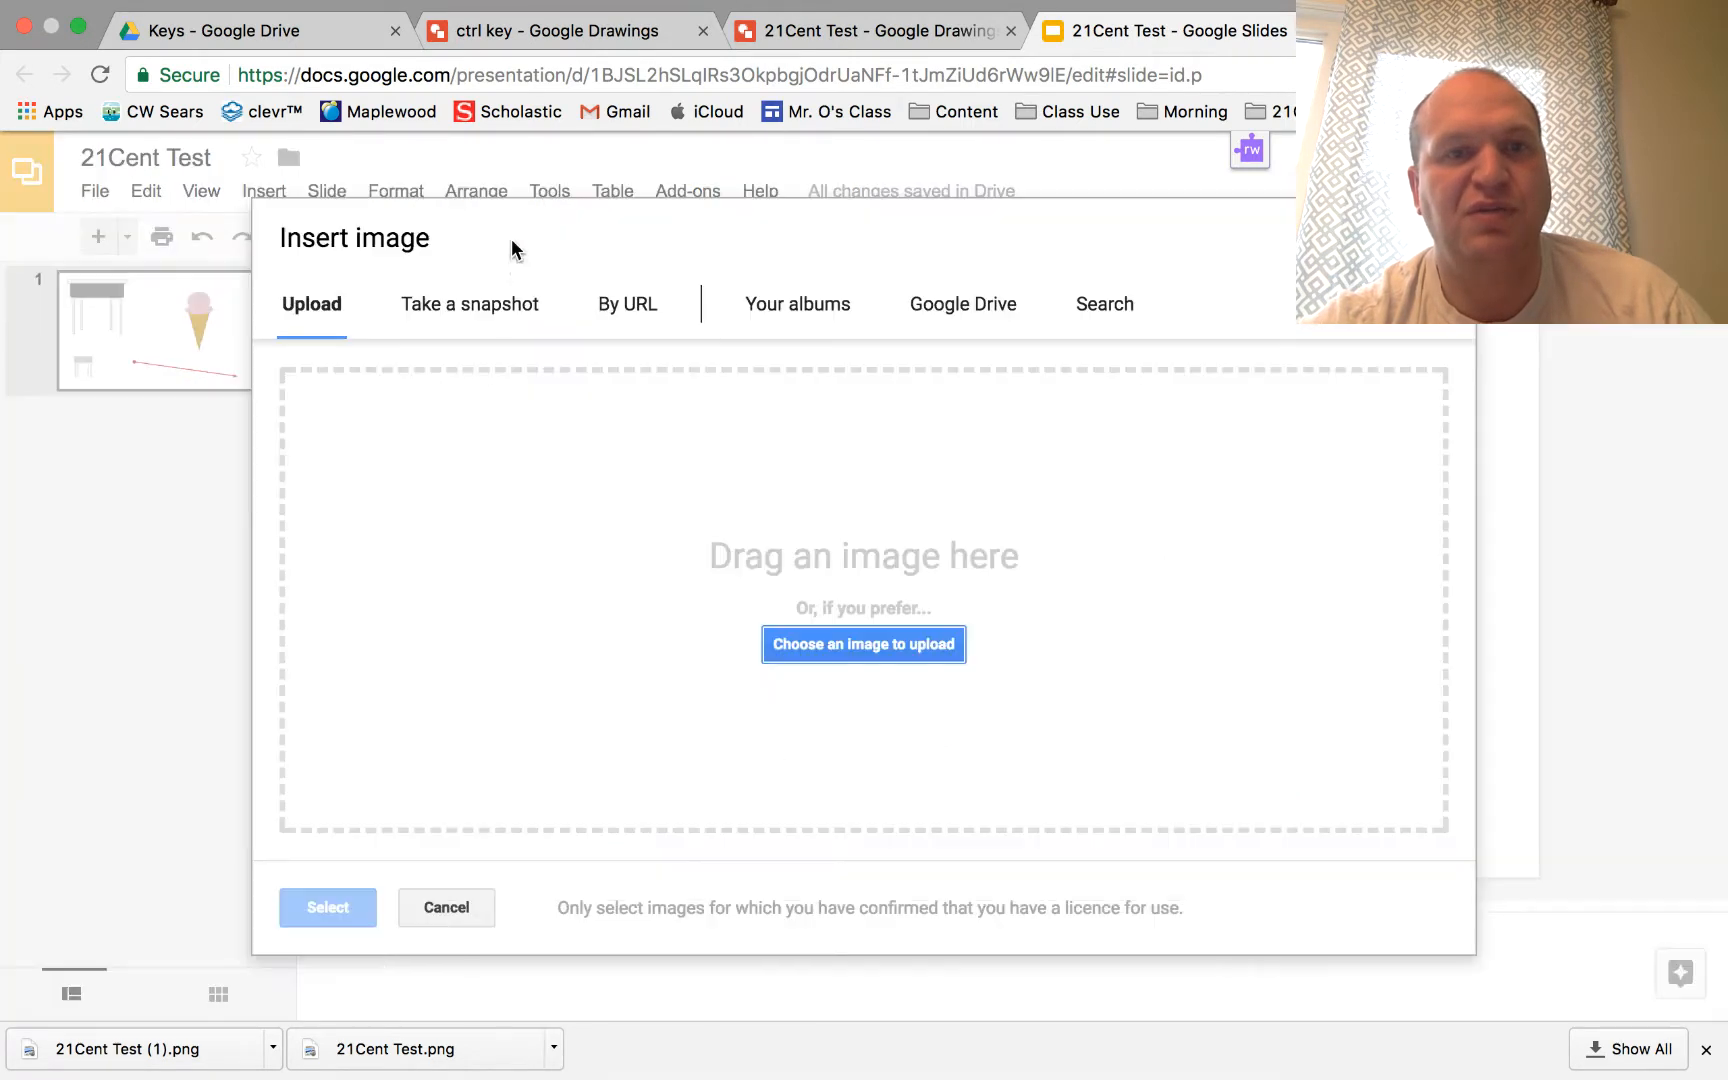
mouse_move(863, 645)
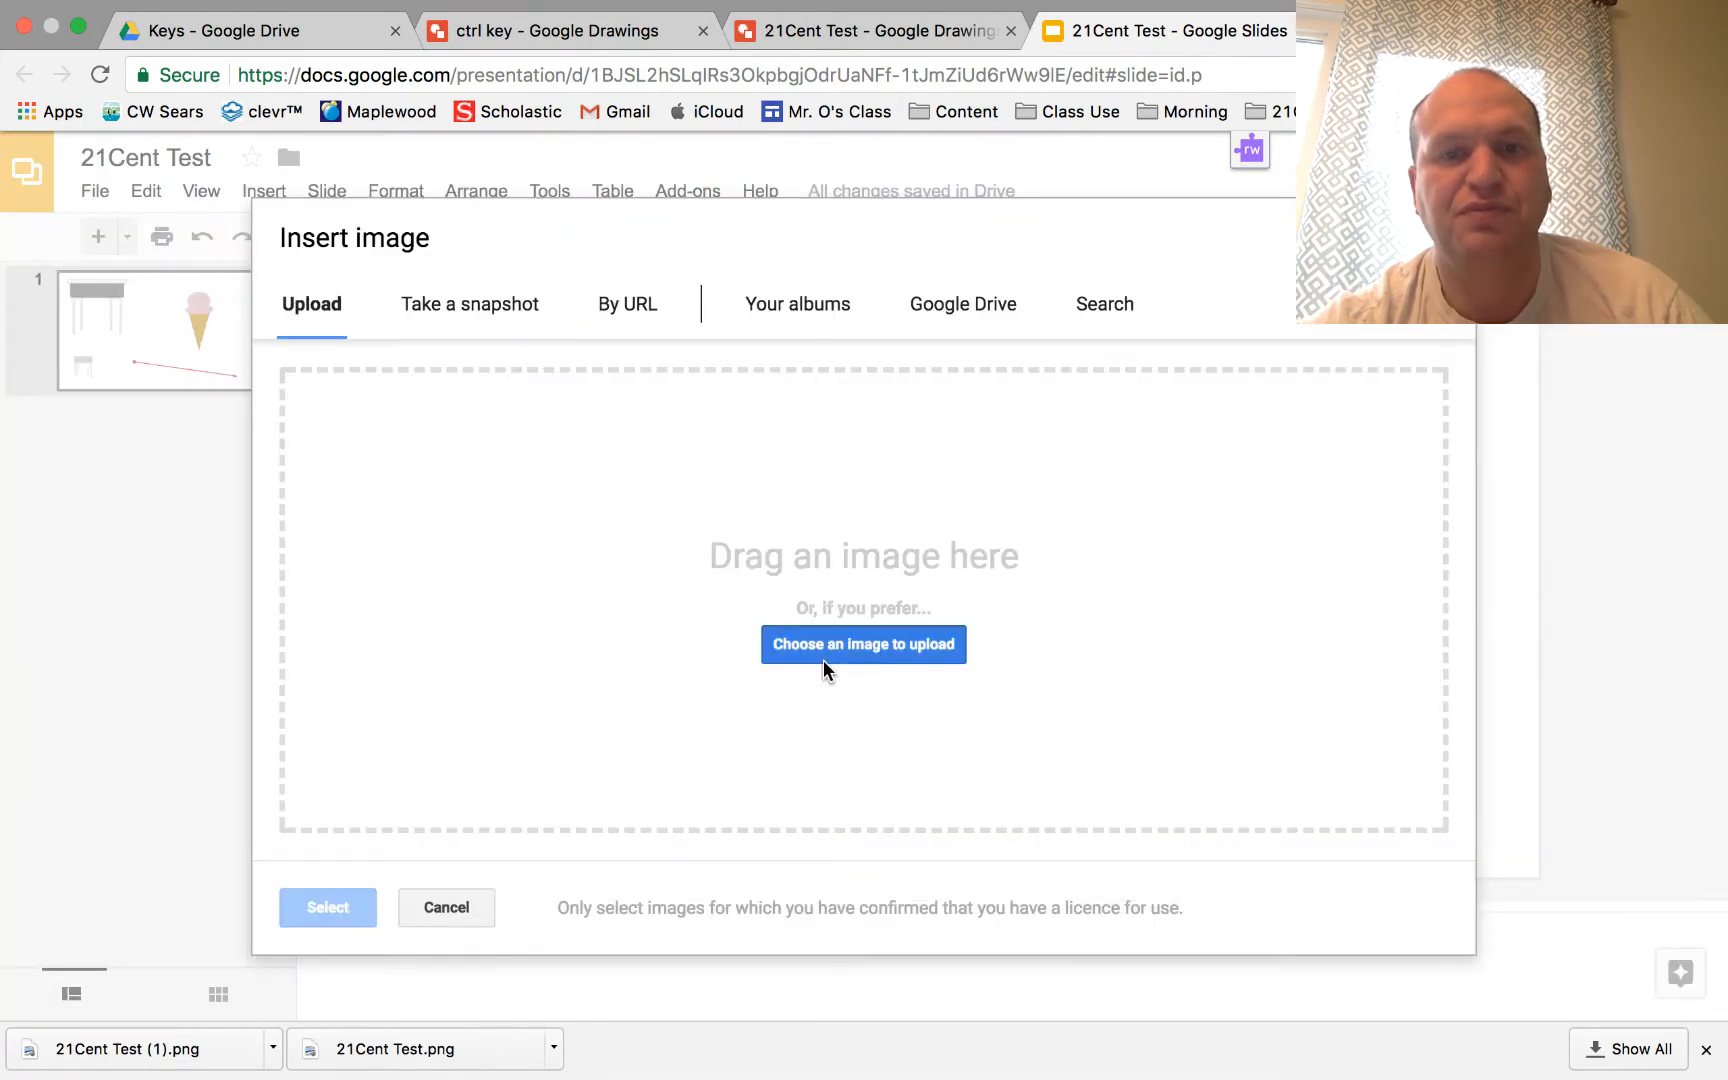
Step: Upload 21Cent Test.png from Downloads as another desk image on the slide
click(863, 645)
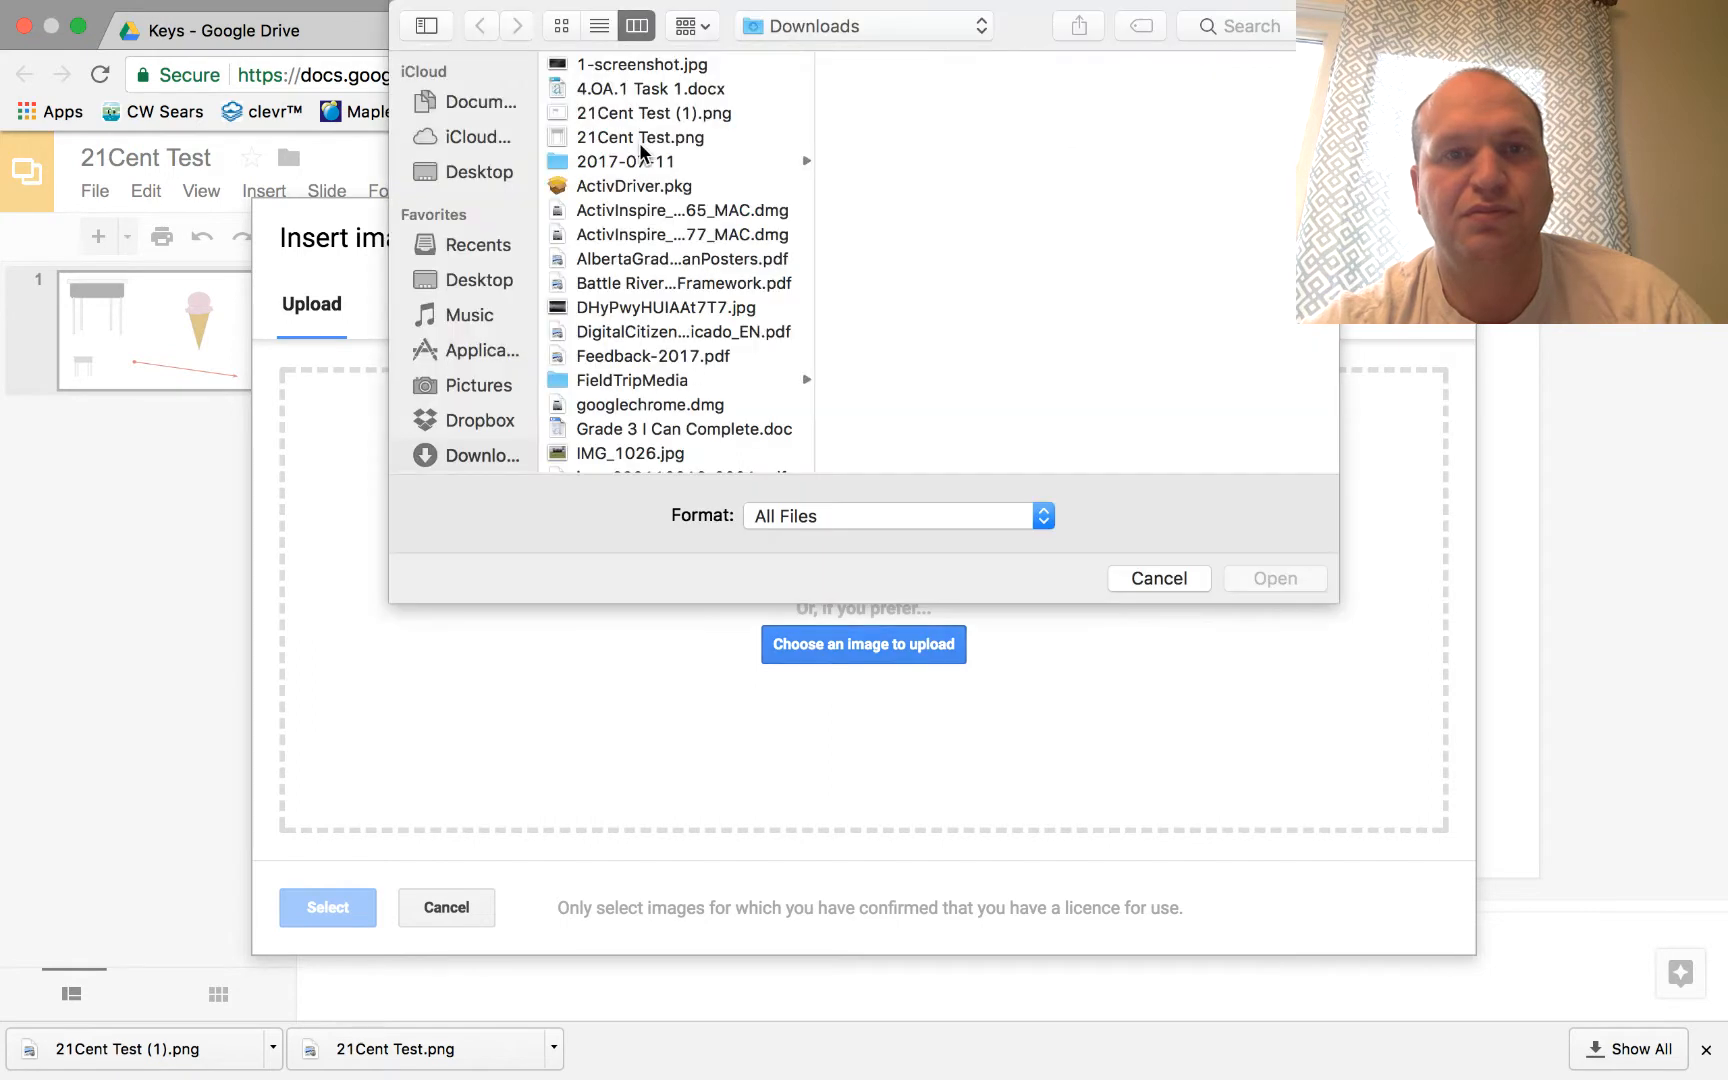
click(639, 137)
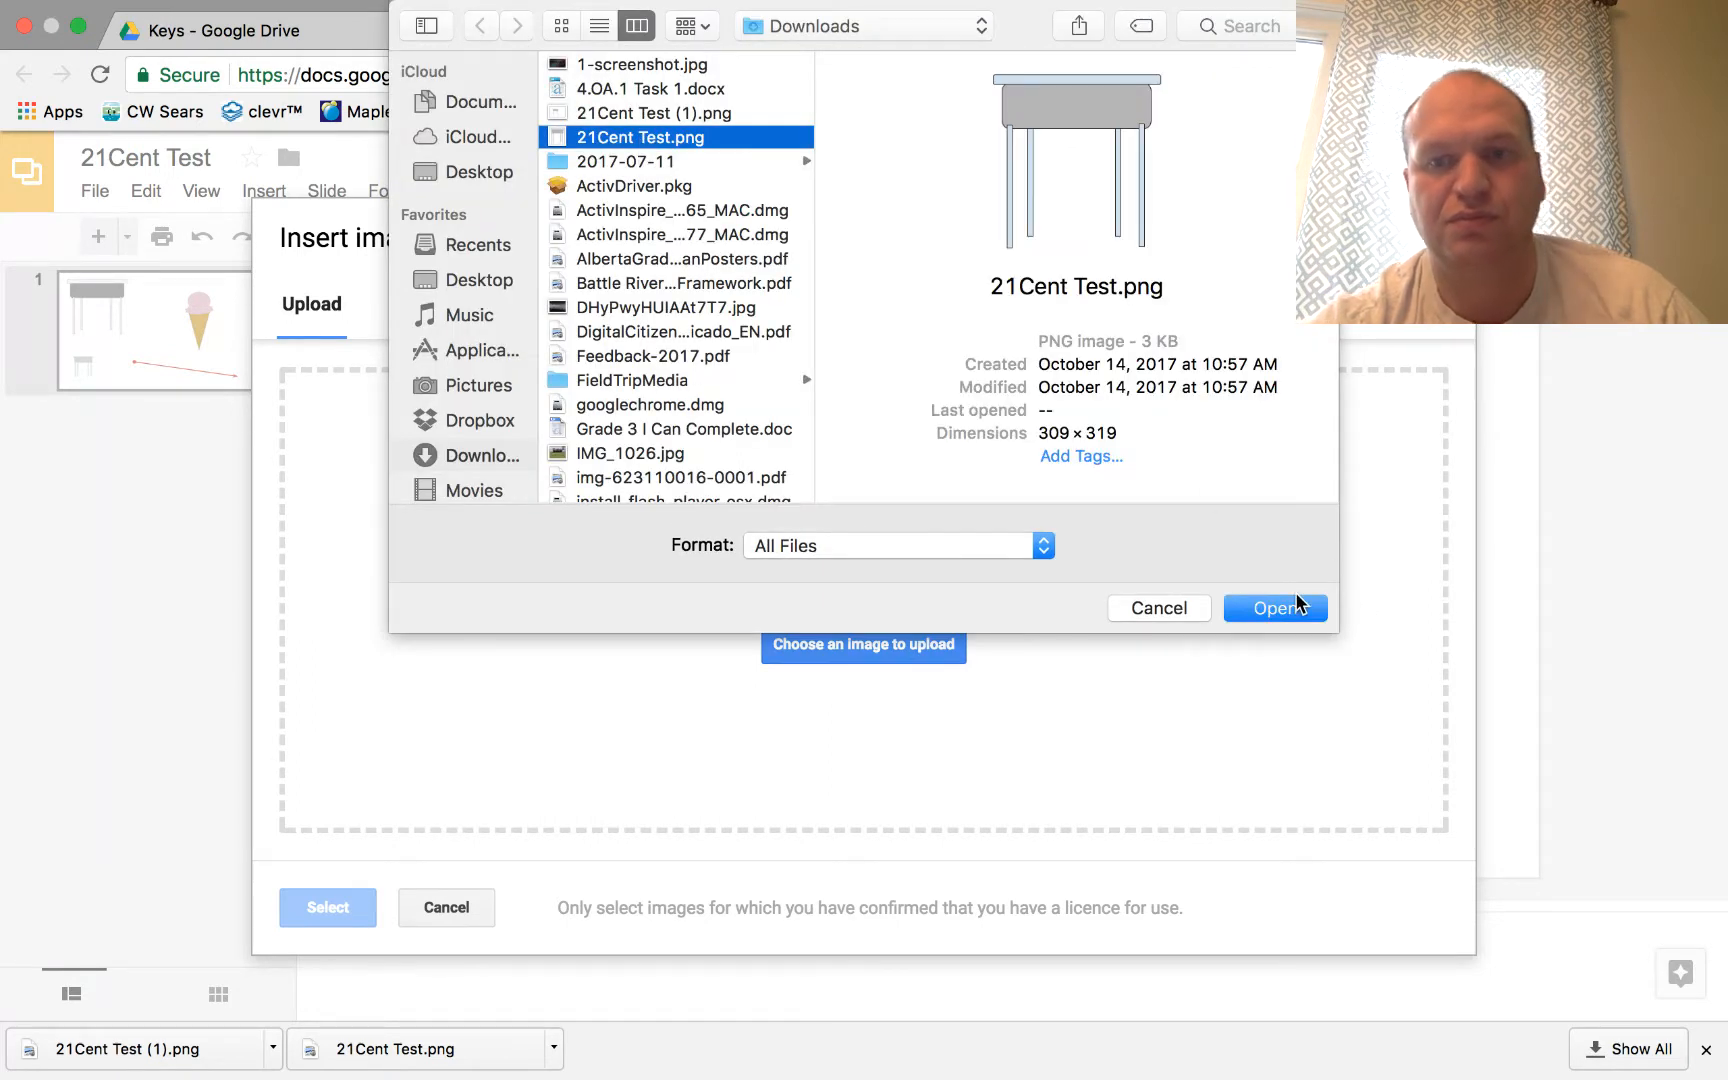
click(1275, 607)
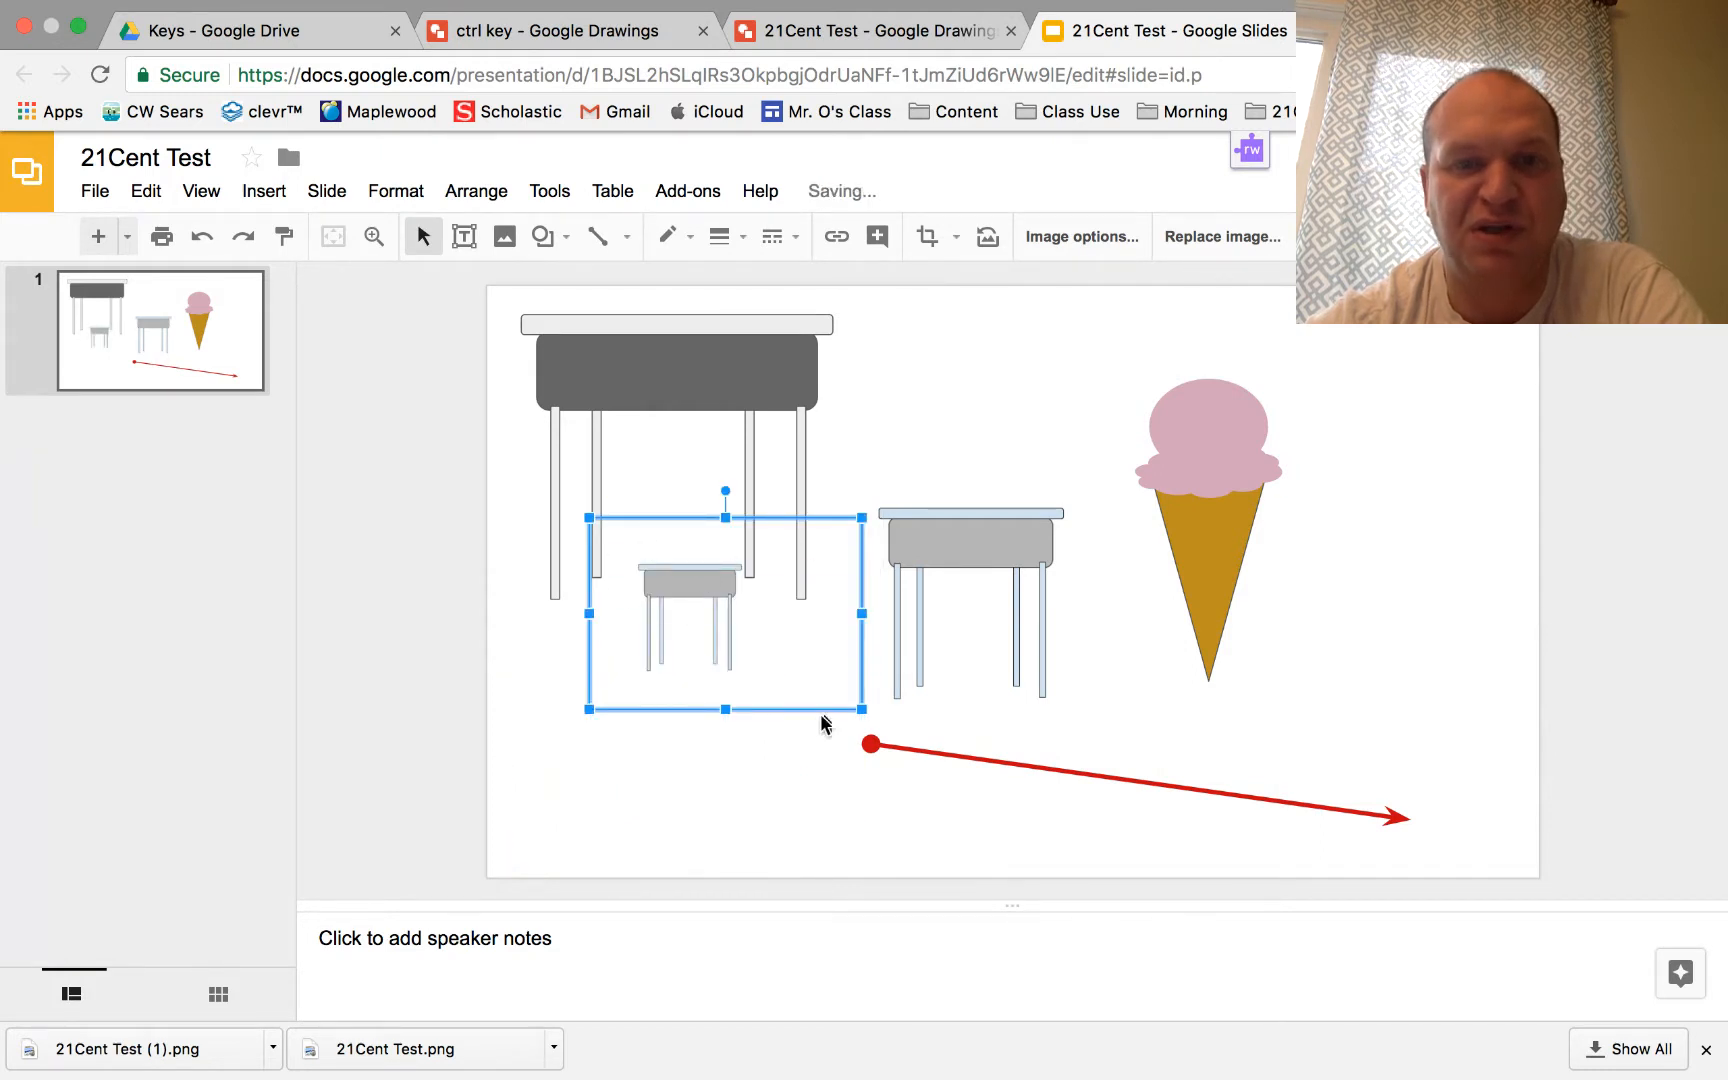
mouse_move(865, 615)
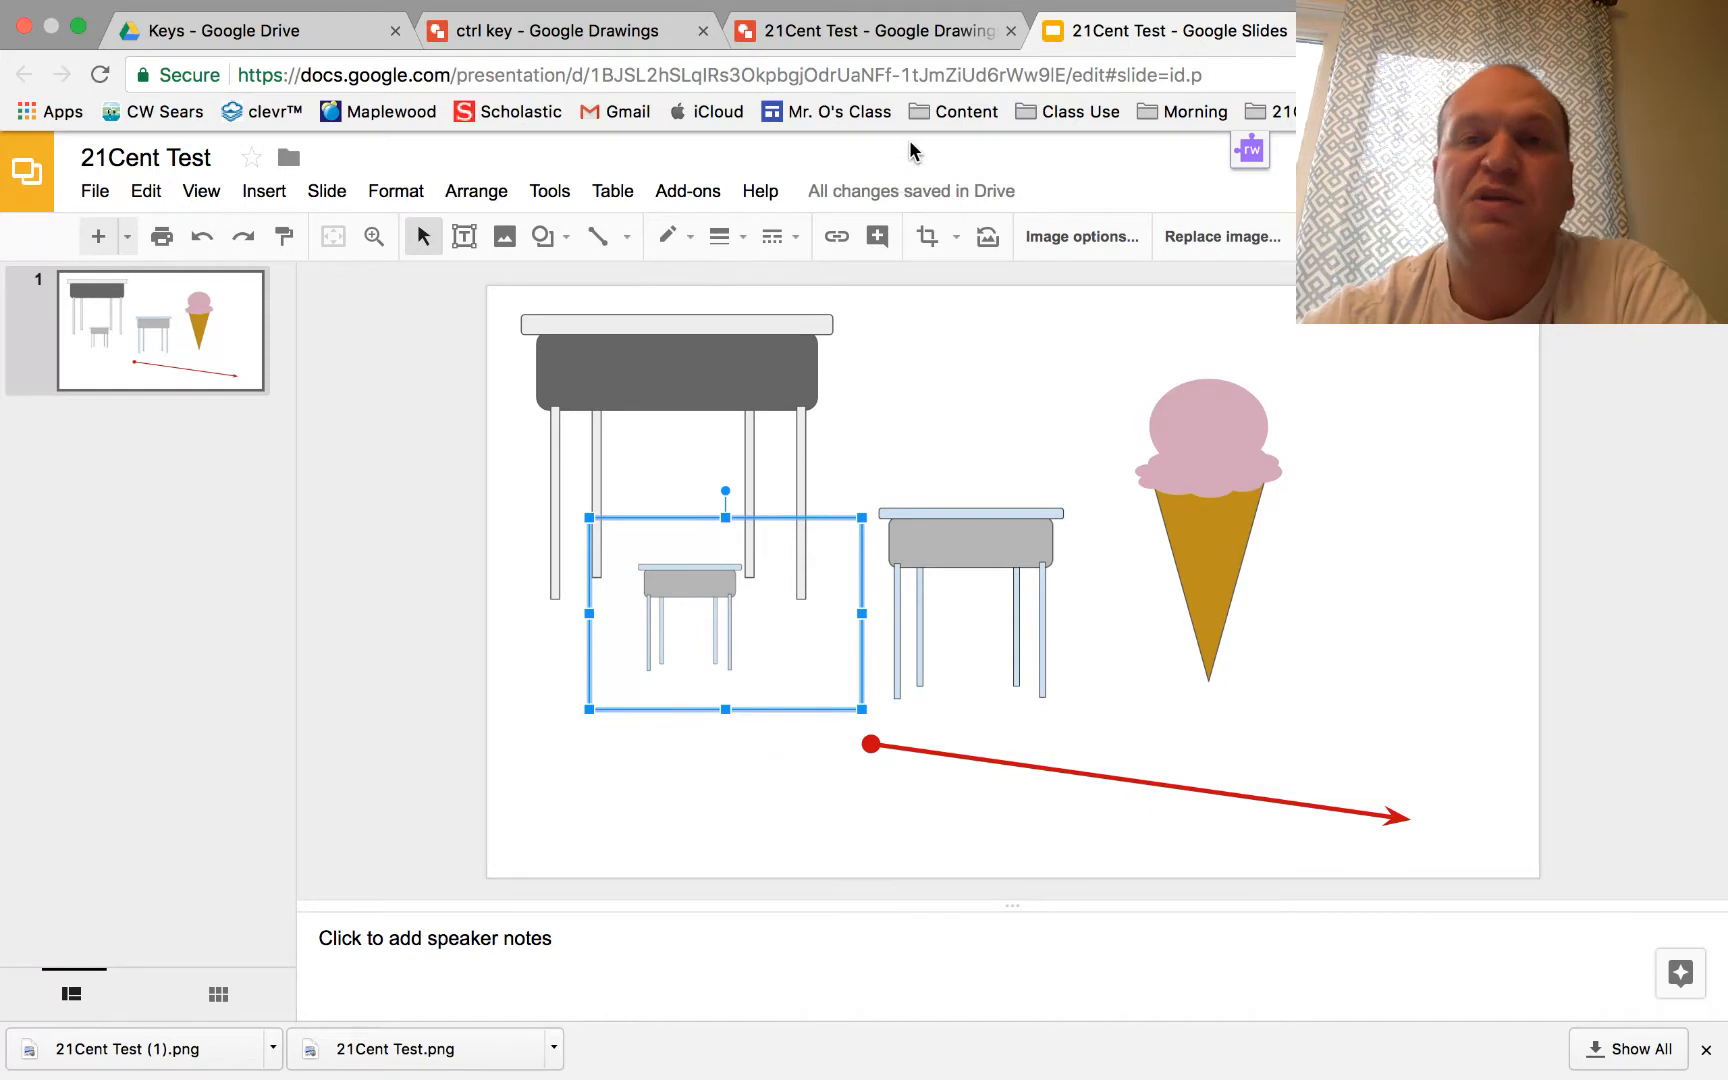
mouse_move(876, 31)
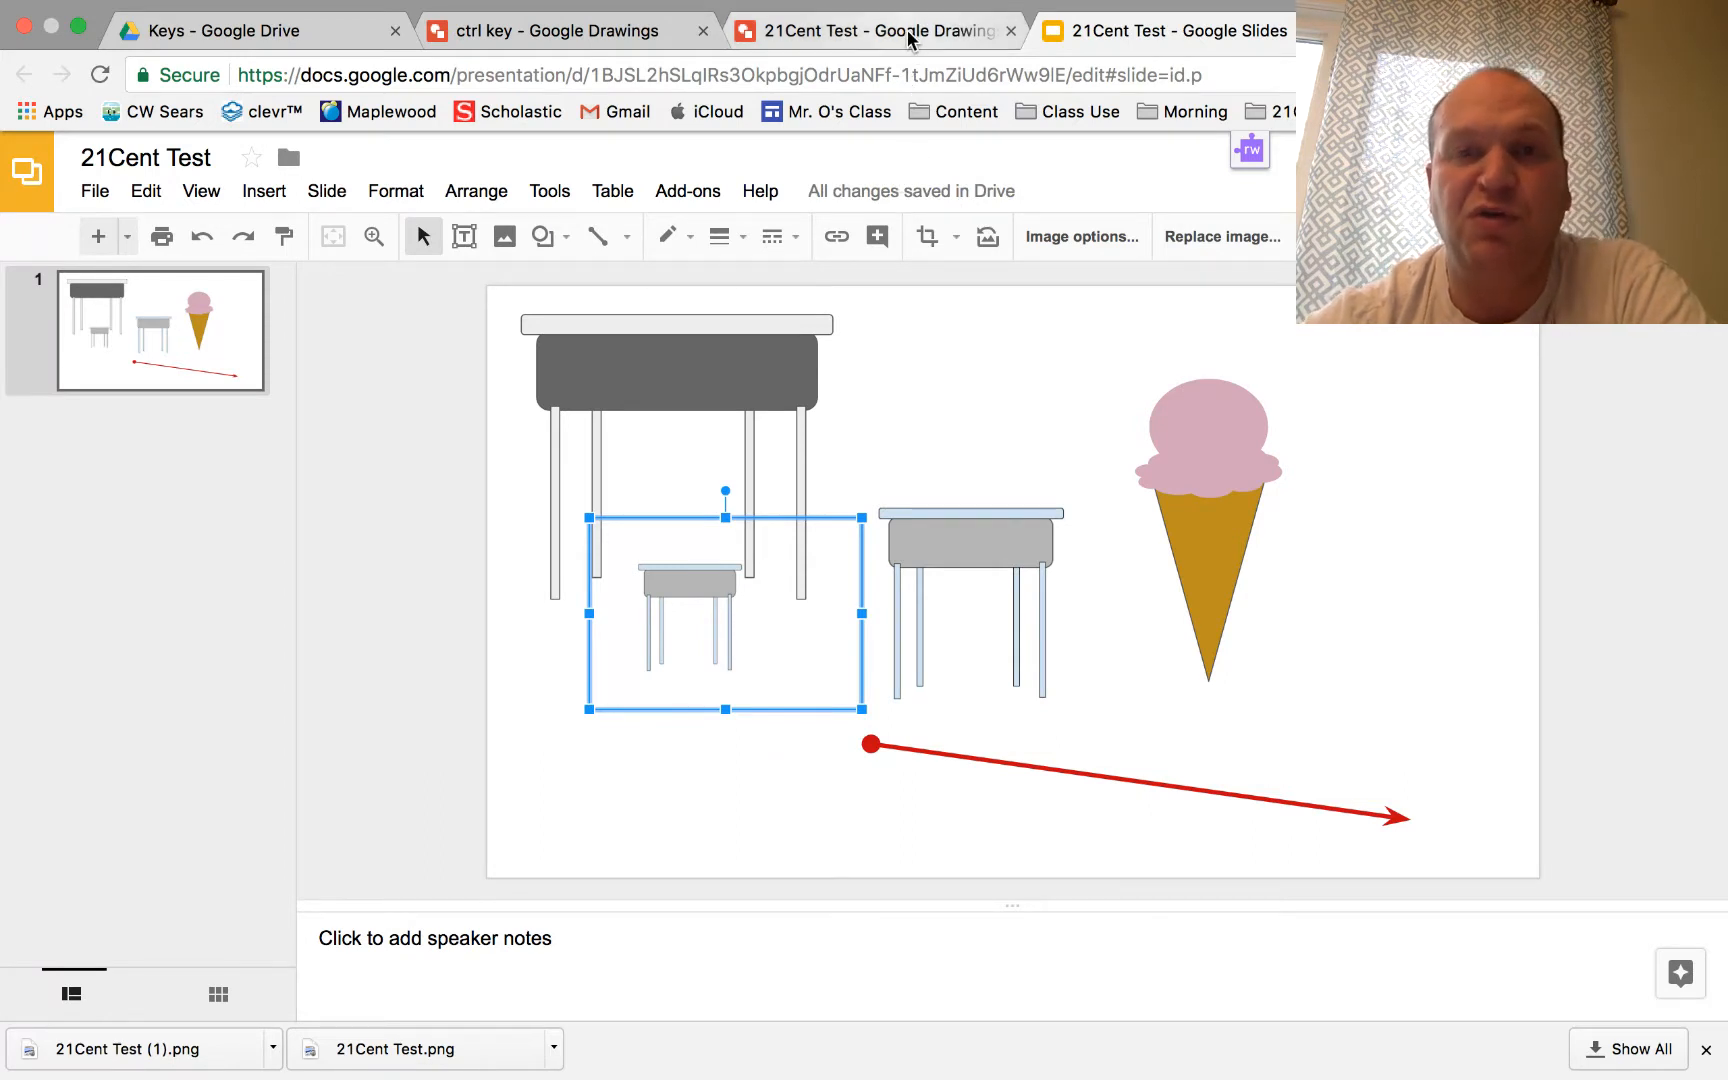
Step: Bring the 21Cent Test drawing back to the front in Google Drawings
click(876, 30)
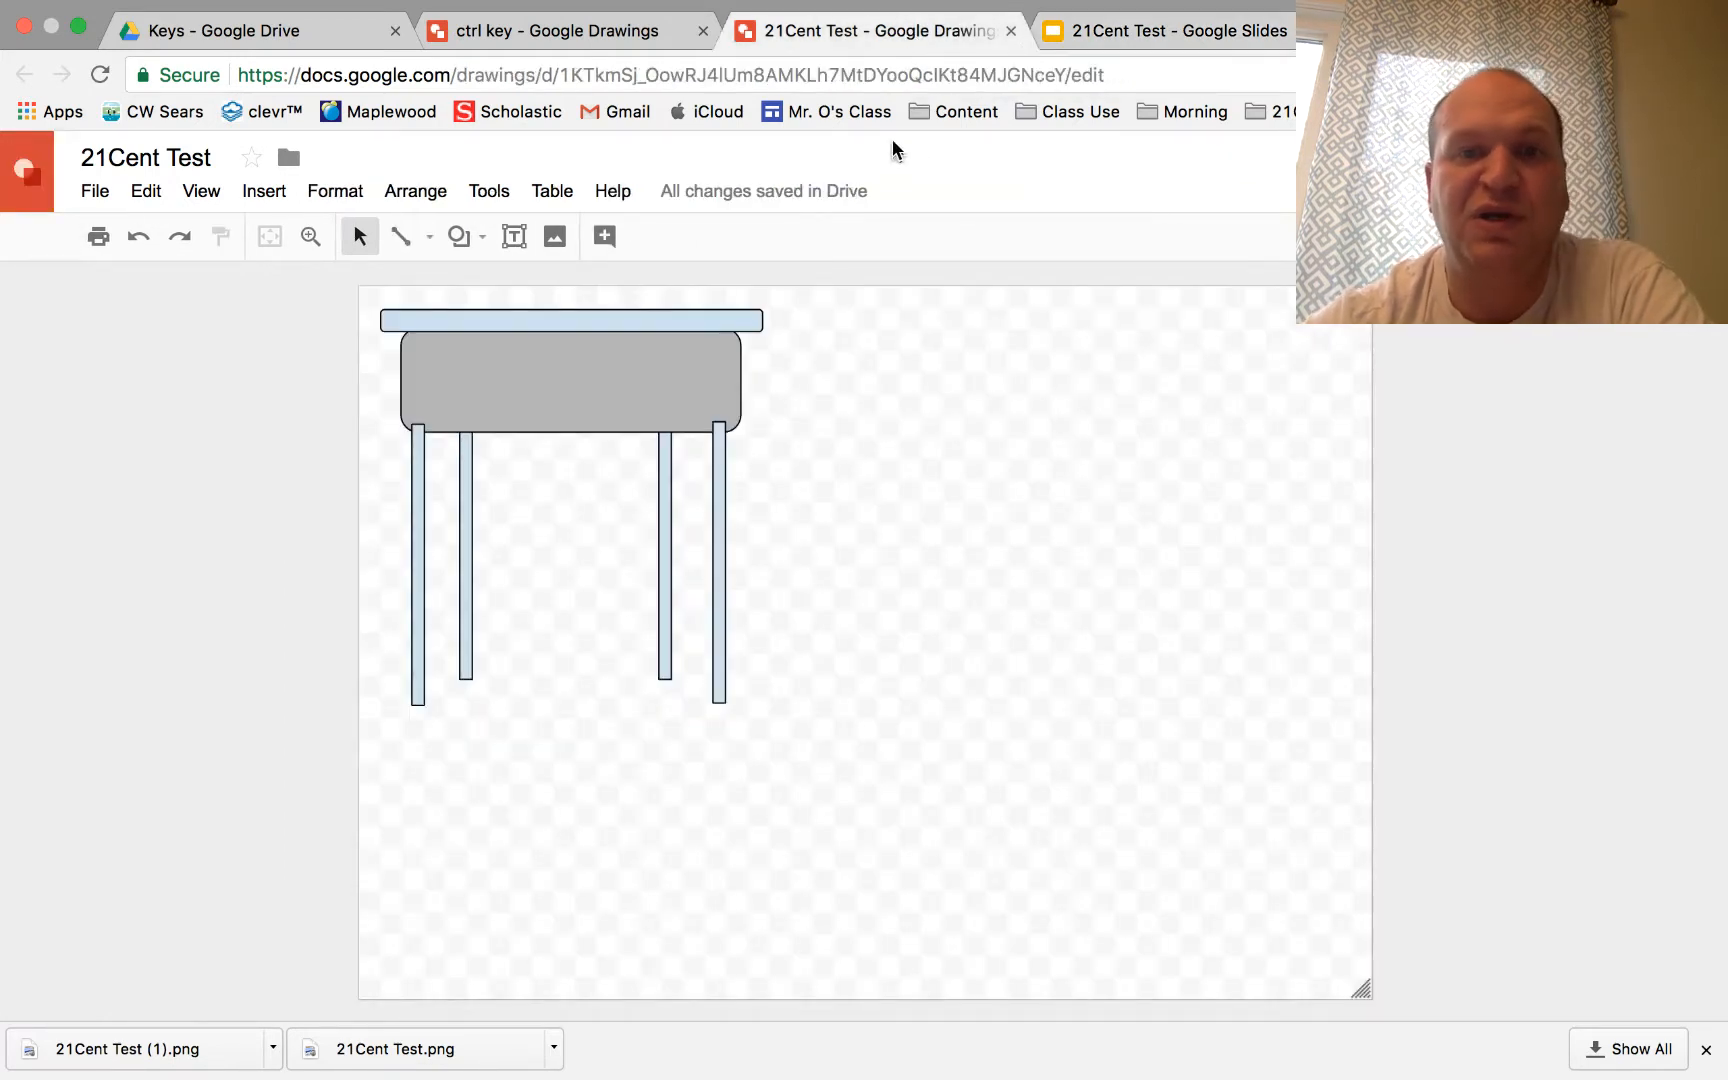
mouse_move(995, 659)
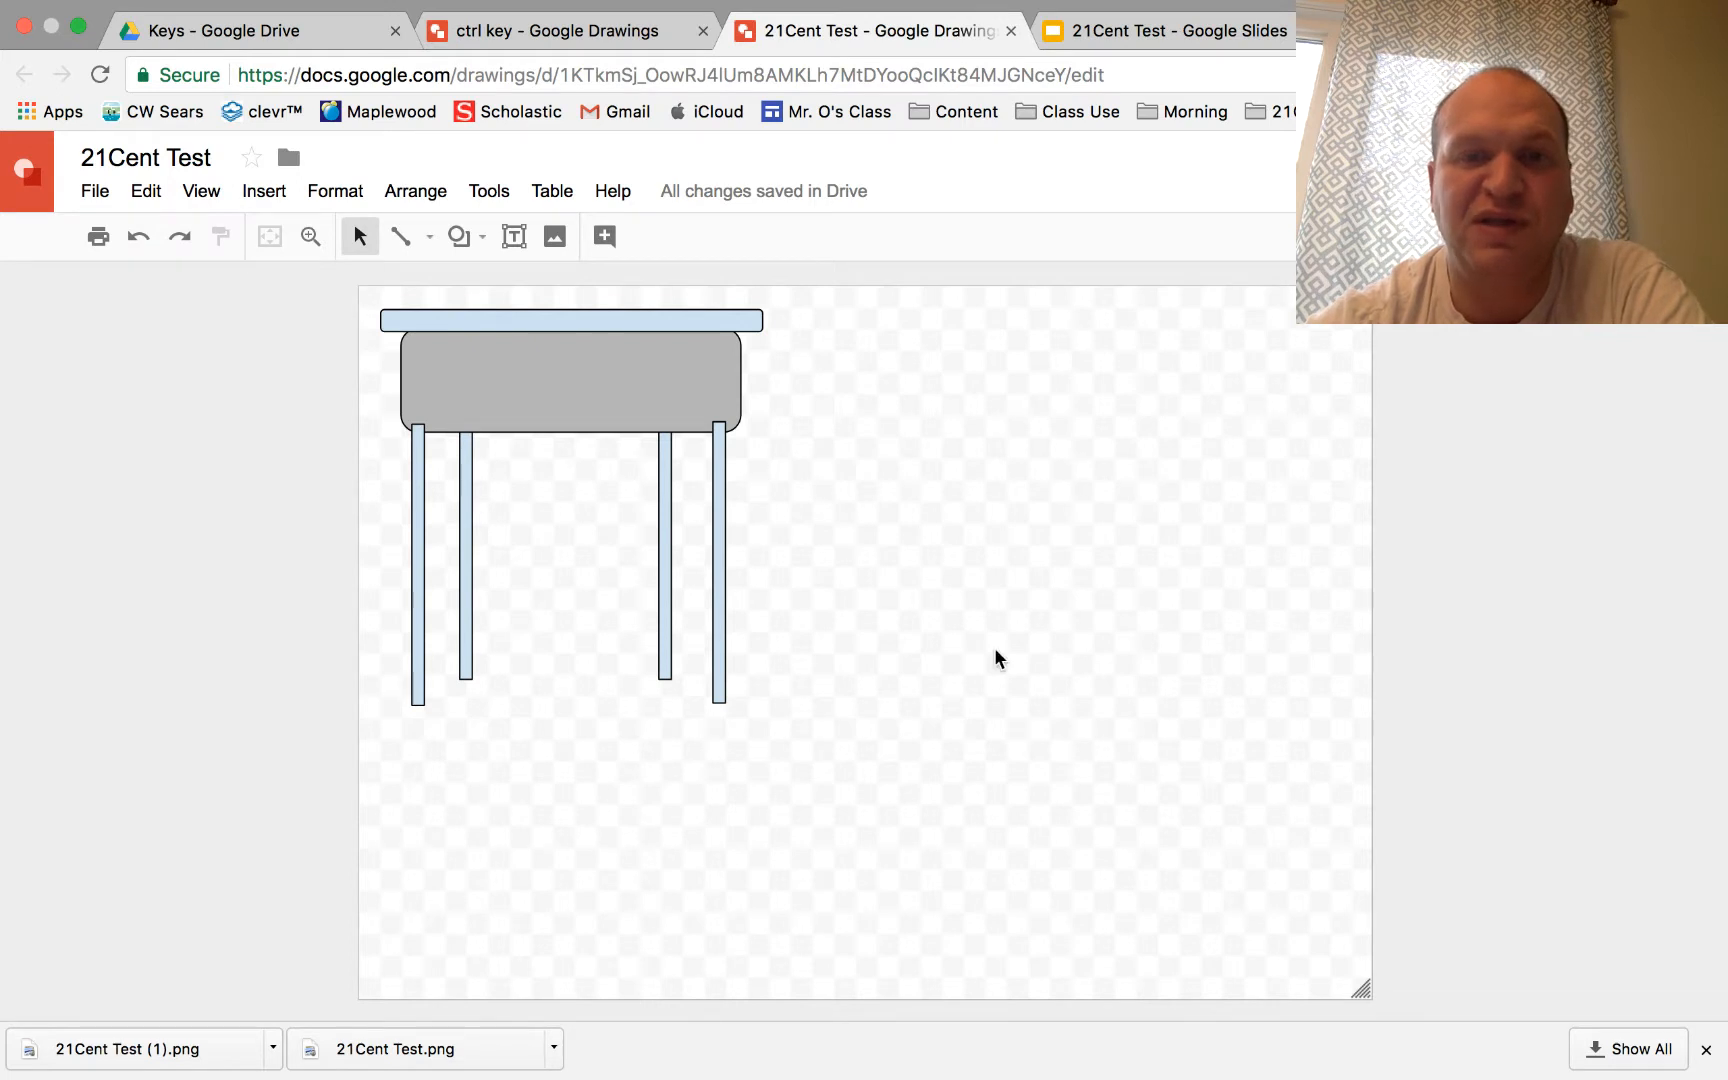
mouse_move(468, 874)
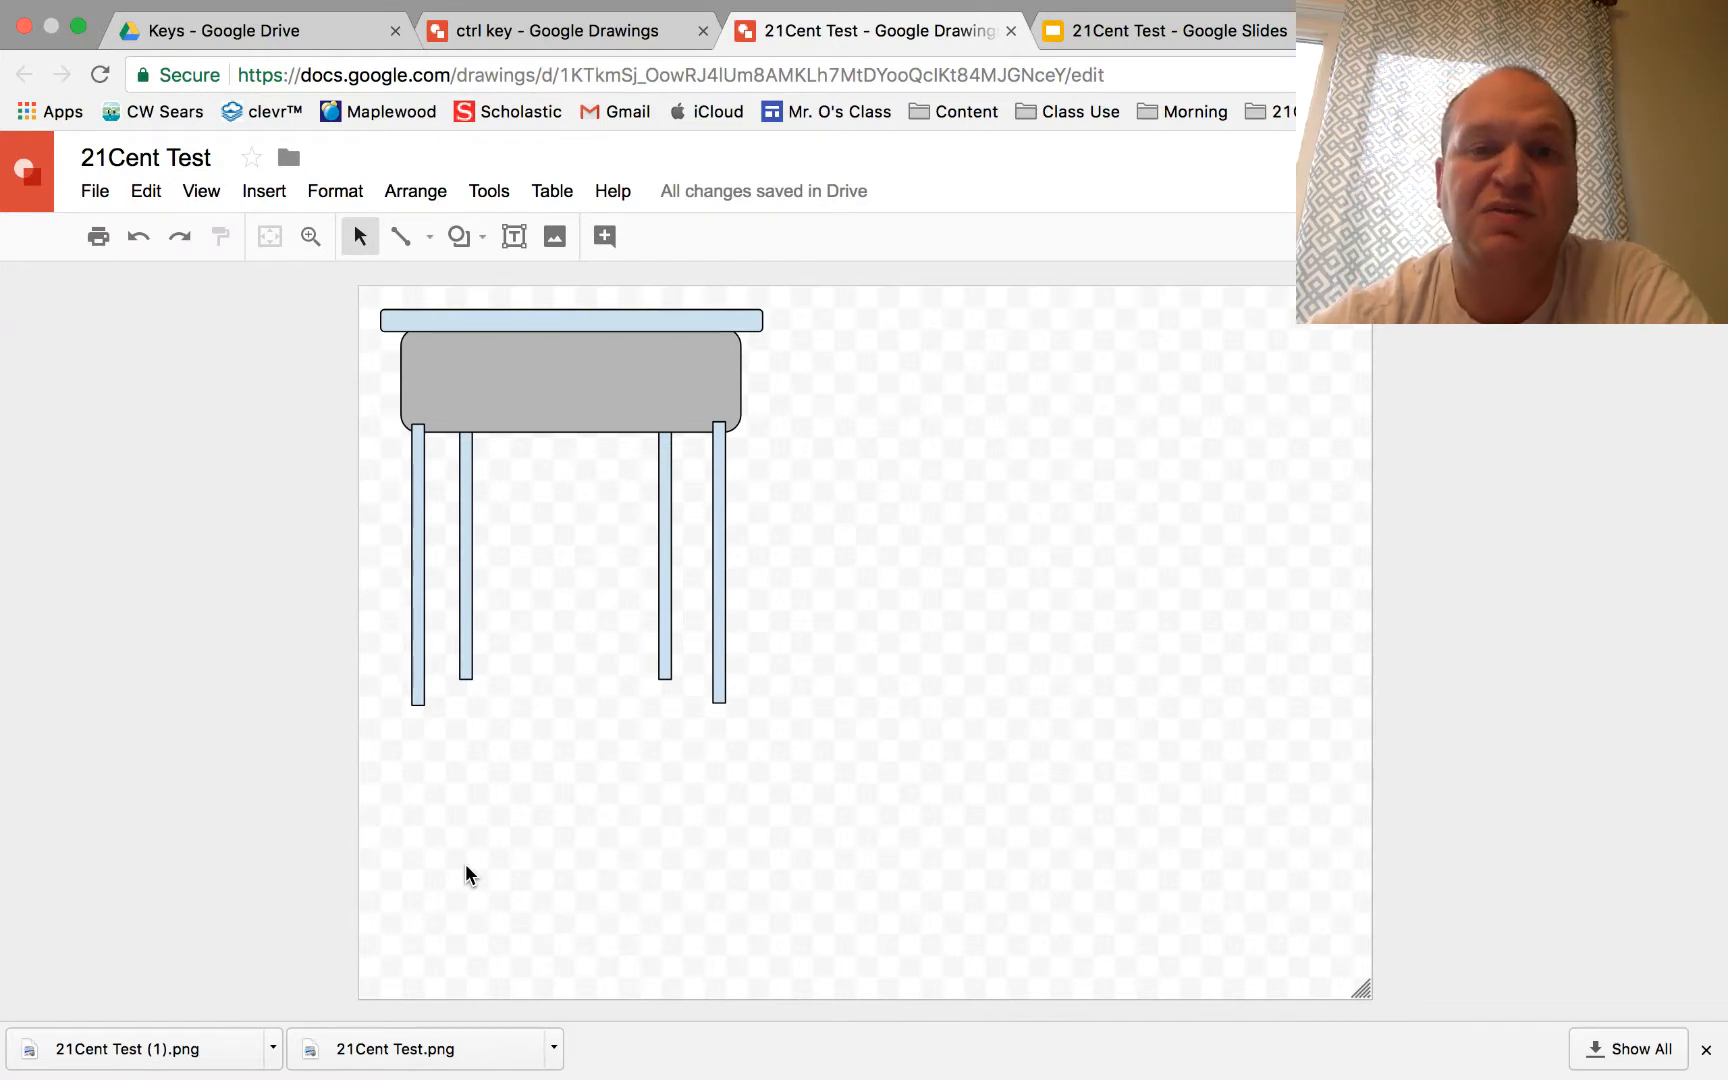
mouse_move(1389, 986)
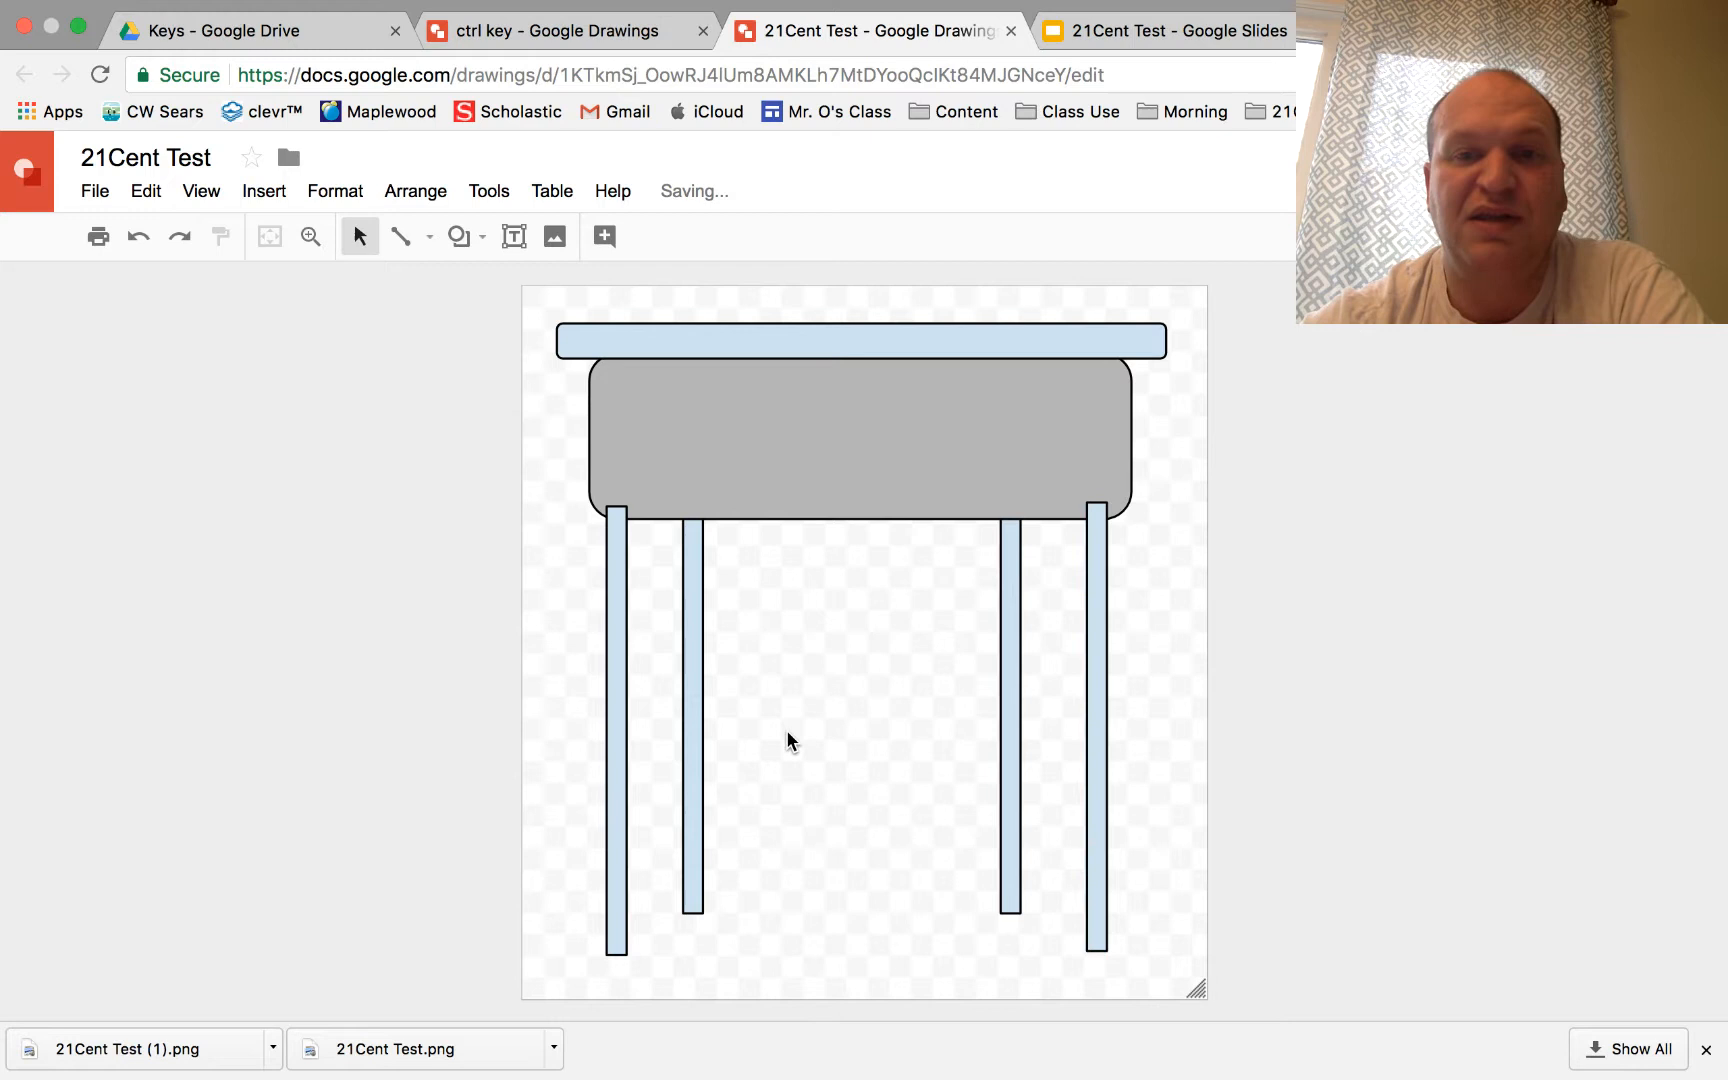
click(1151, 61)
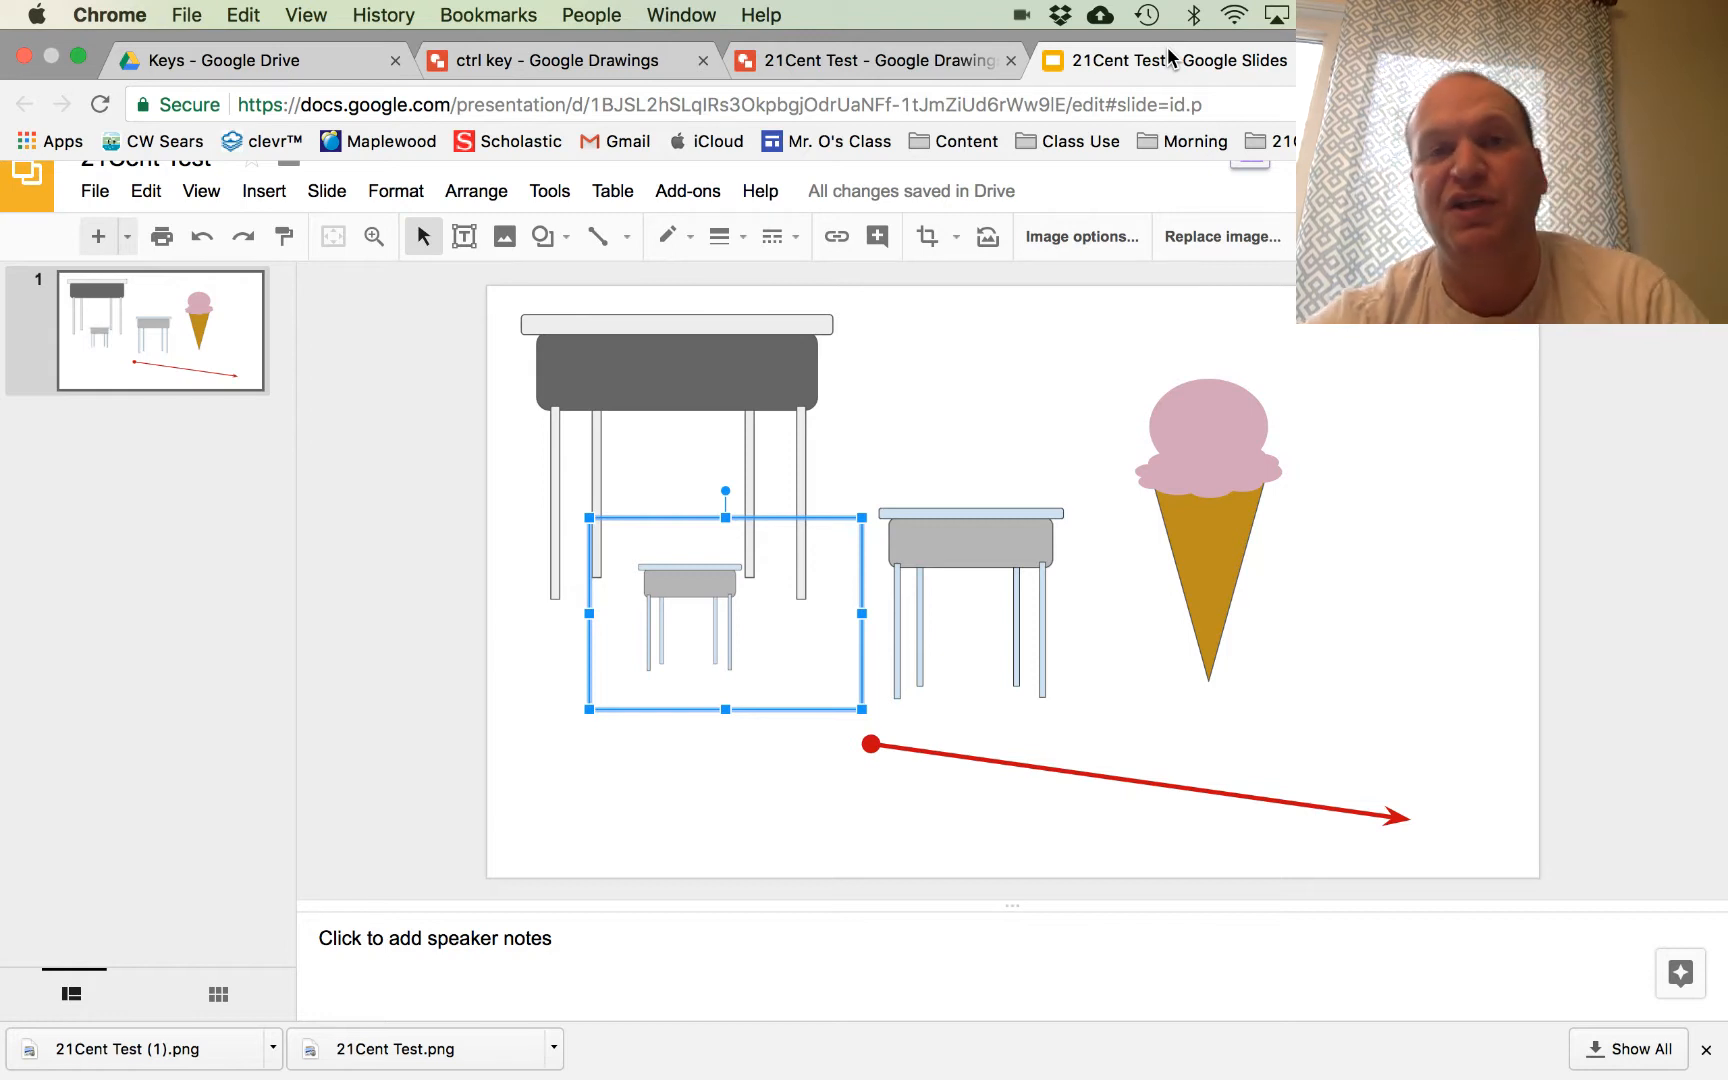
click(876, 61)
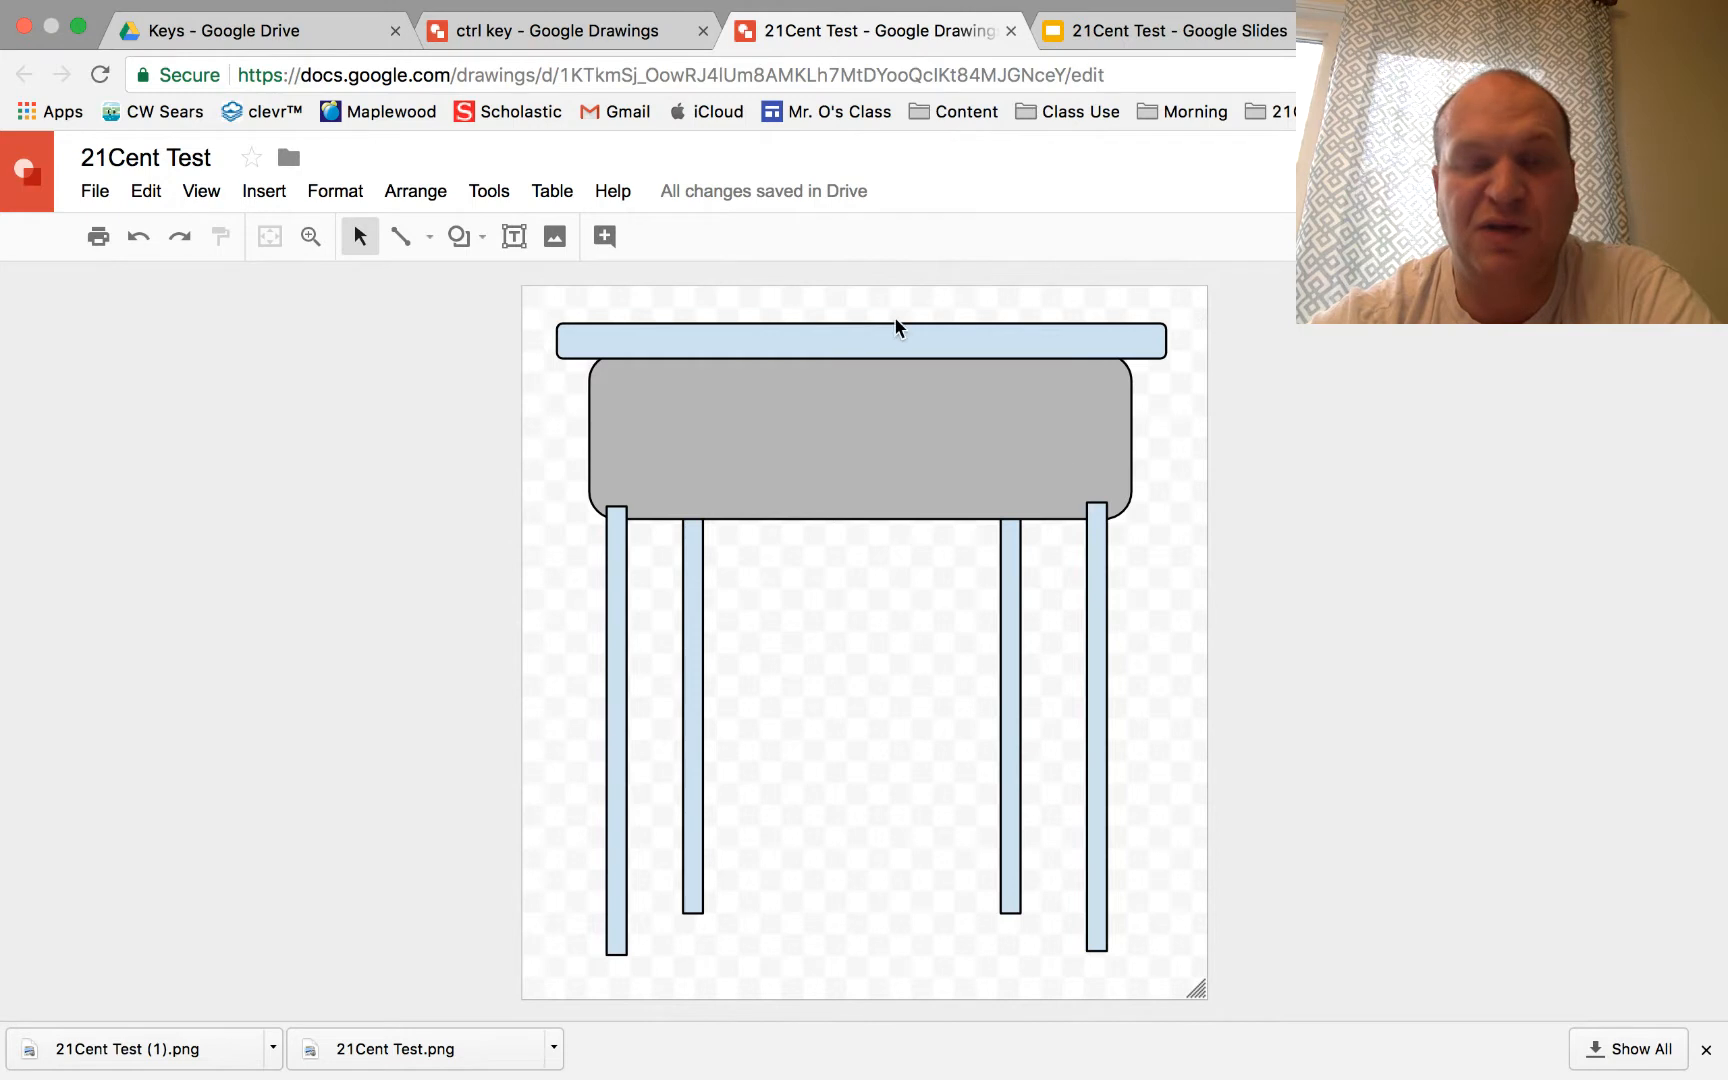
mouse_move(974, 990)
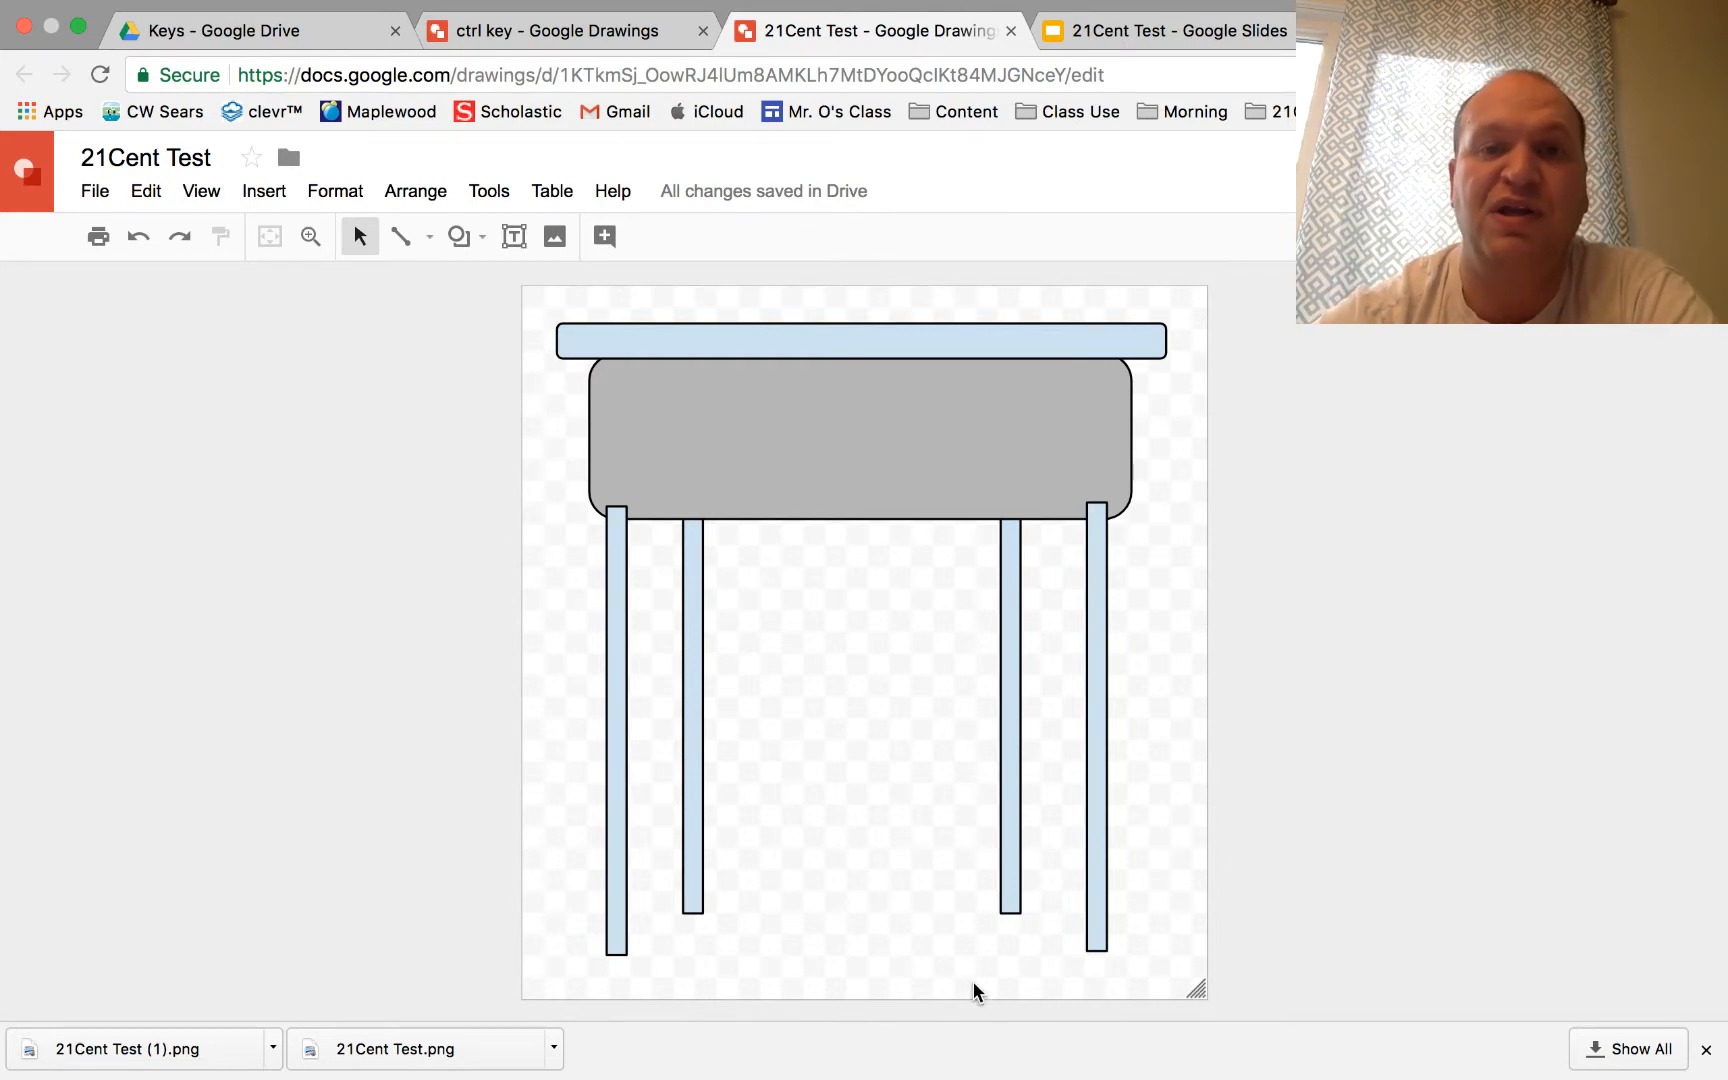
mouse_move(1236, 396)
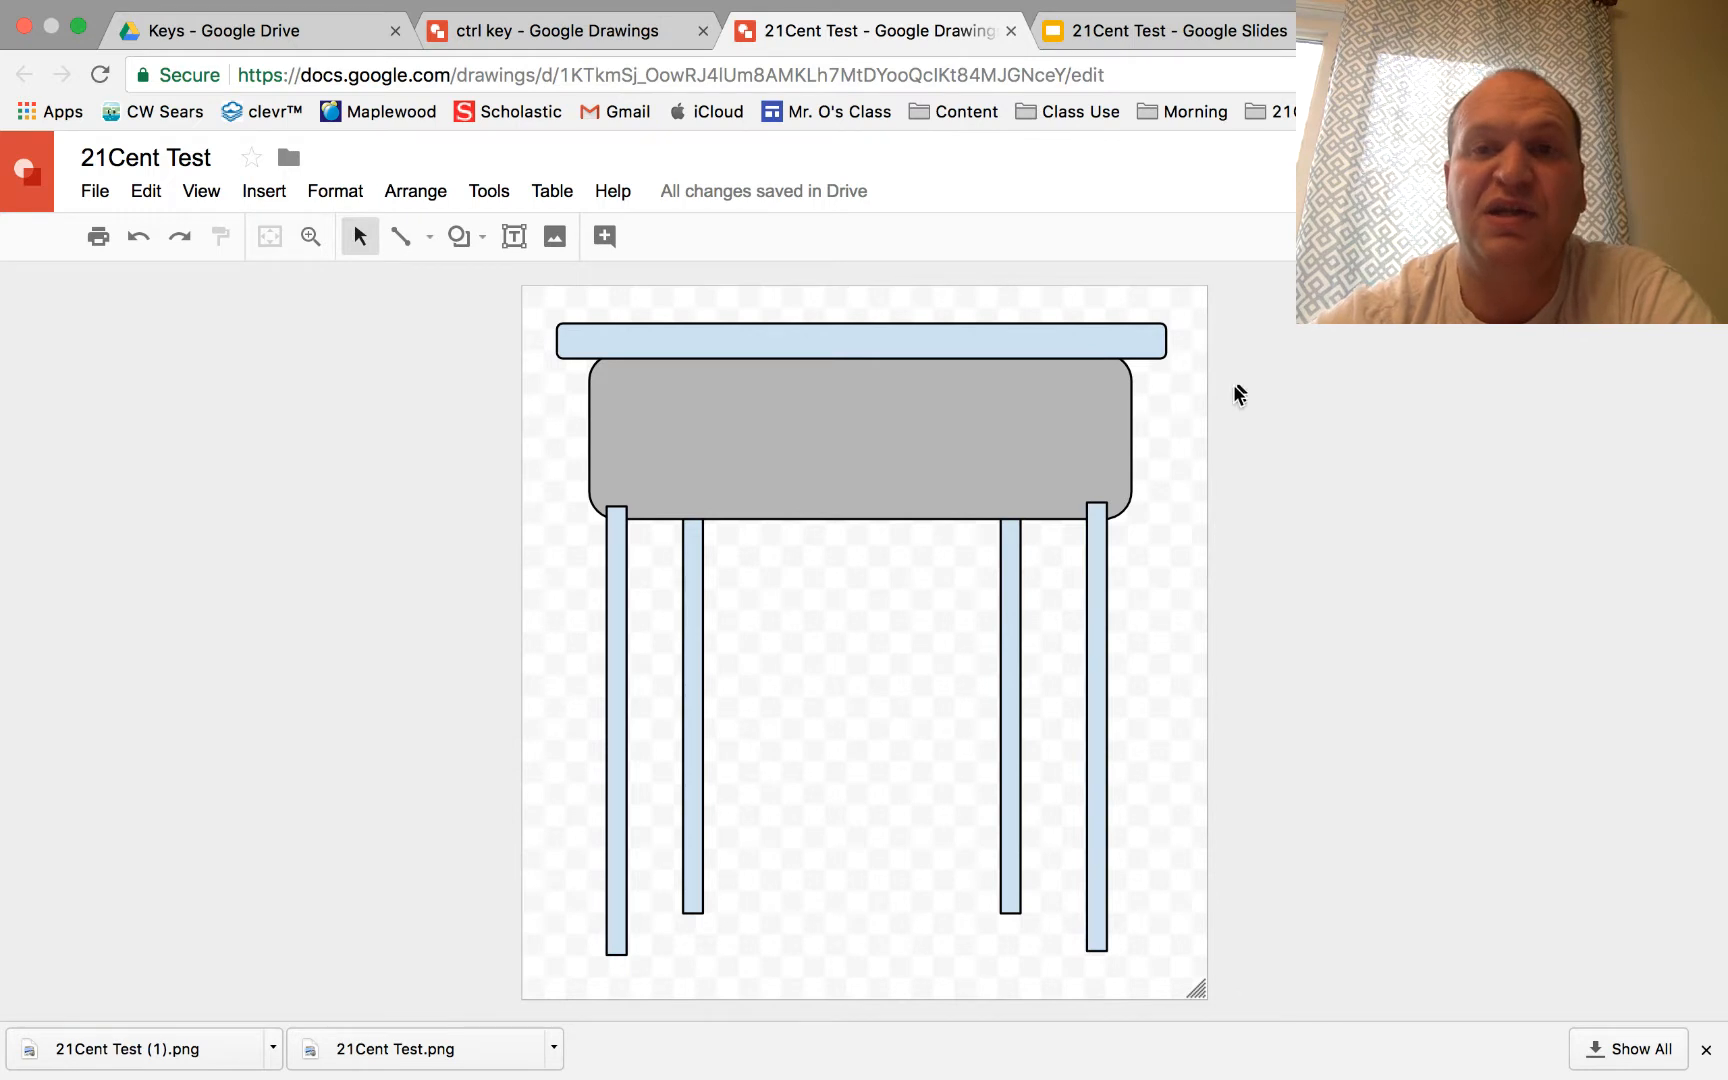
Step: Delete the small boxed desk, set the light-blue desk beside the cone, then return to Drawings
click(1163, 30)
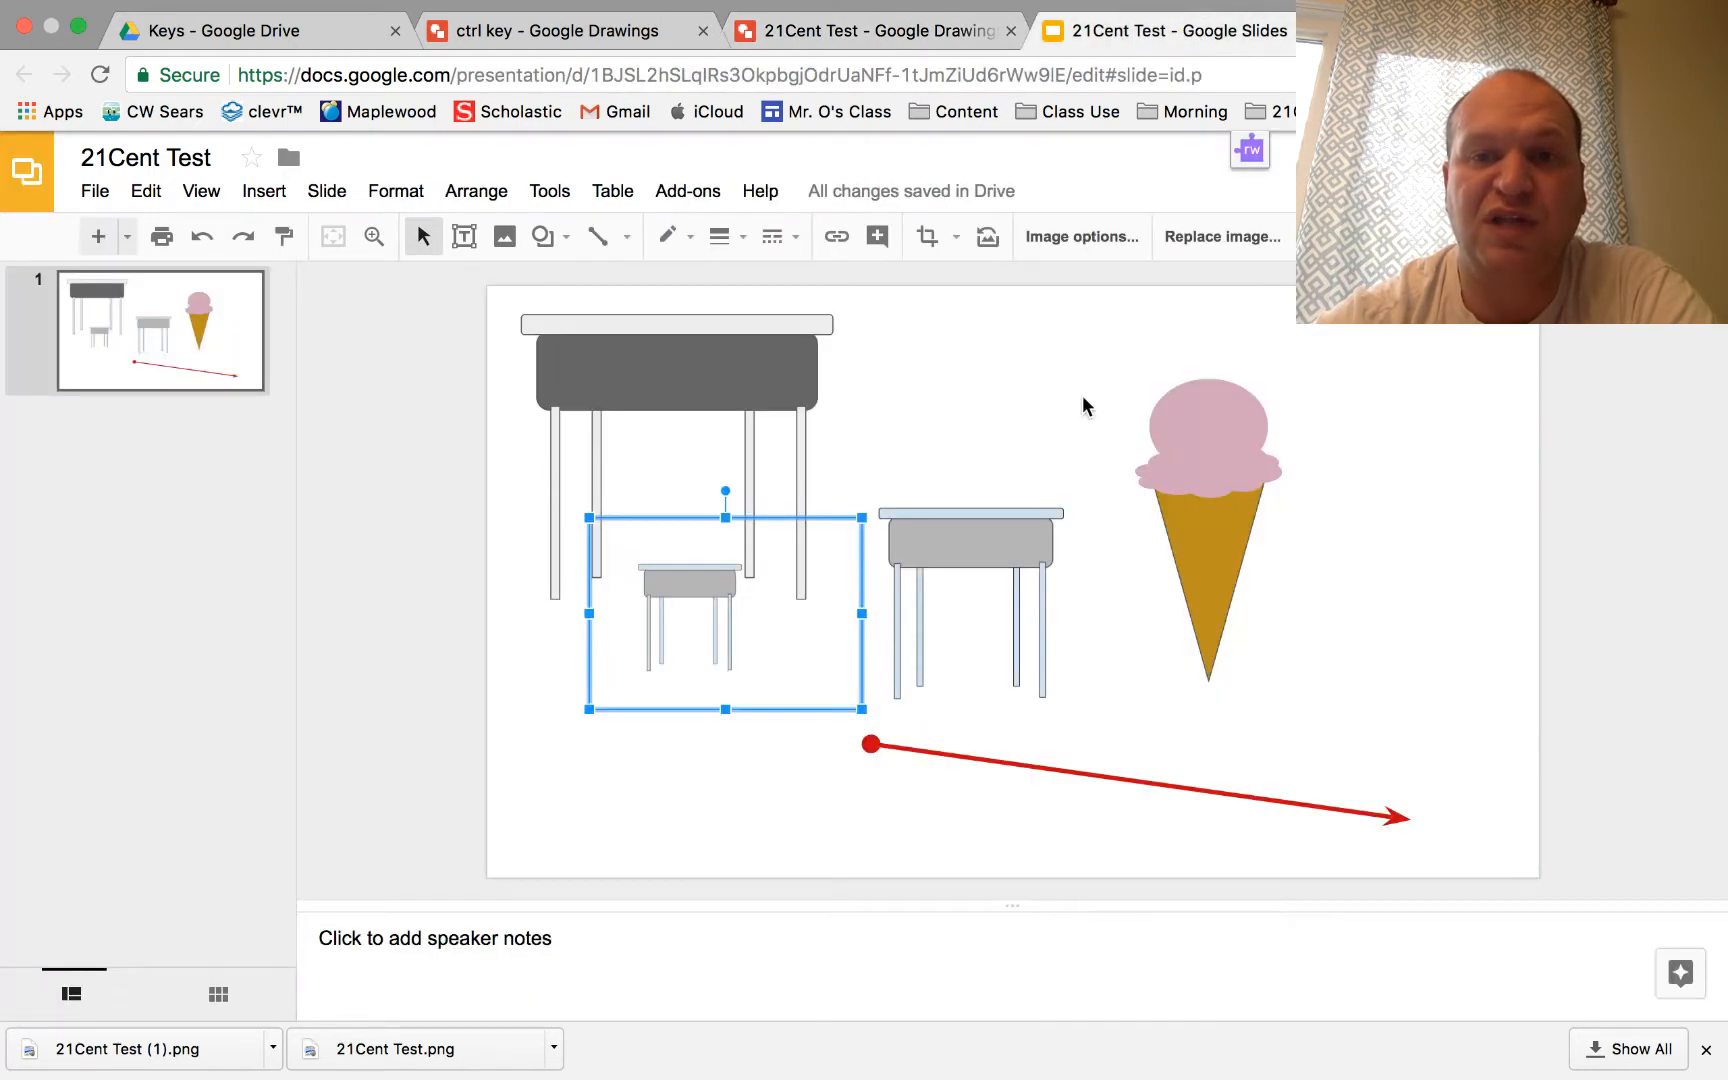
click(969, 544)
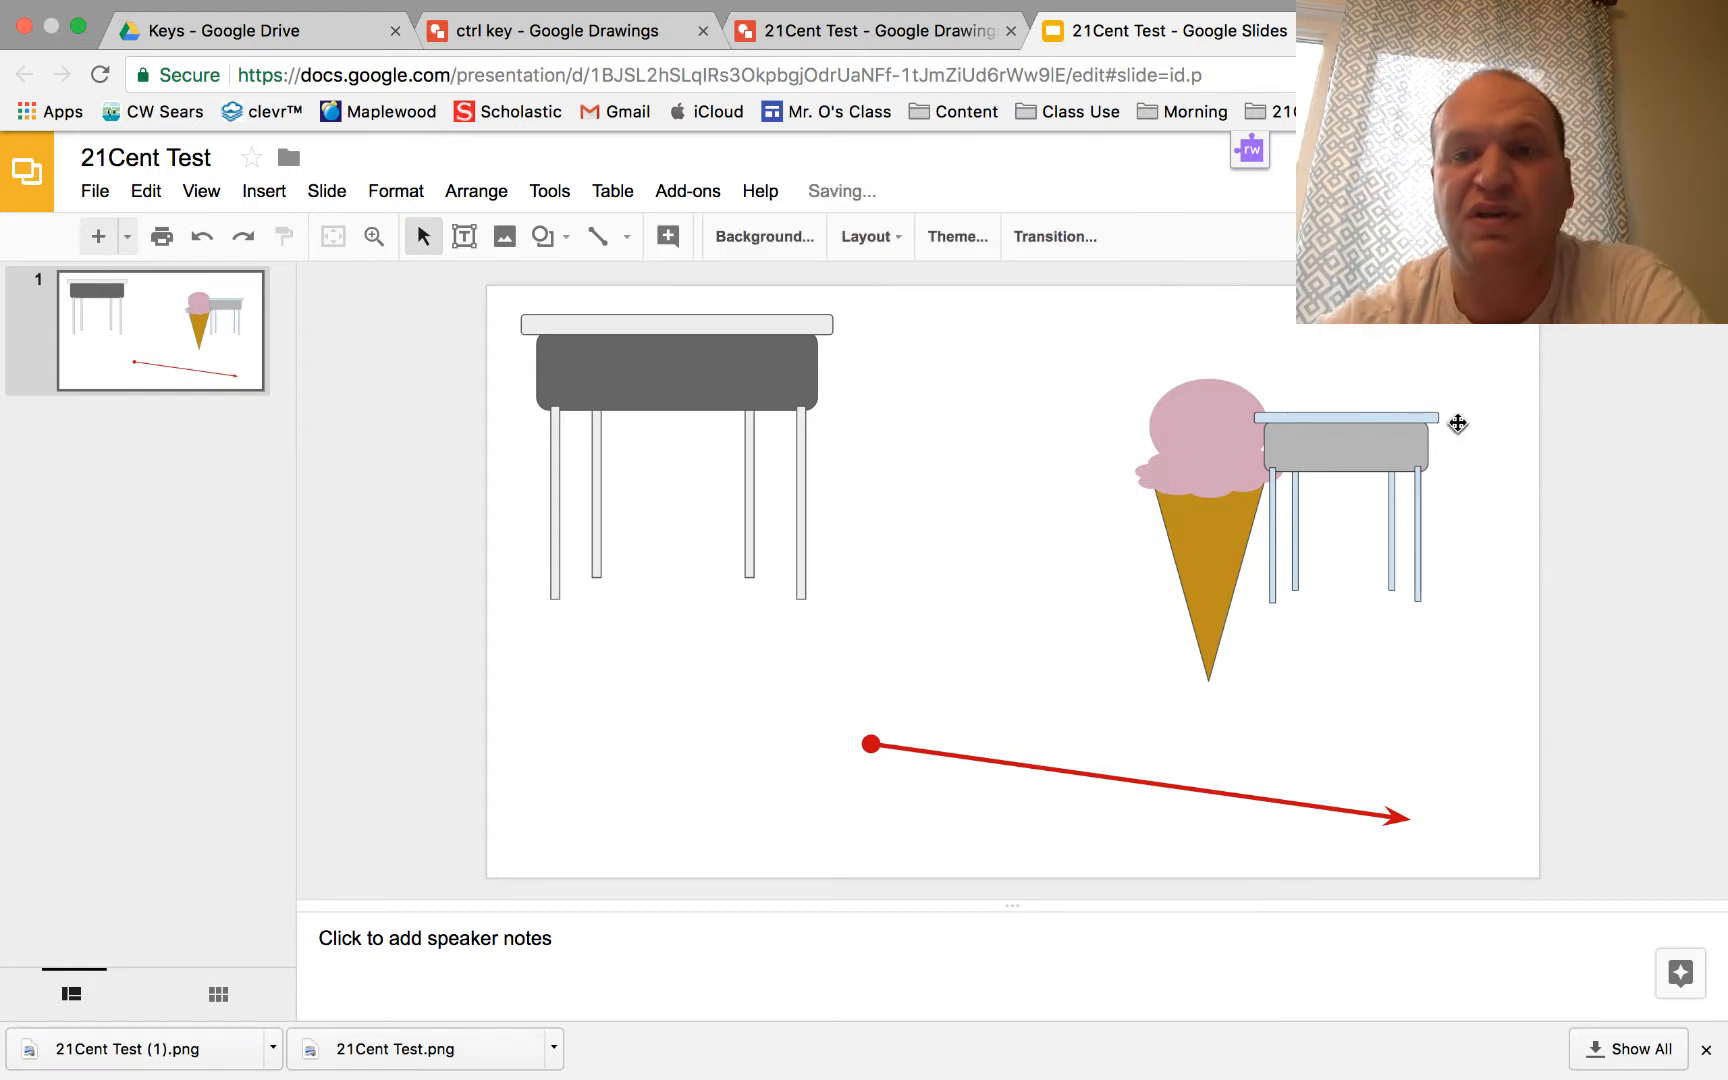
click(1344, 485)
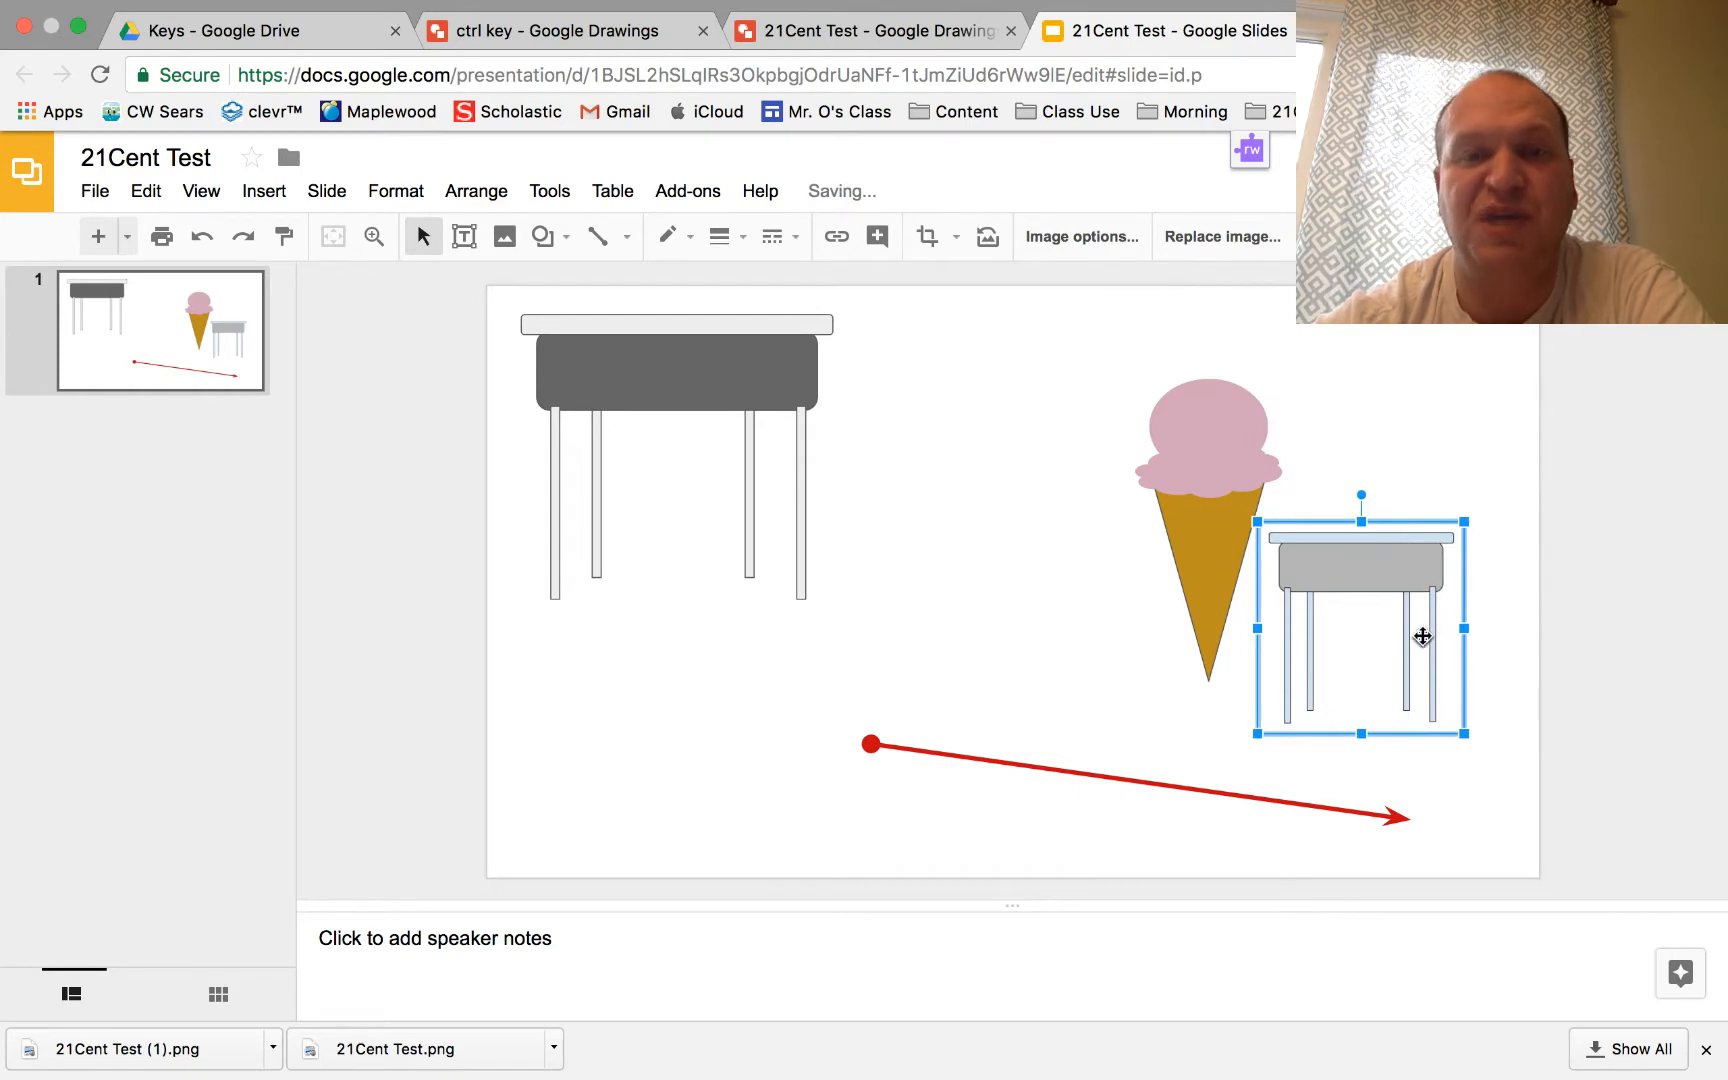
click(874, 30)
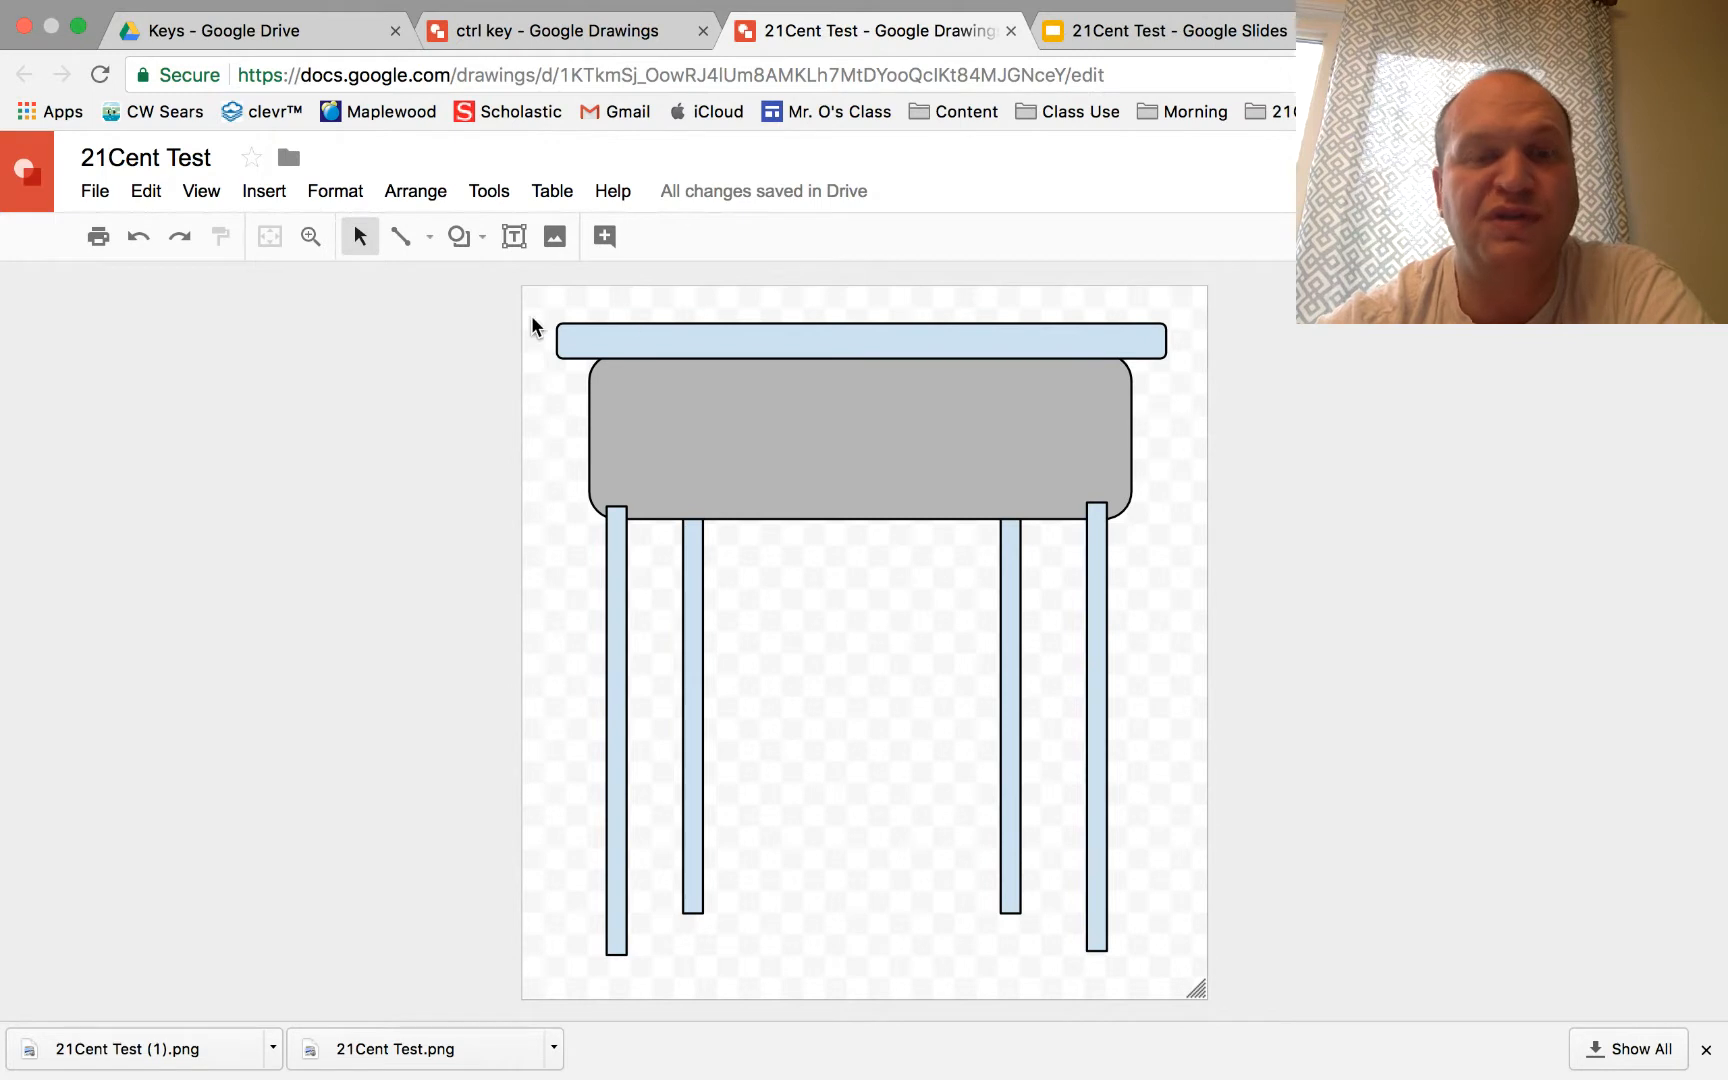
mouse_move(565, 648)
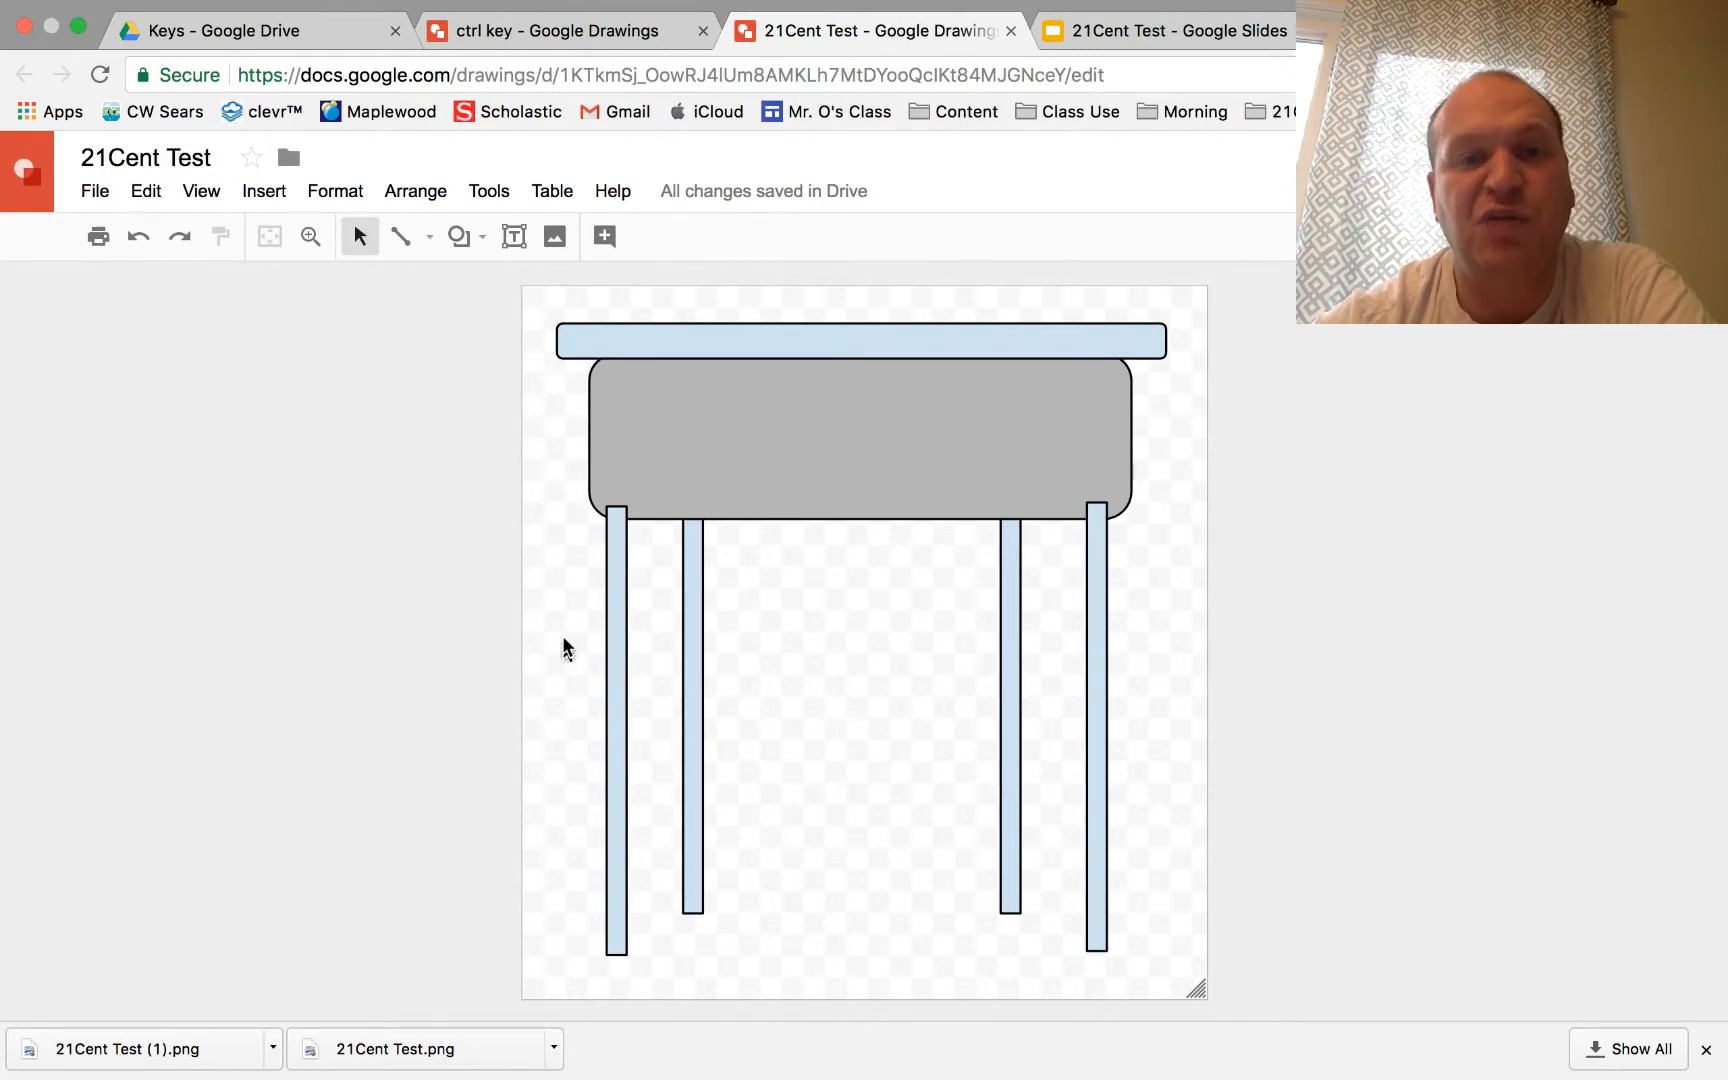
mouse_move(1168, 590)
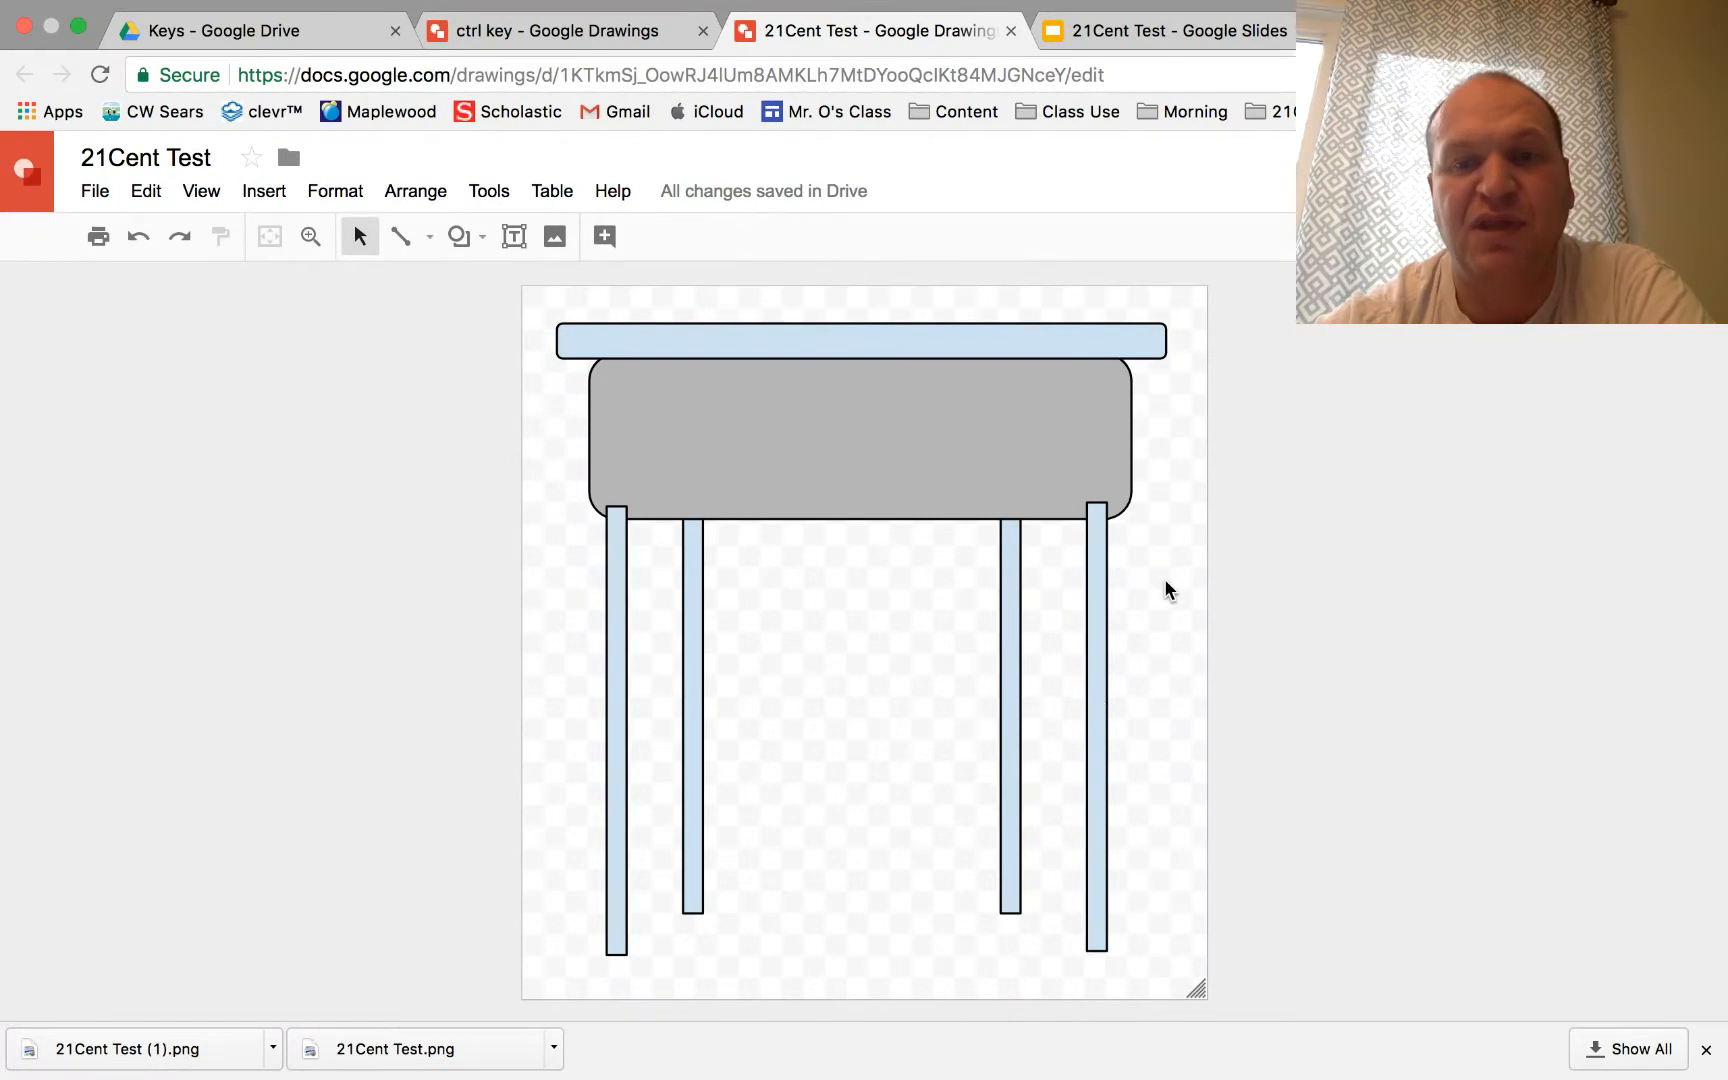
mouse_move(1168, 735)
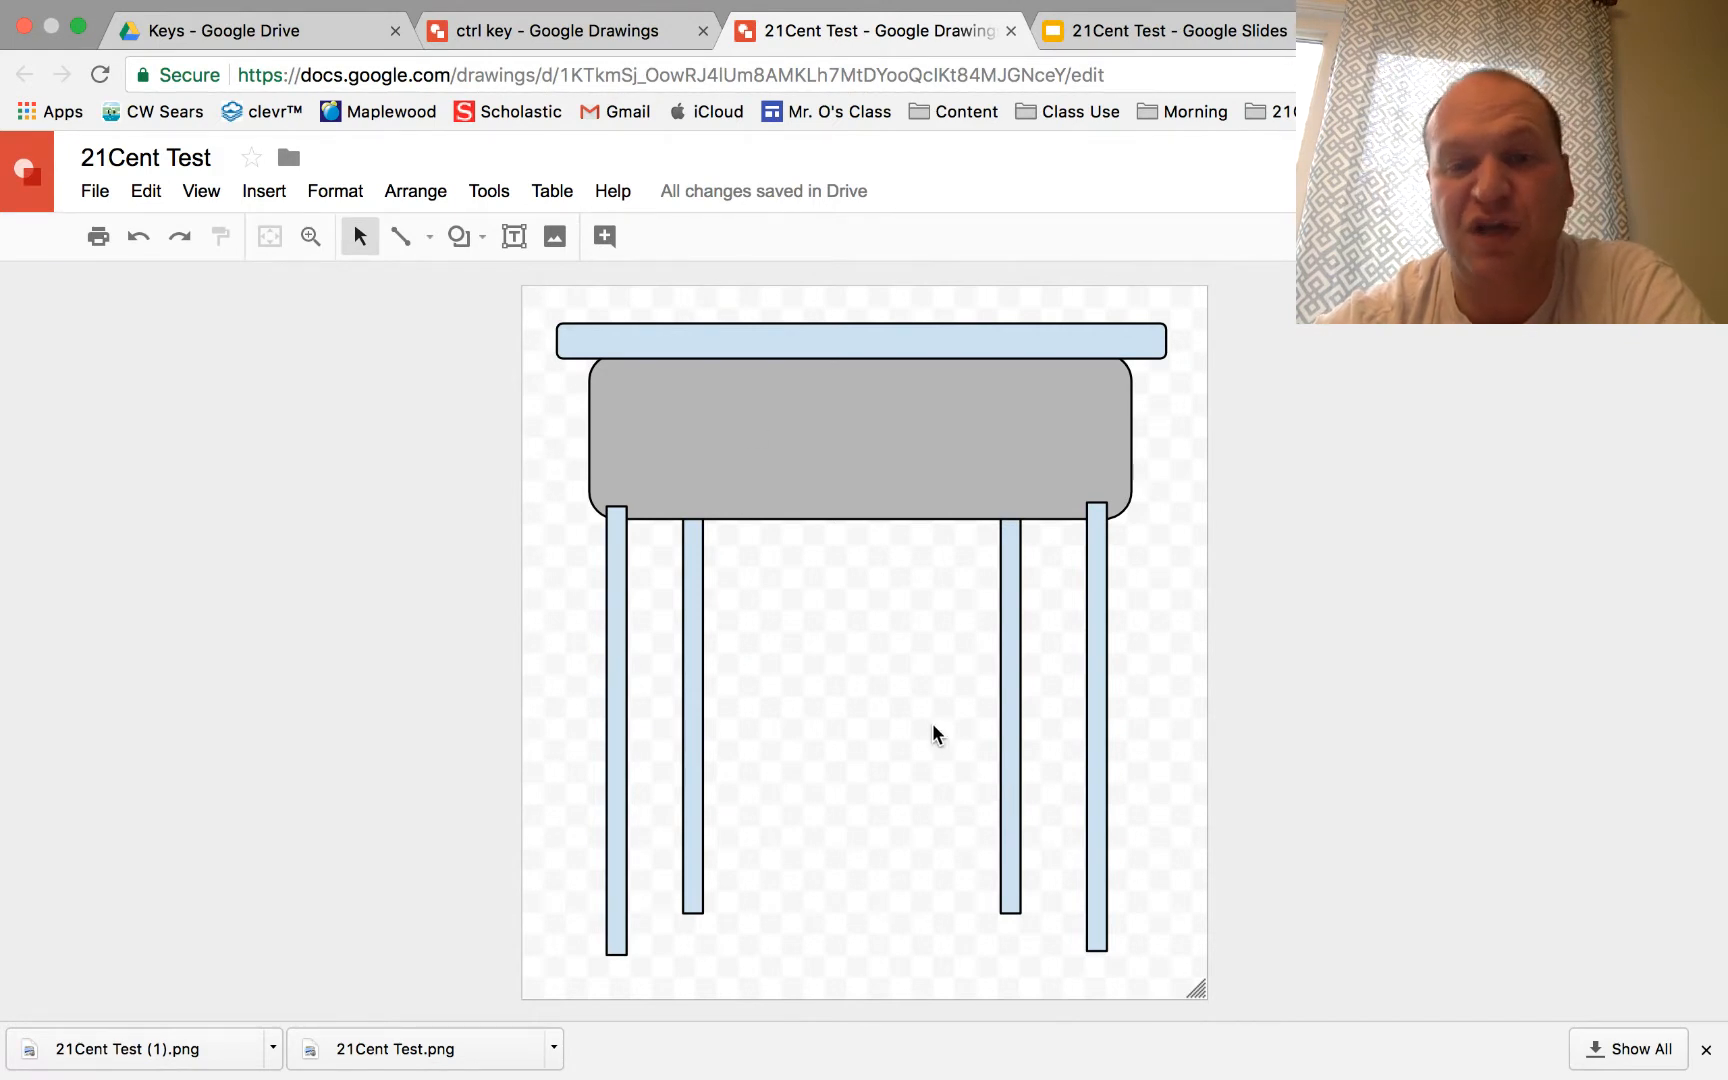
mouse_move(910, 825)
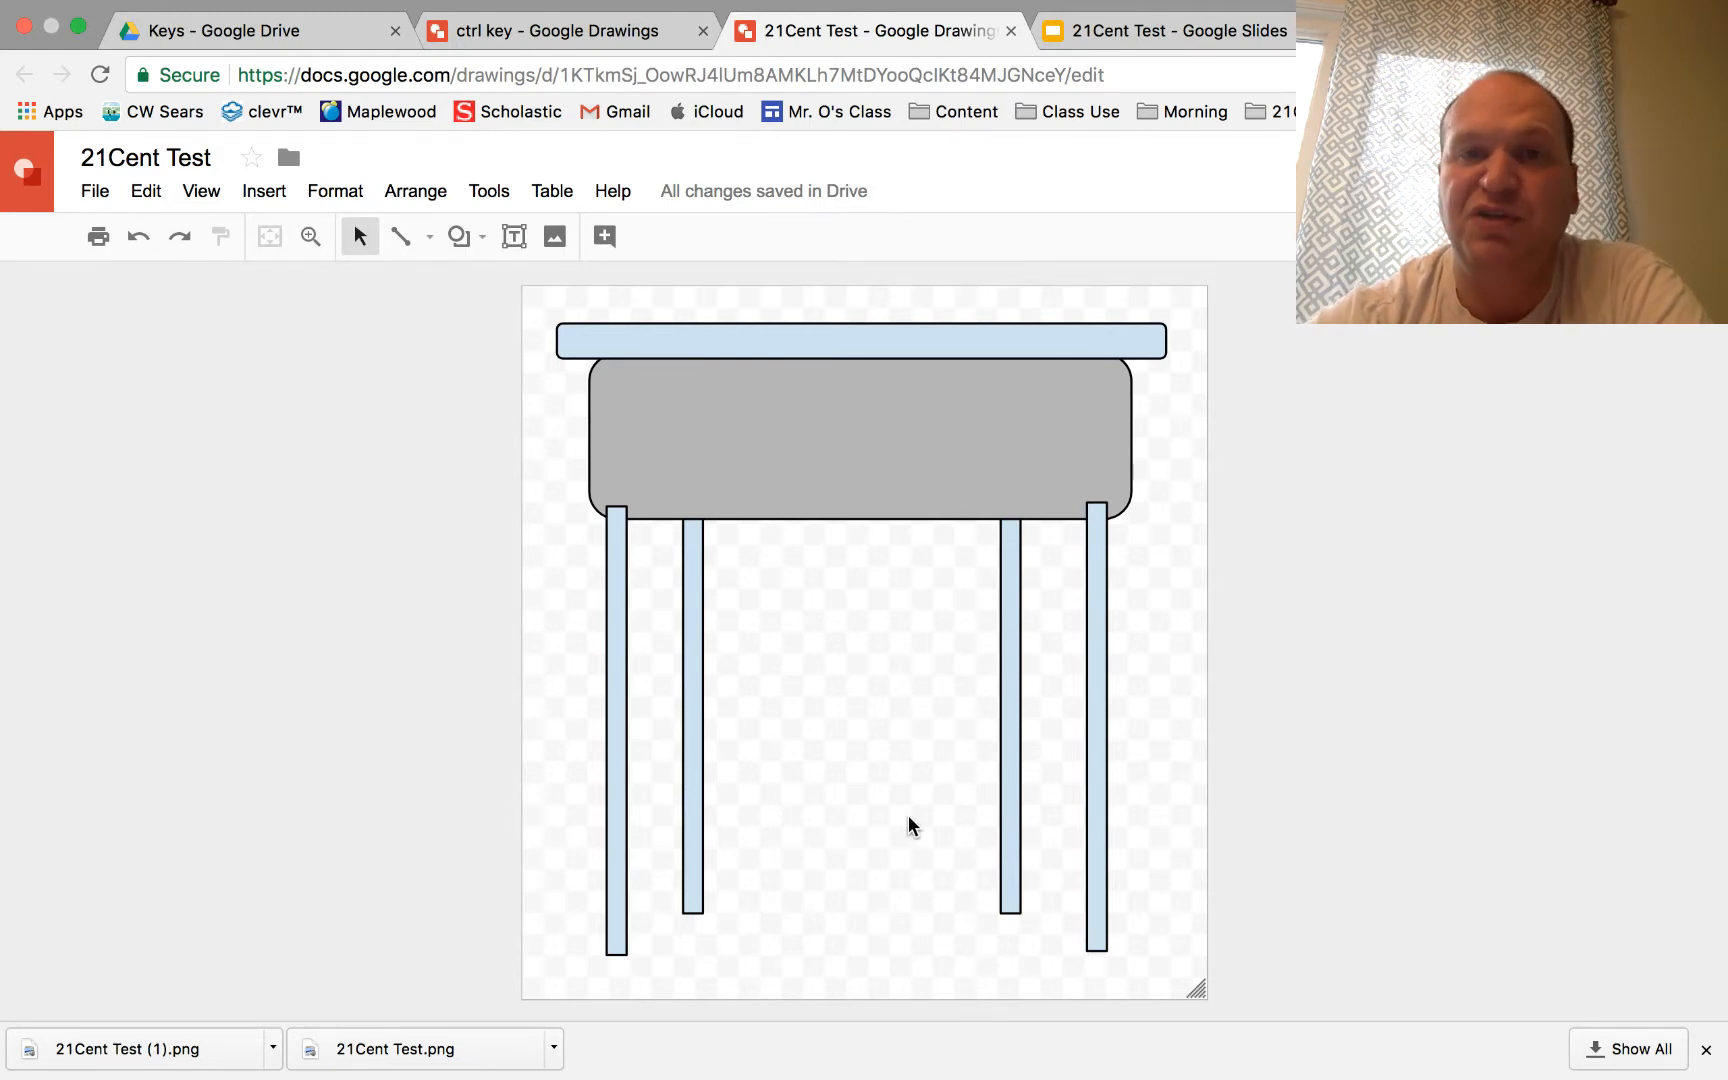
click(1160, 31)
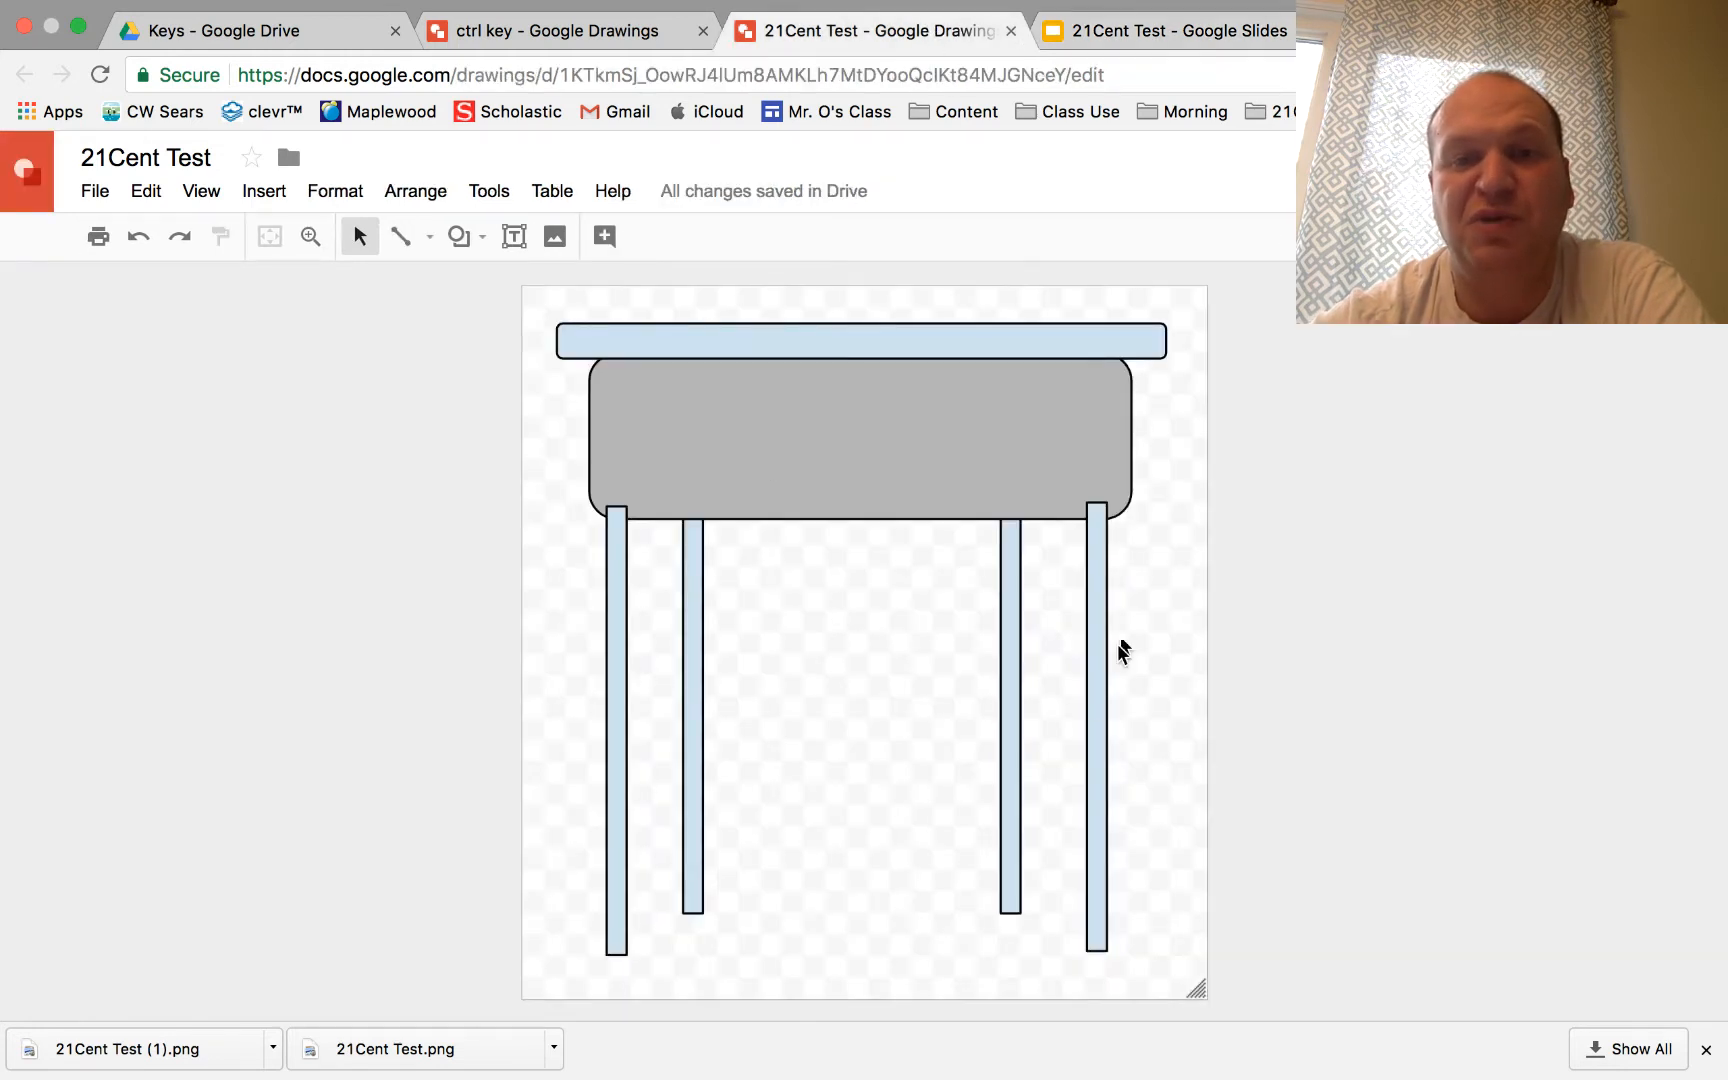
mouse_move(1067, 471)
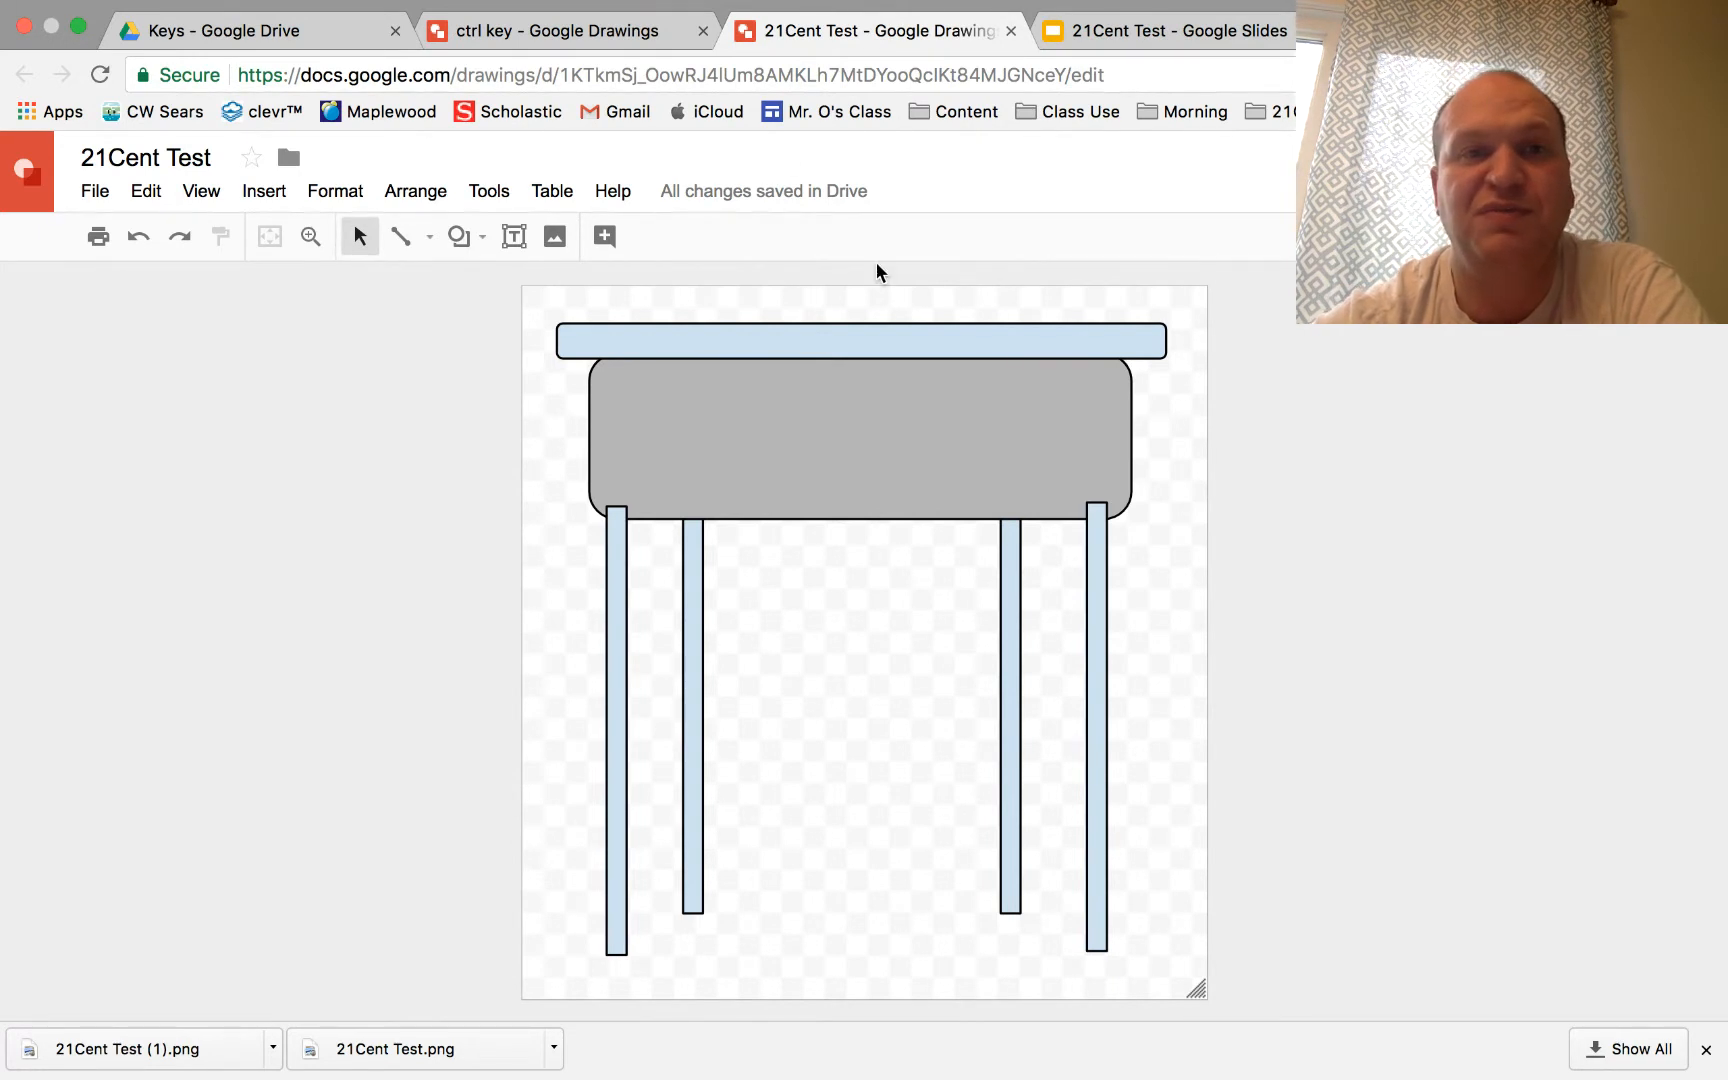
Step: Switch to the ctrl key drawing showing the black rounded ctrl key
click(551, 31)
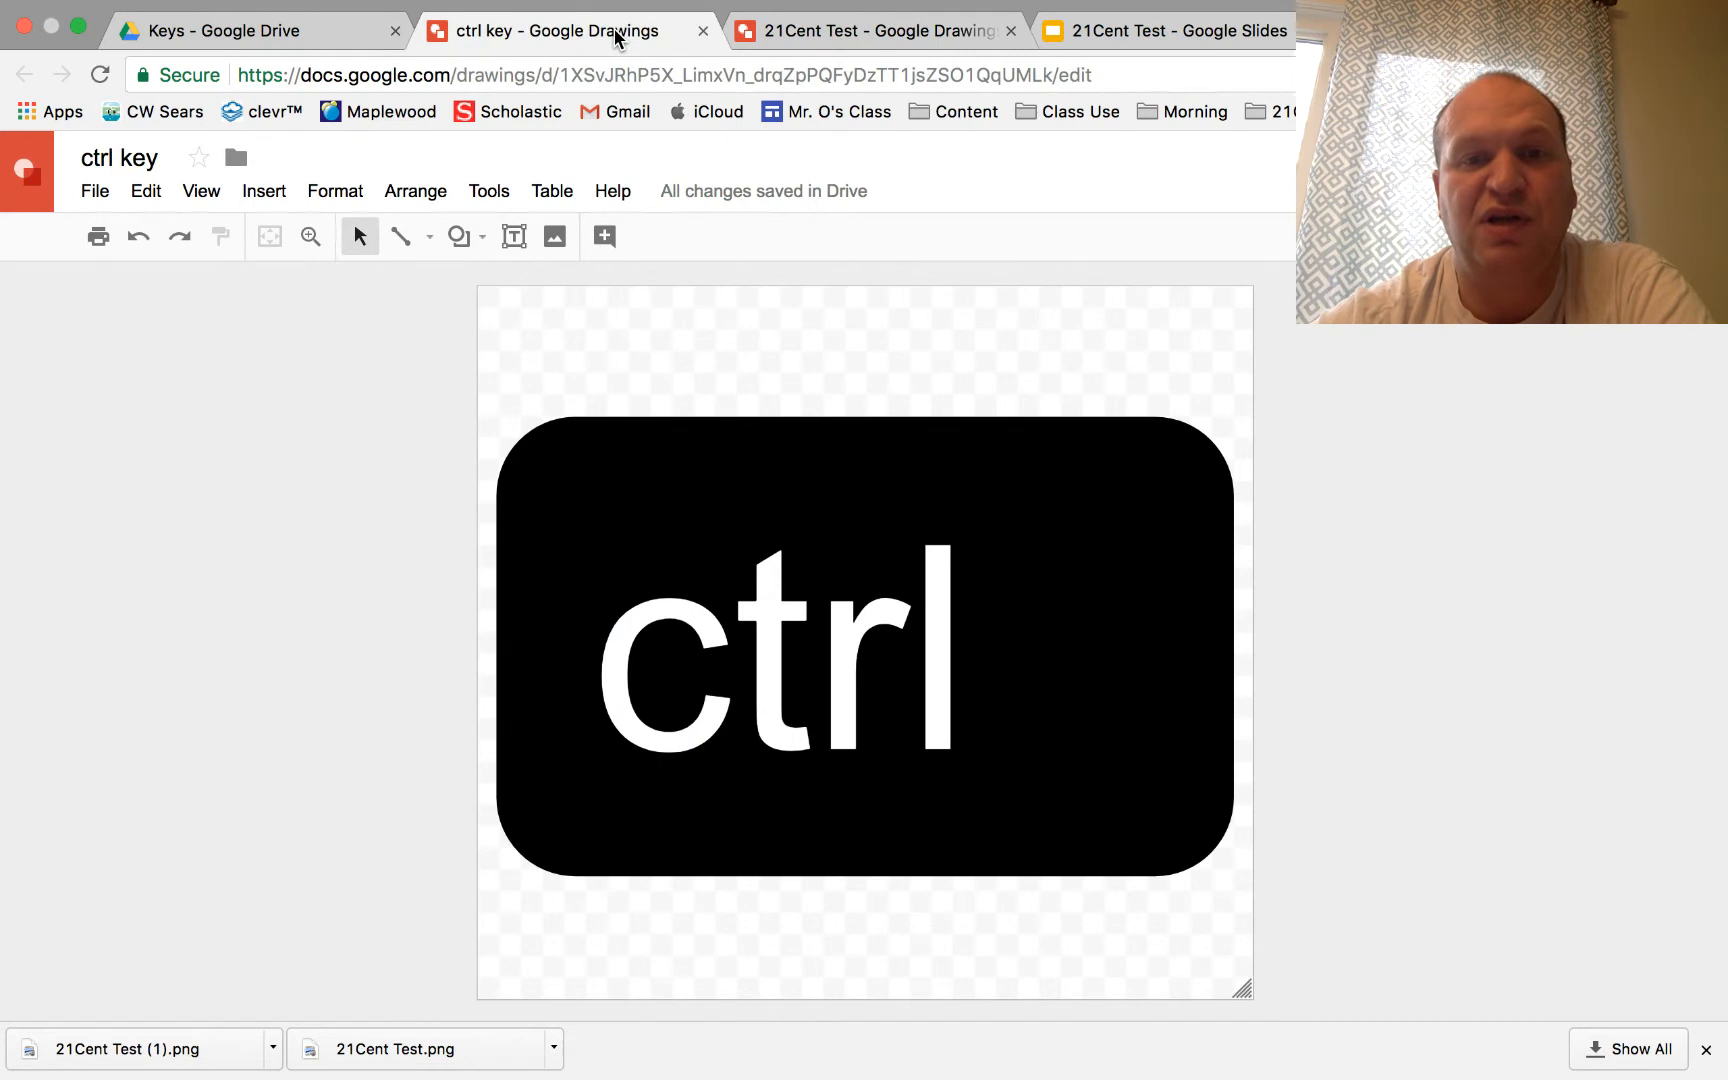
mouse_move(936, 332)
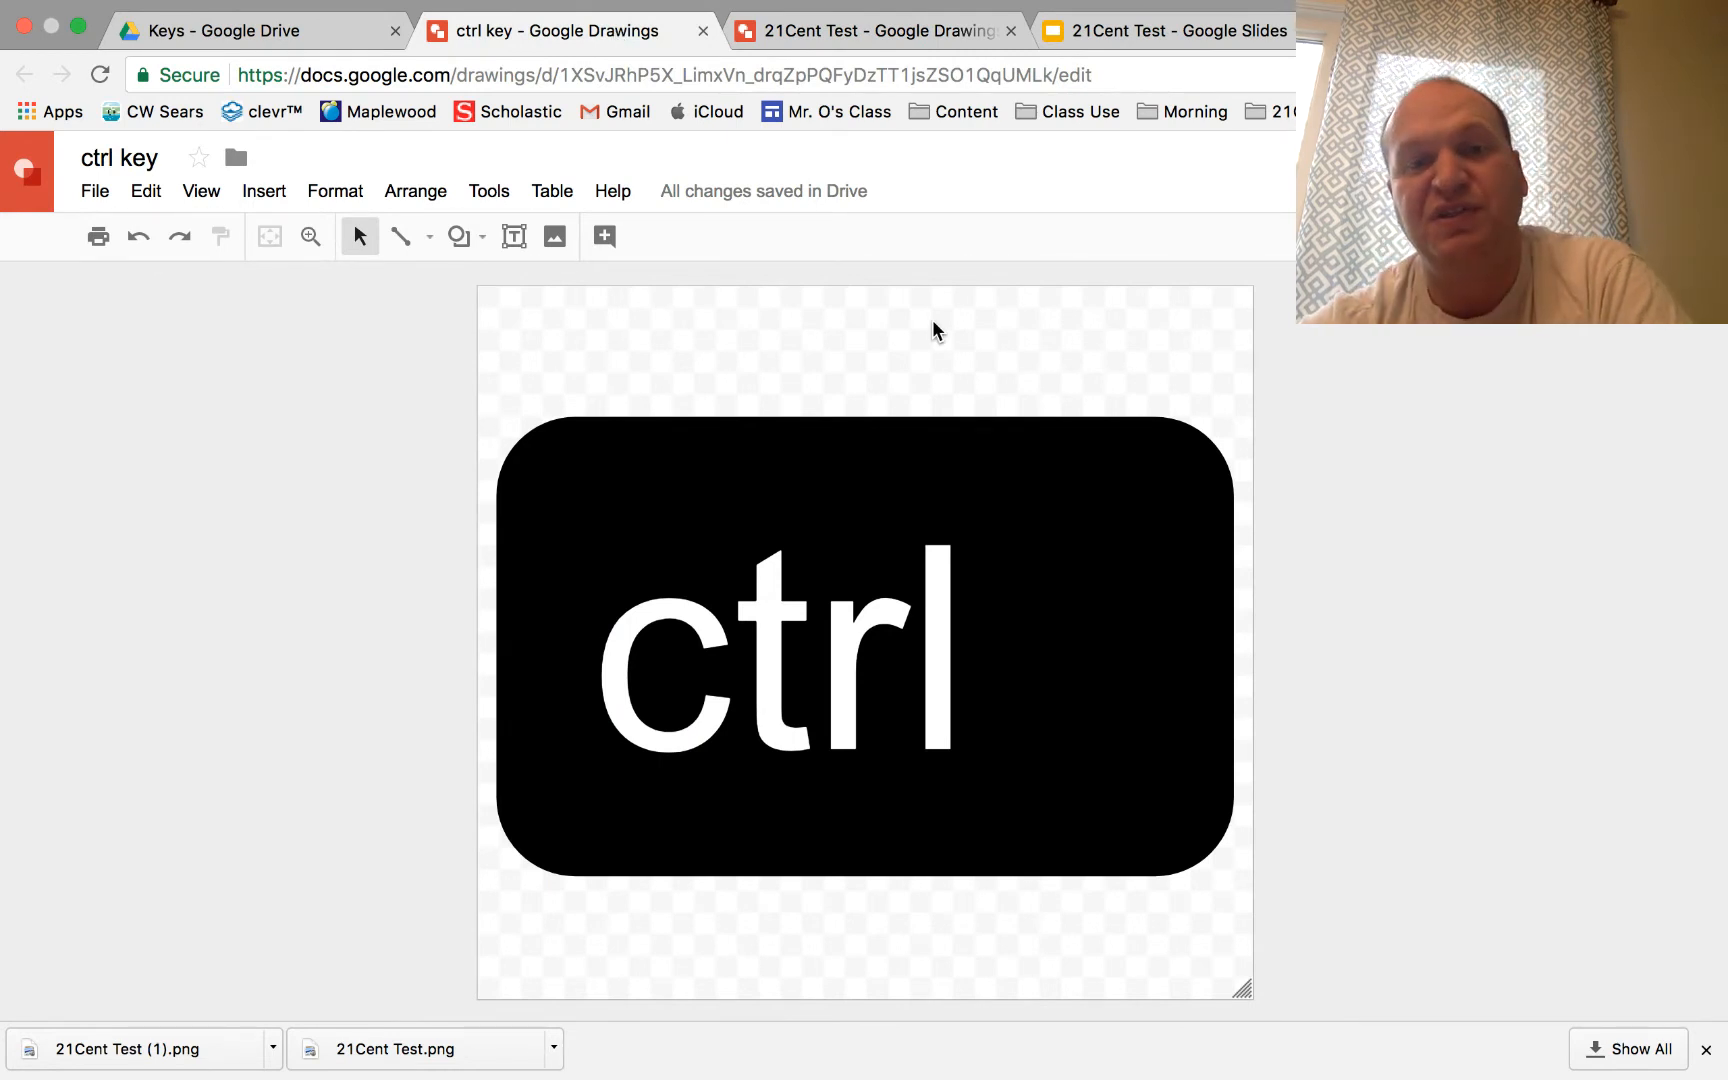
mouse_move(582, 344)
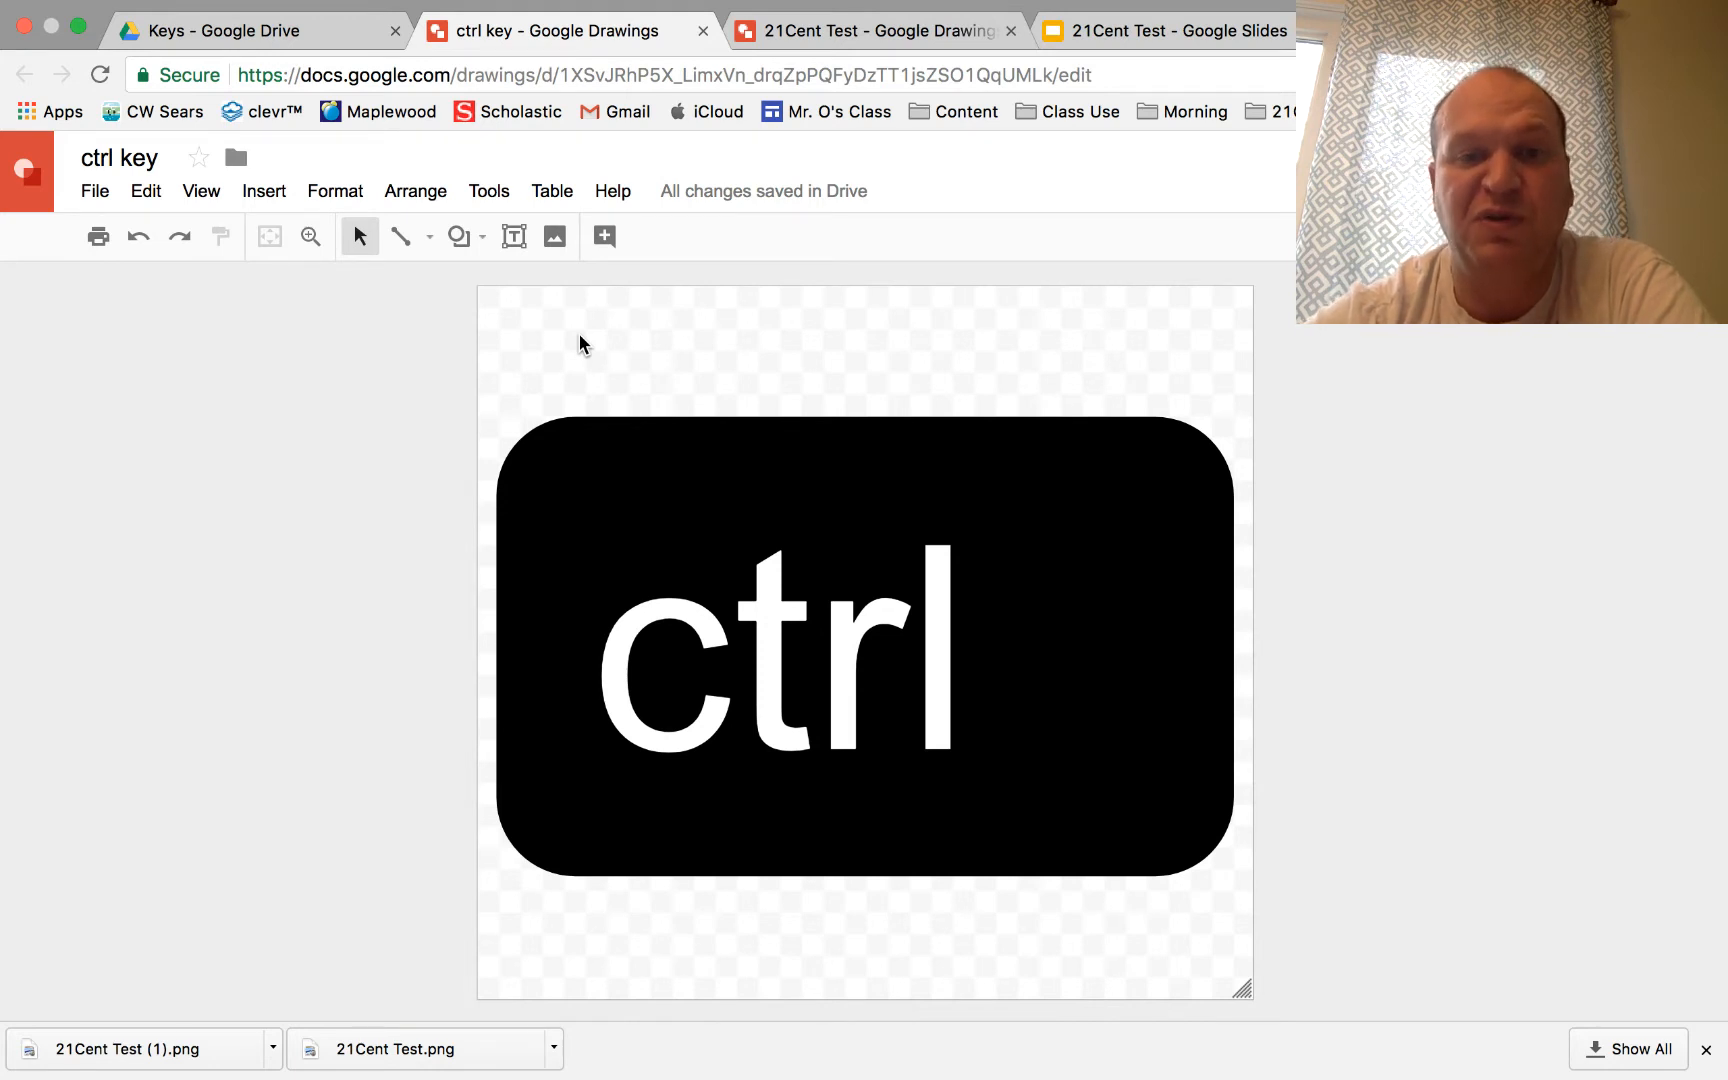
mouse_move(1078, 804)
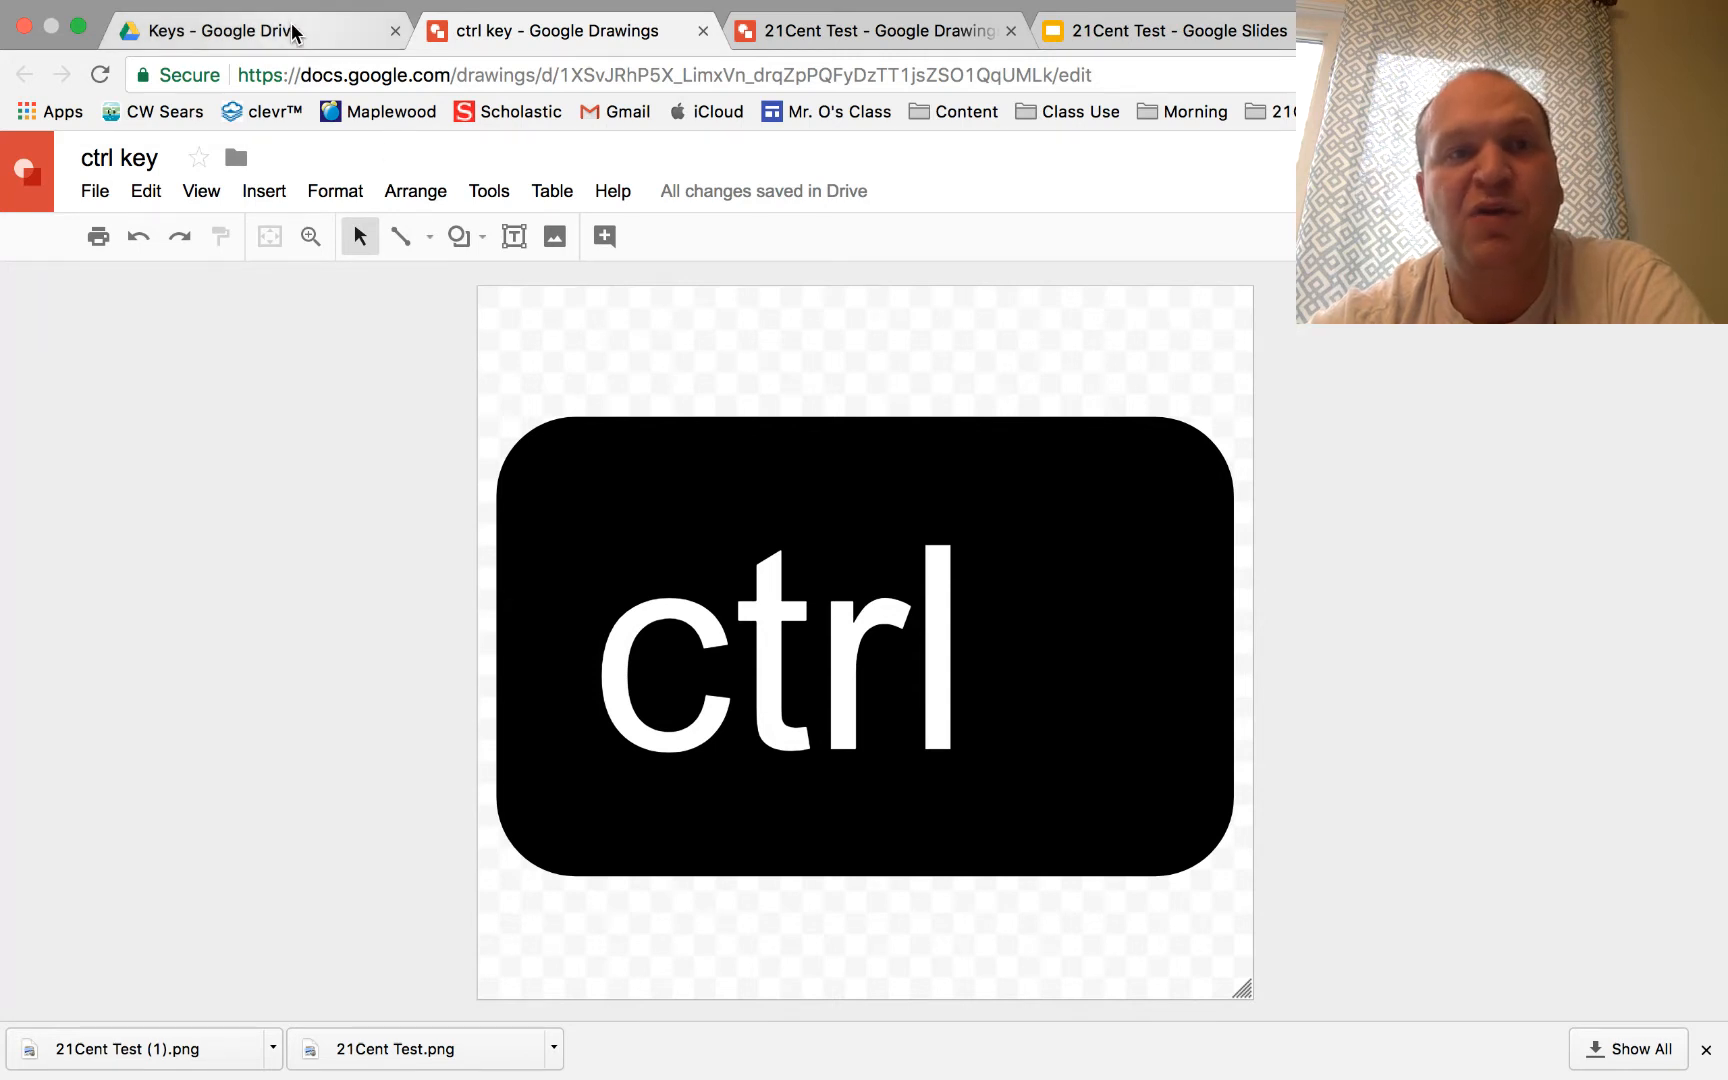
Step: Browse the Drive Keys folder, selecting Y key.png and V key.png, then reopen the desk drawing
click(242, 30)
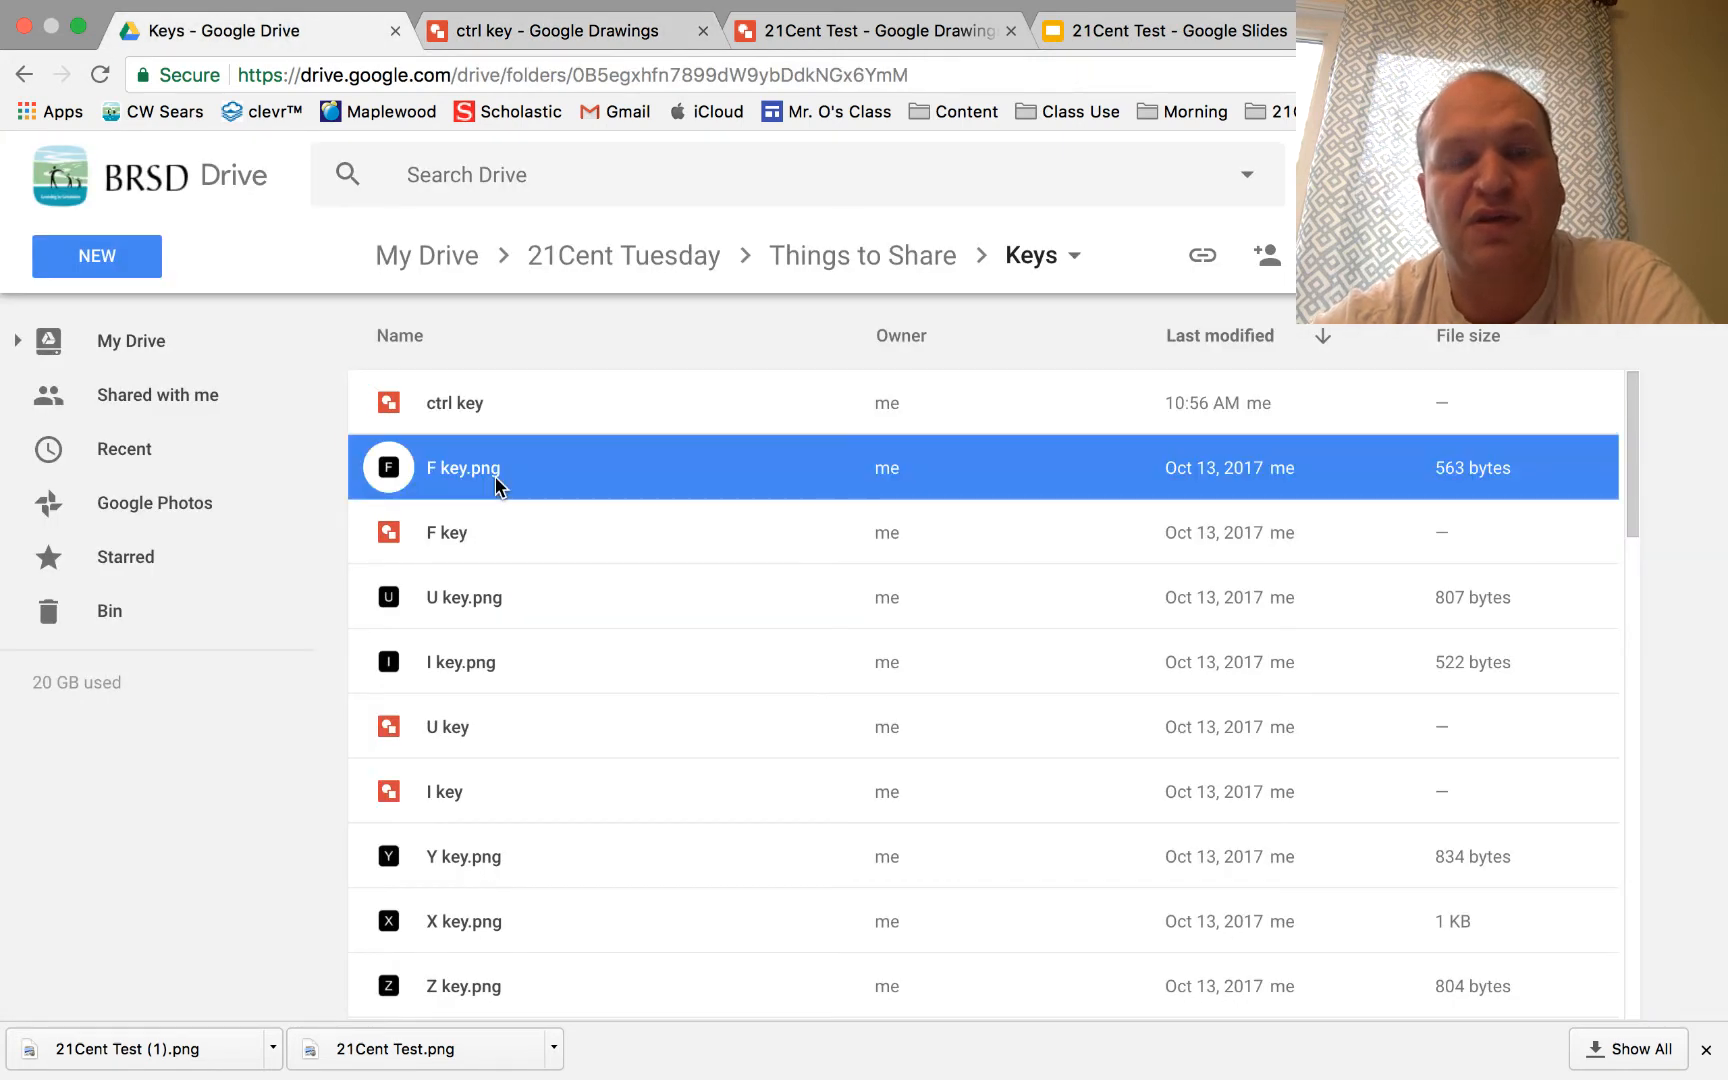
scroll(down, 3)
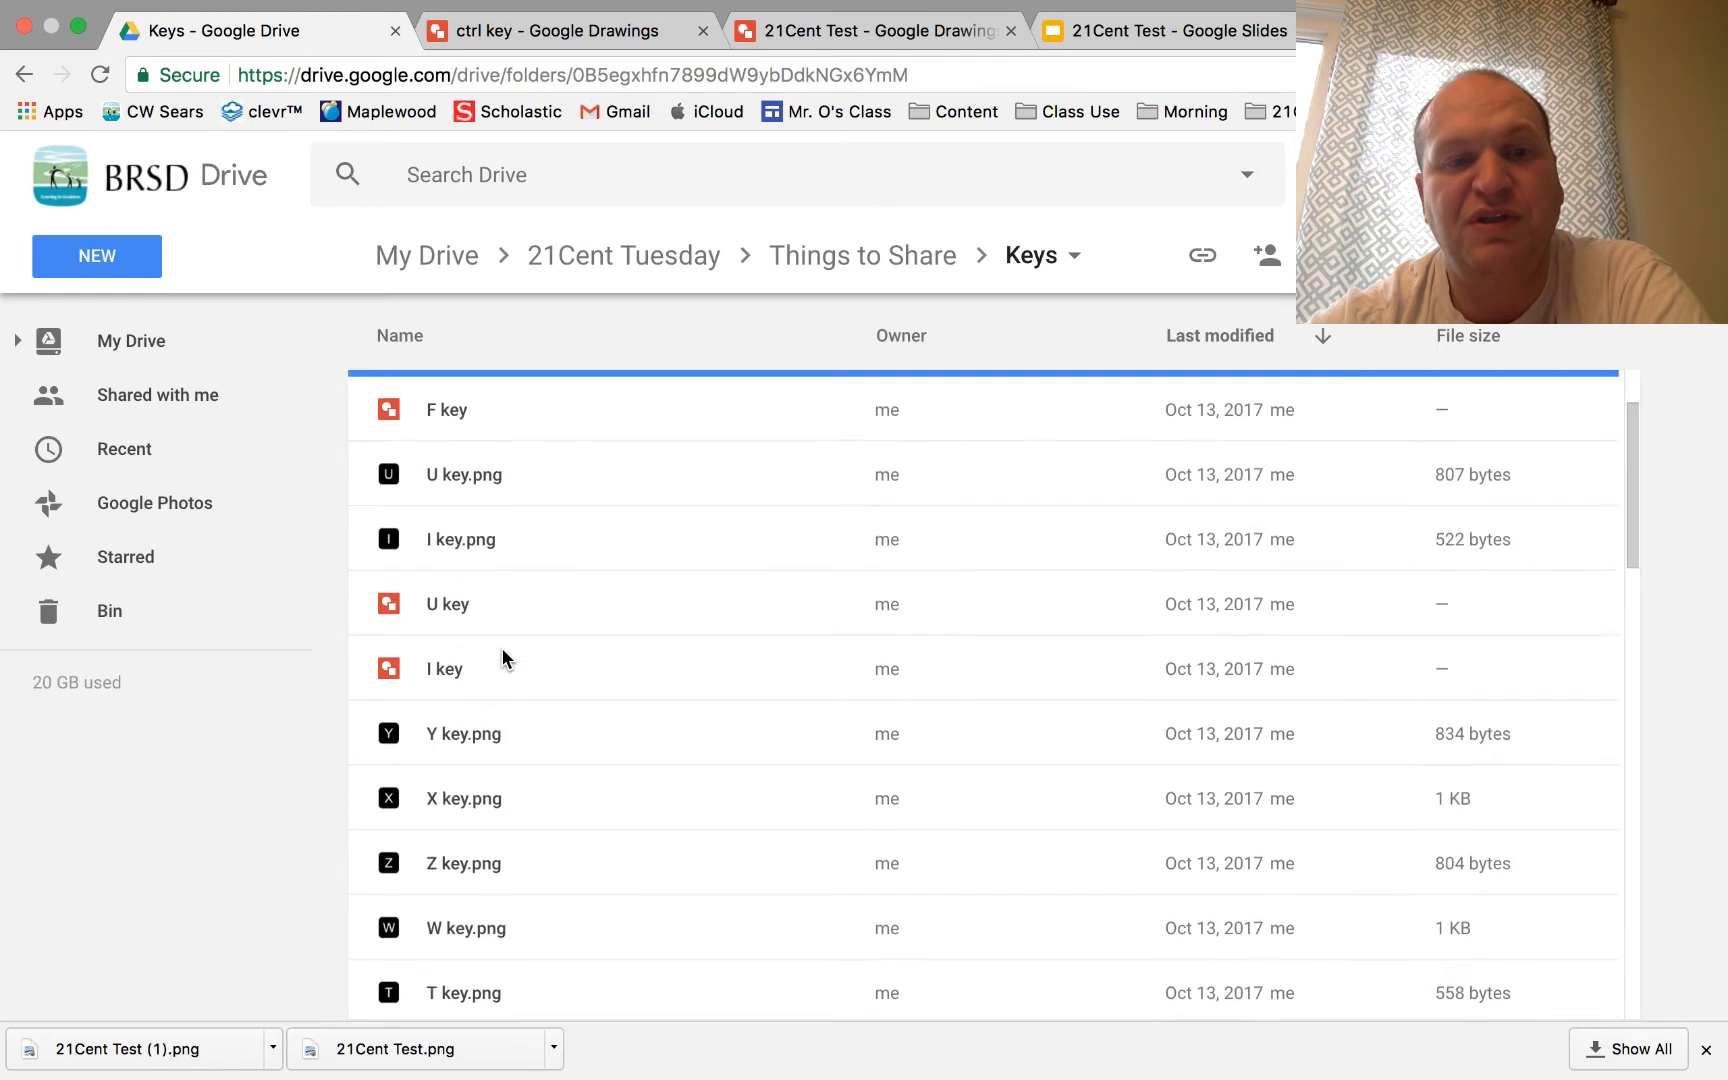
scroll(down, 3)
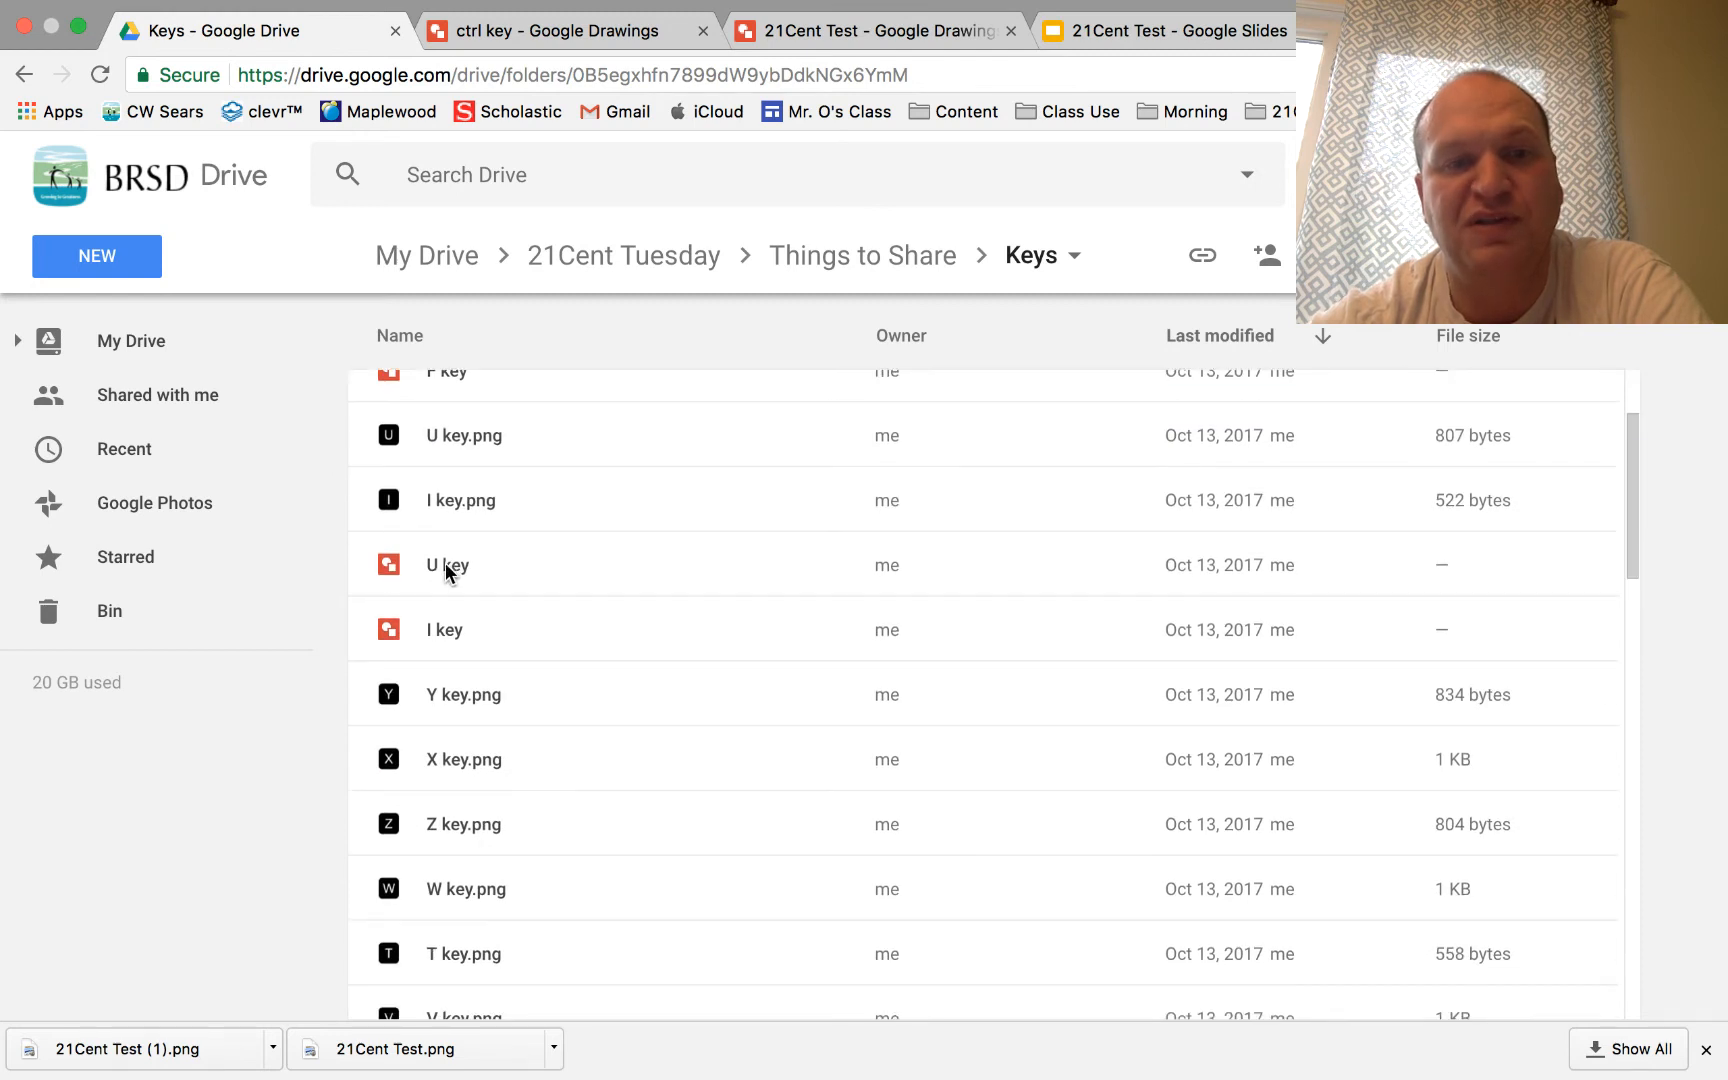
click(463, 694)
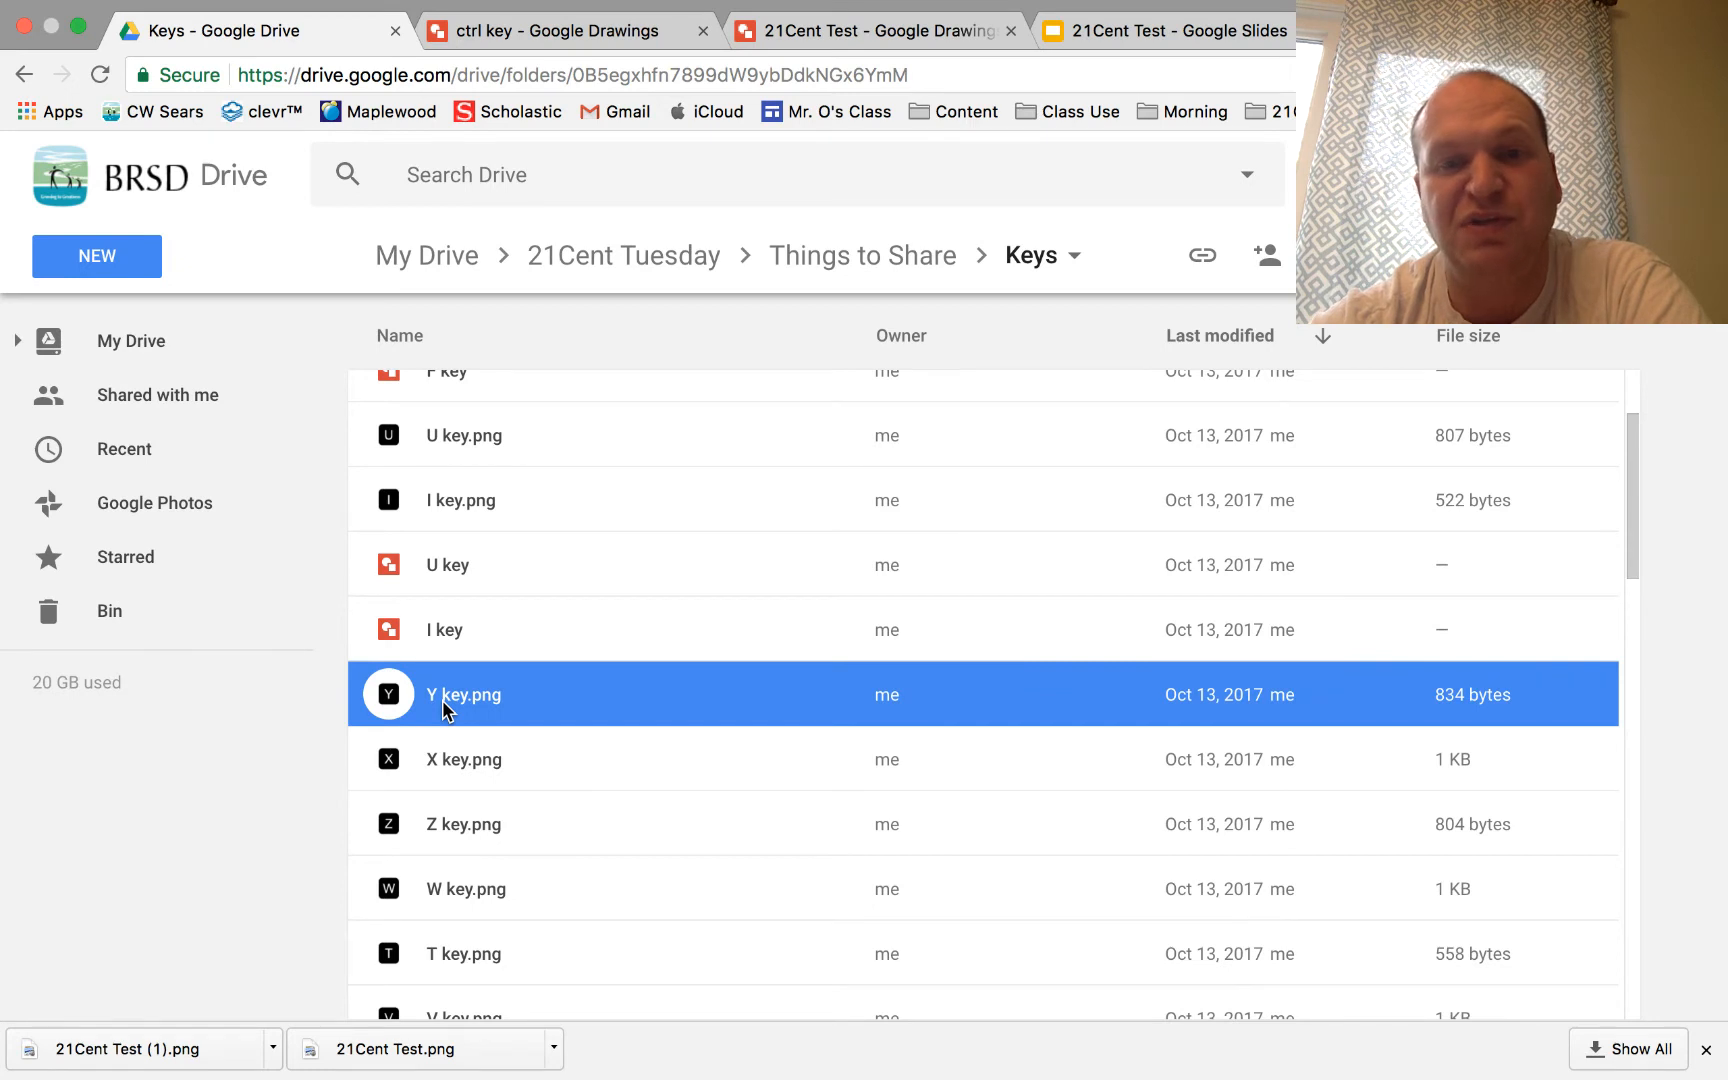
scroll(down, 3)
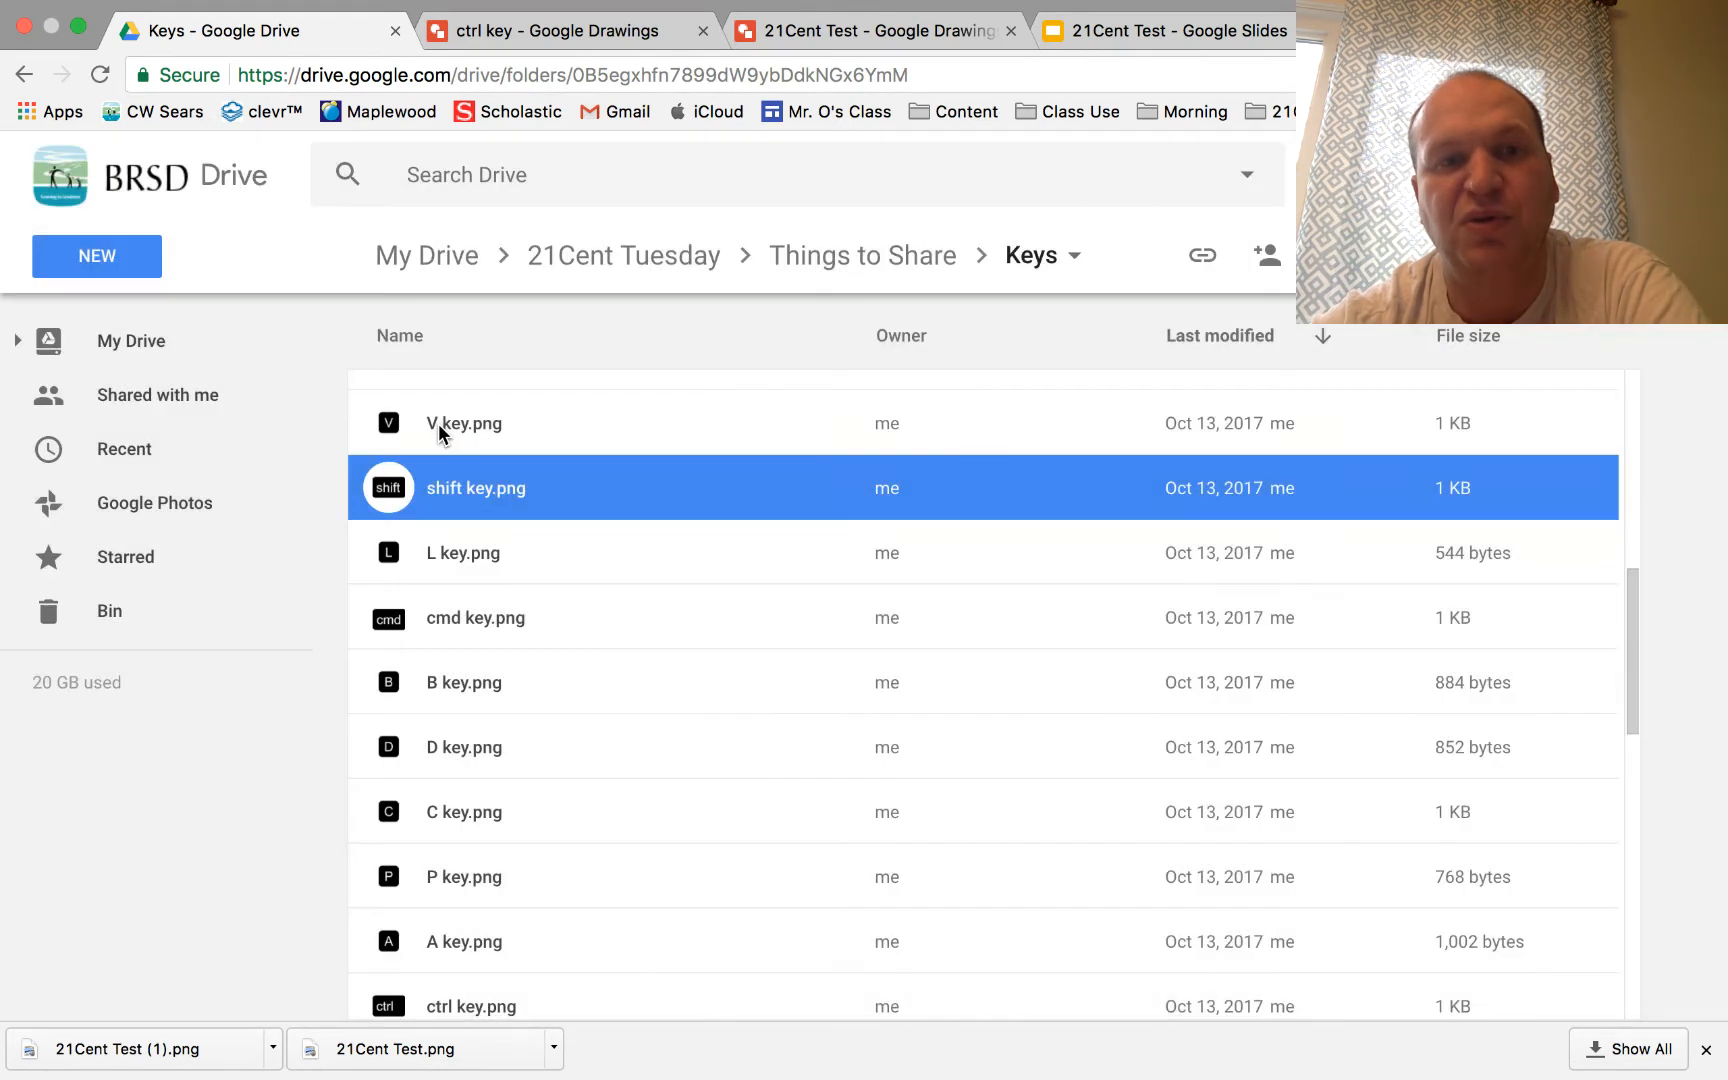
double_click(463, 423)
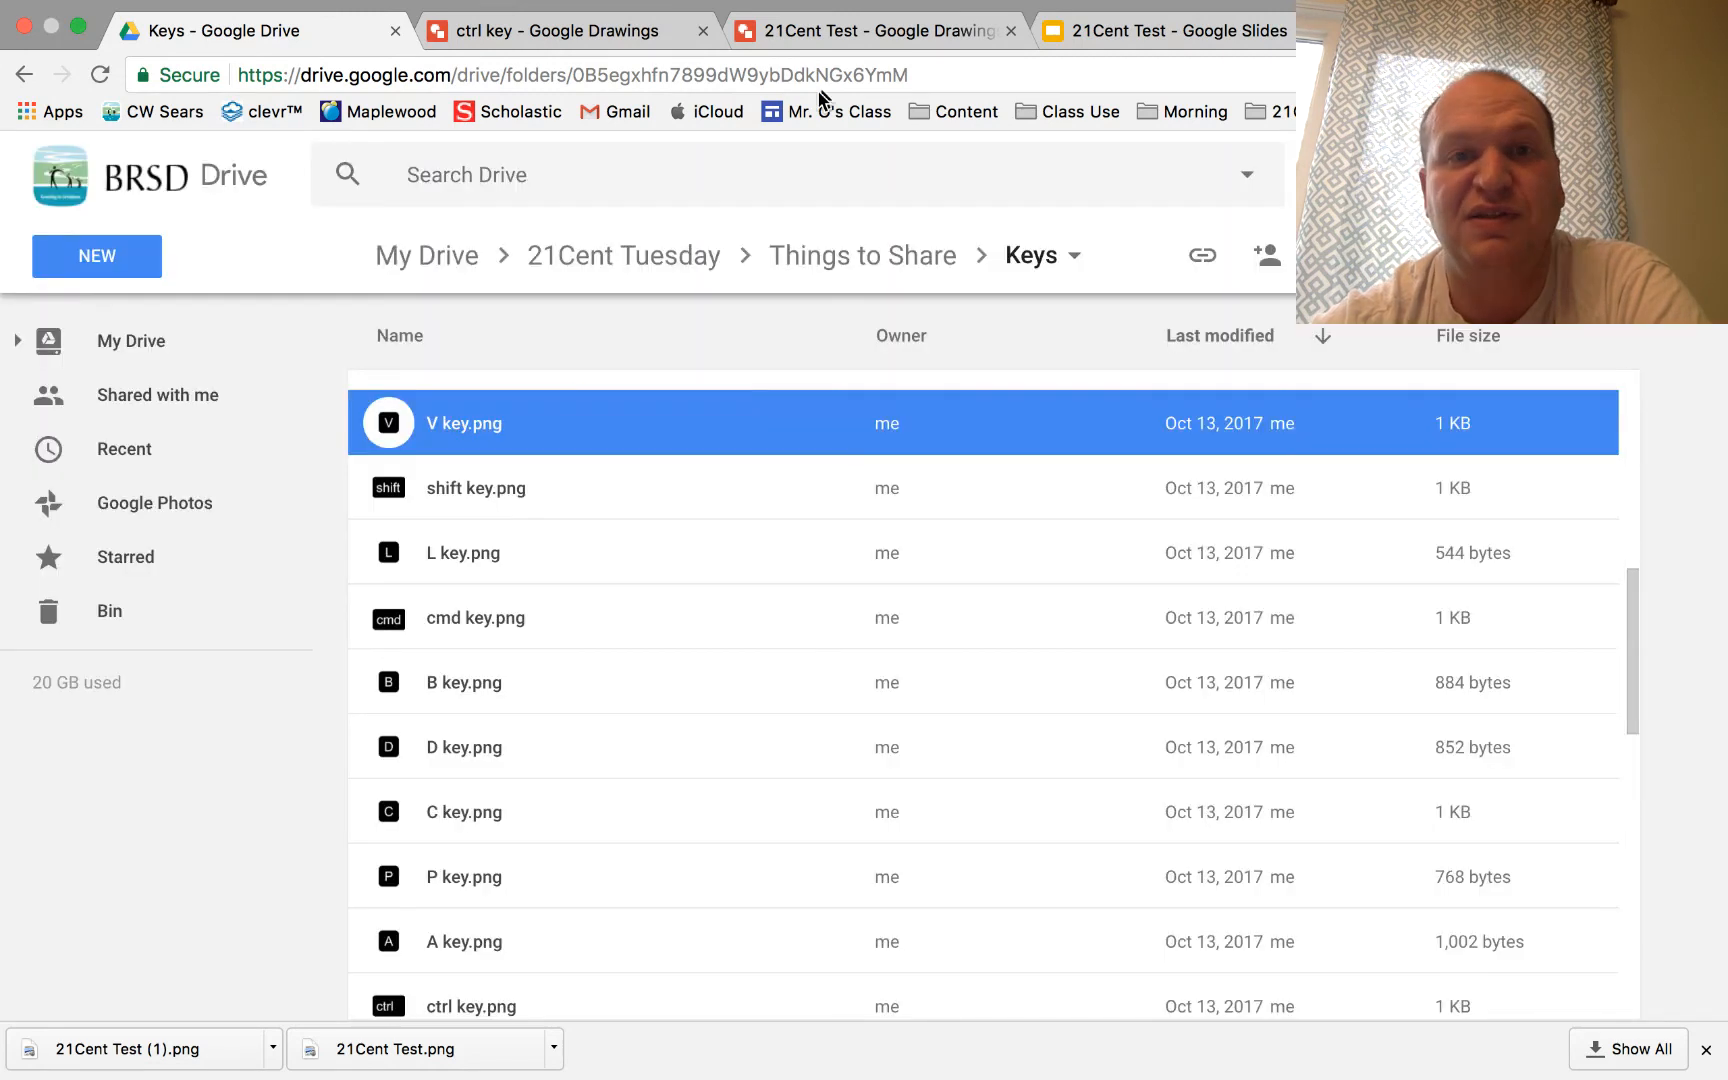
click(876, 30)
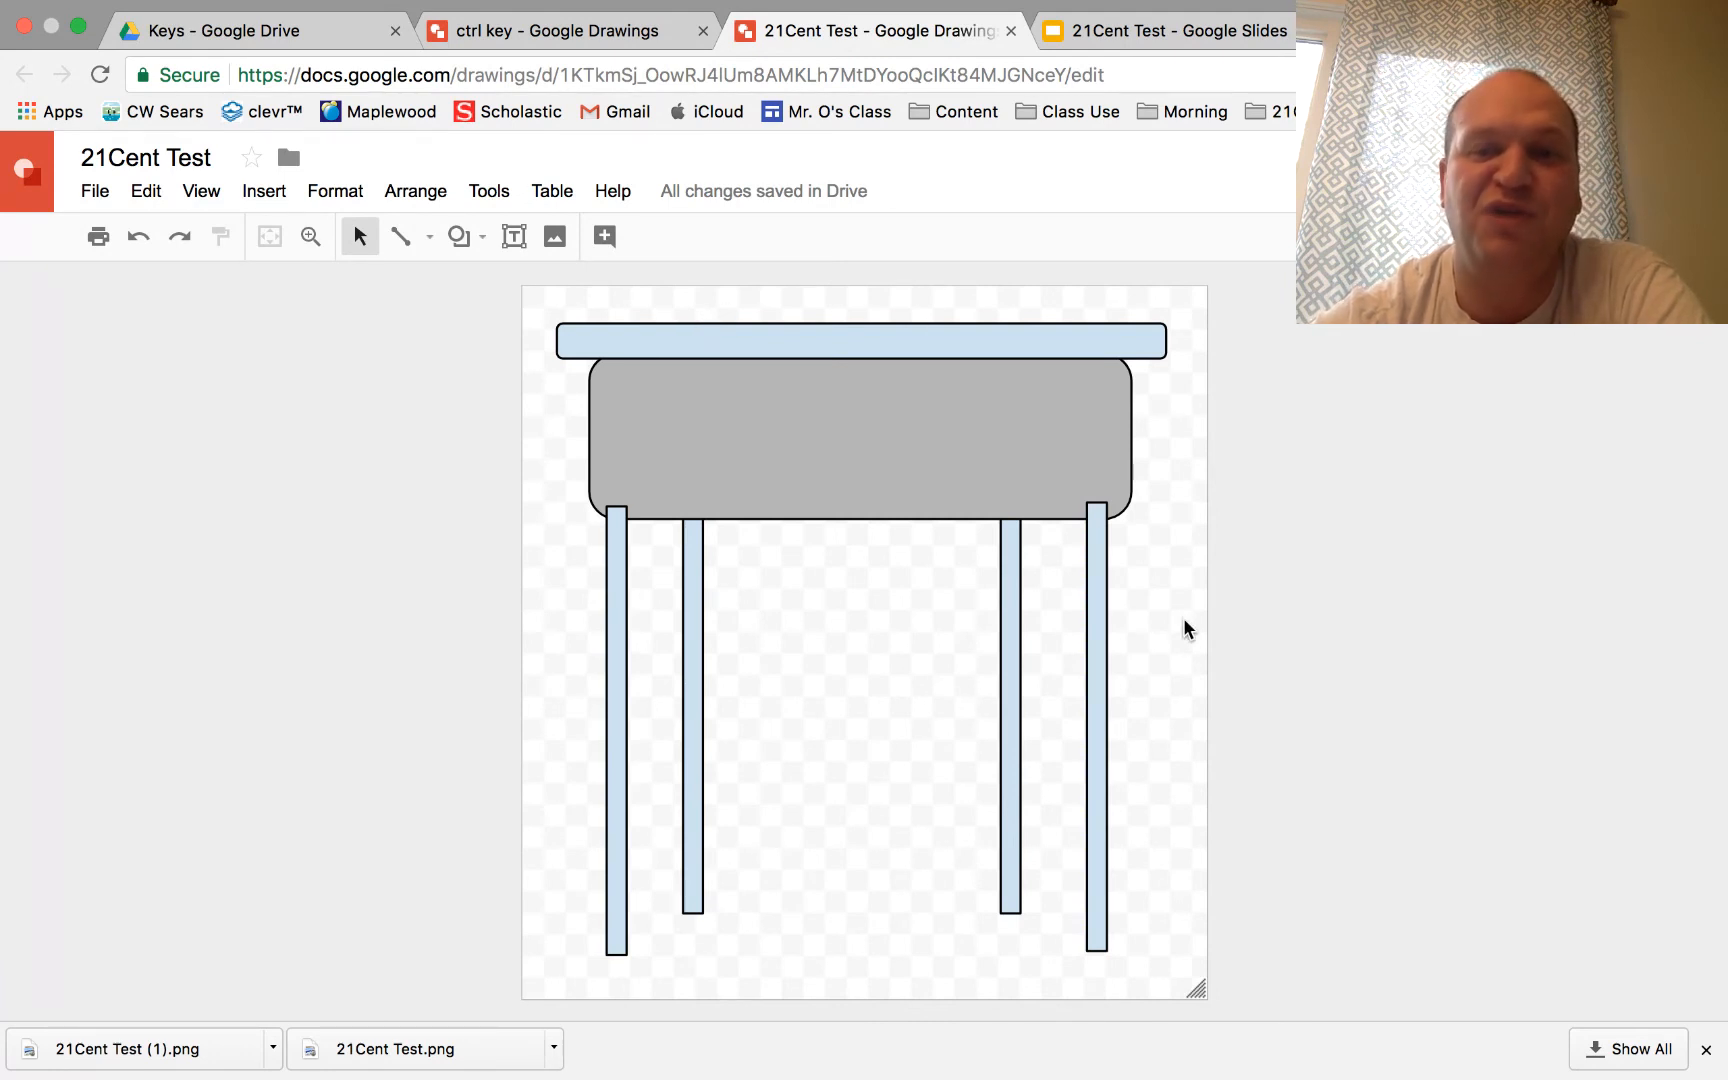
mouse_move(1199, 992)
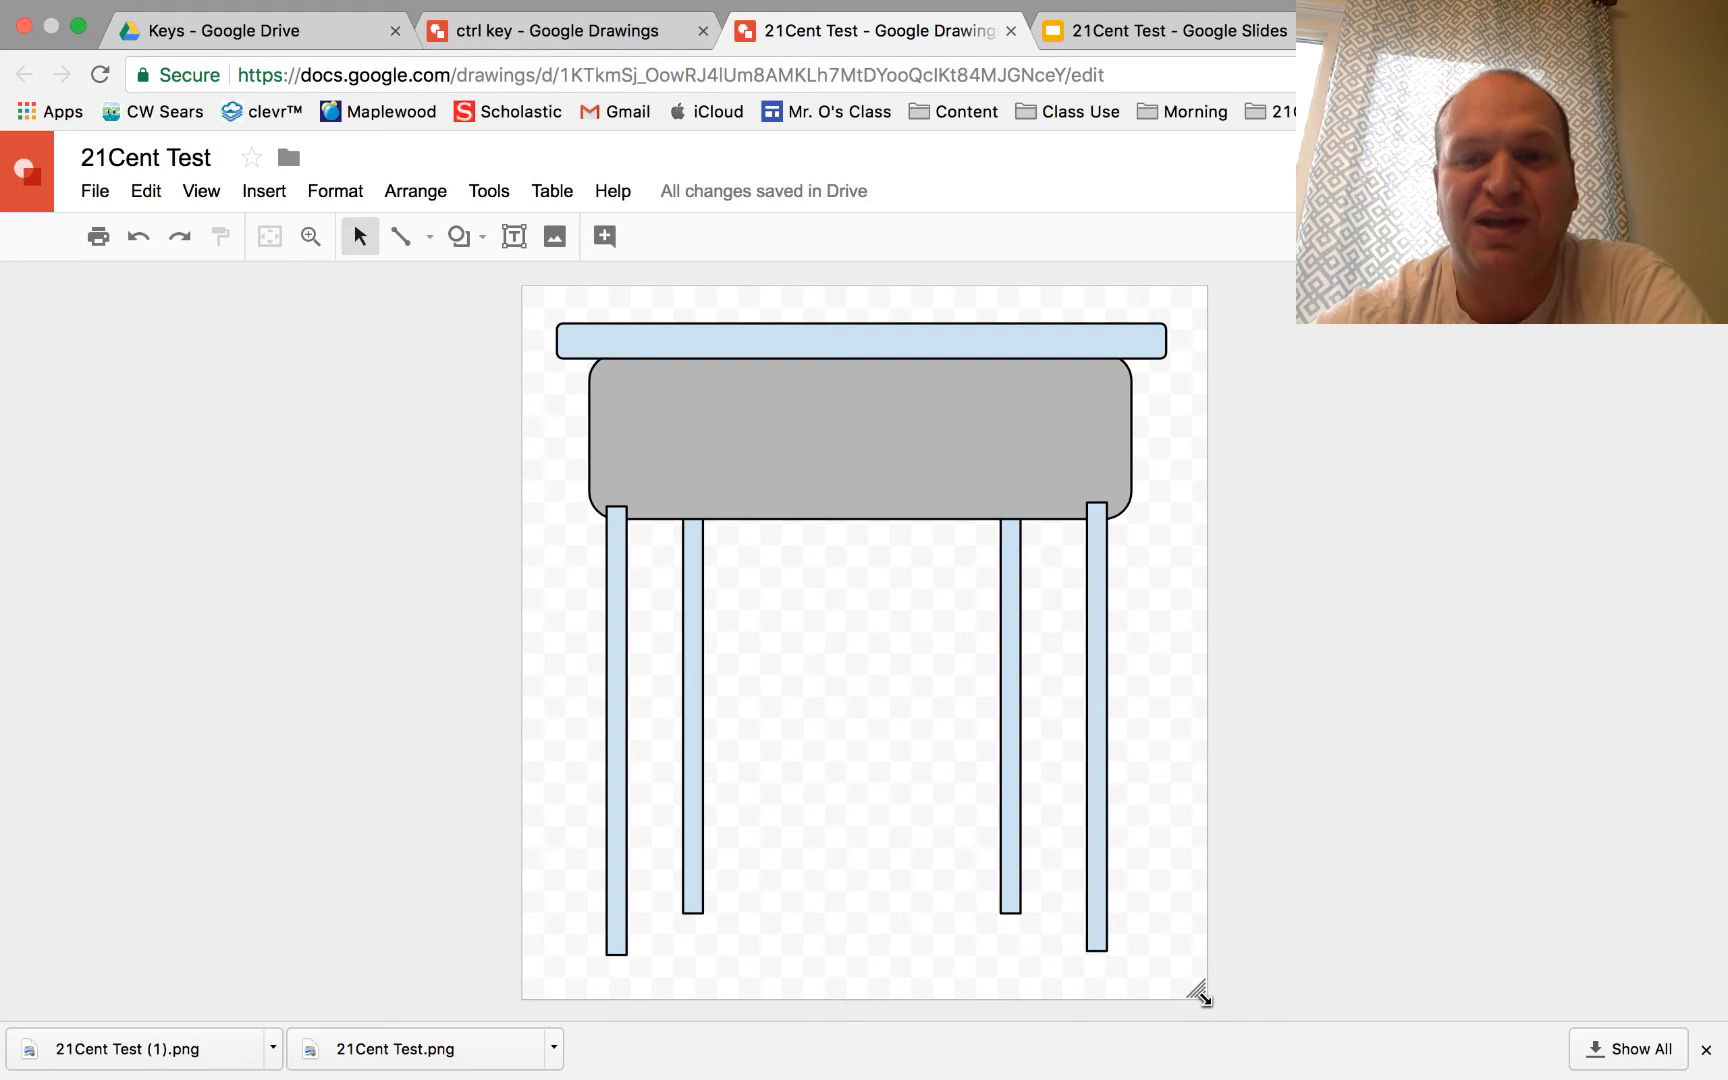
mouse_move(1126, 962)
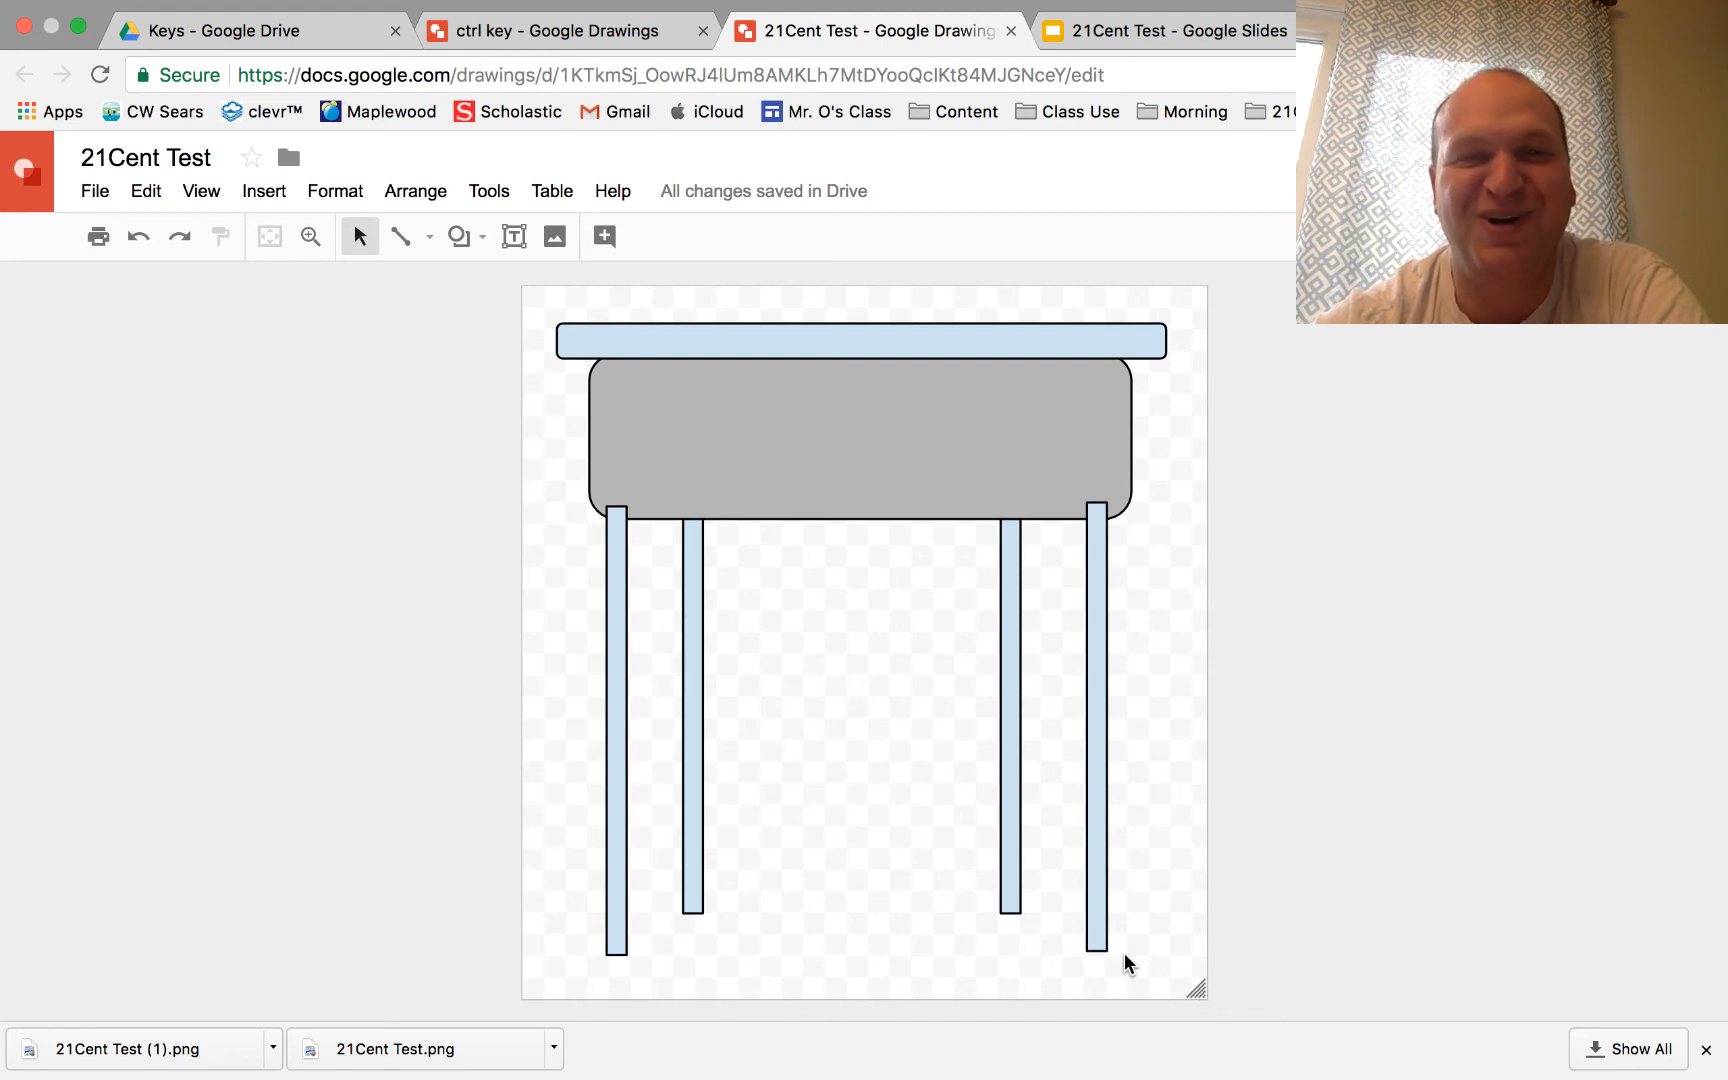